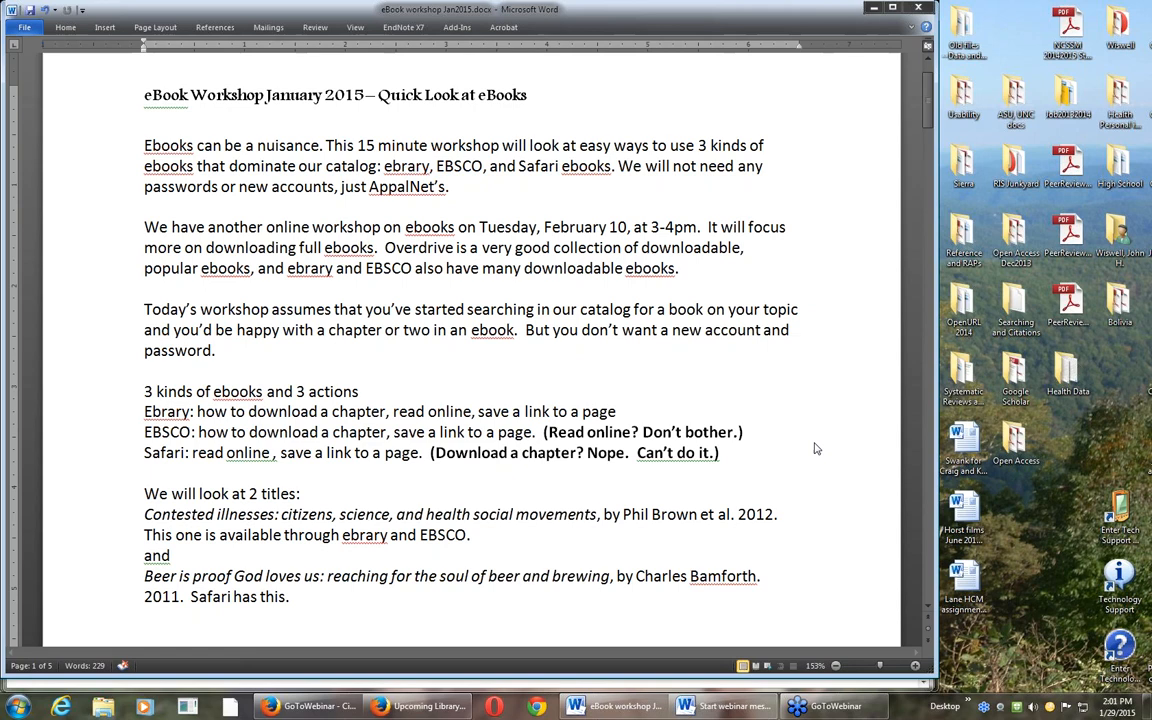
pyautogui.moveTo(800, 439)
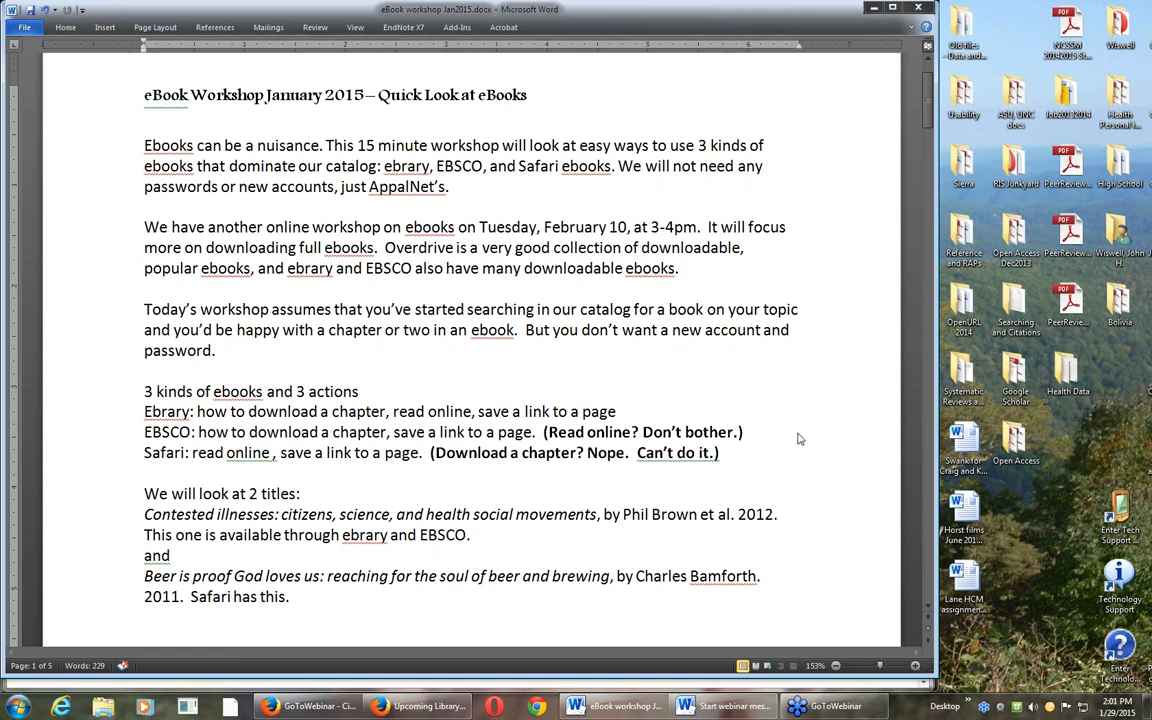
pyautogui.moveTo(574, 384)
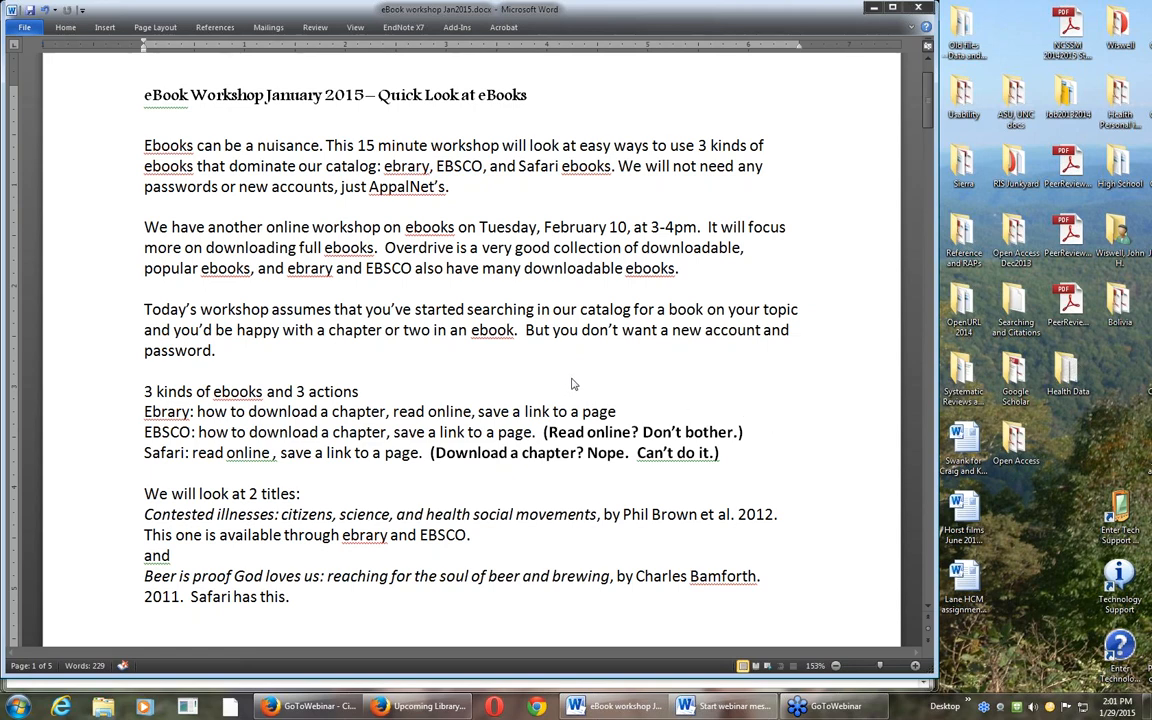
pyautogui.moveTo(388, 611)
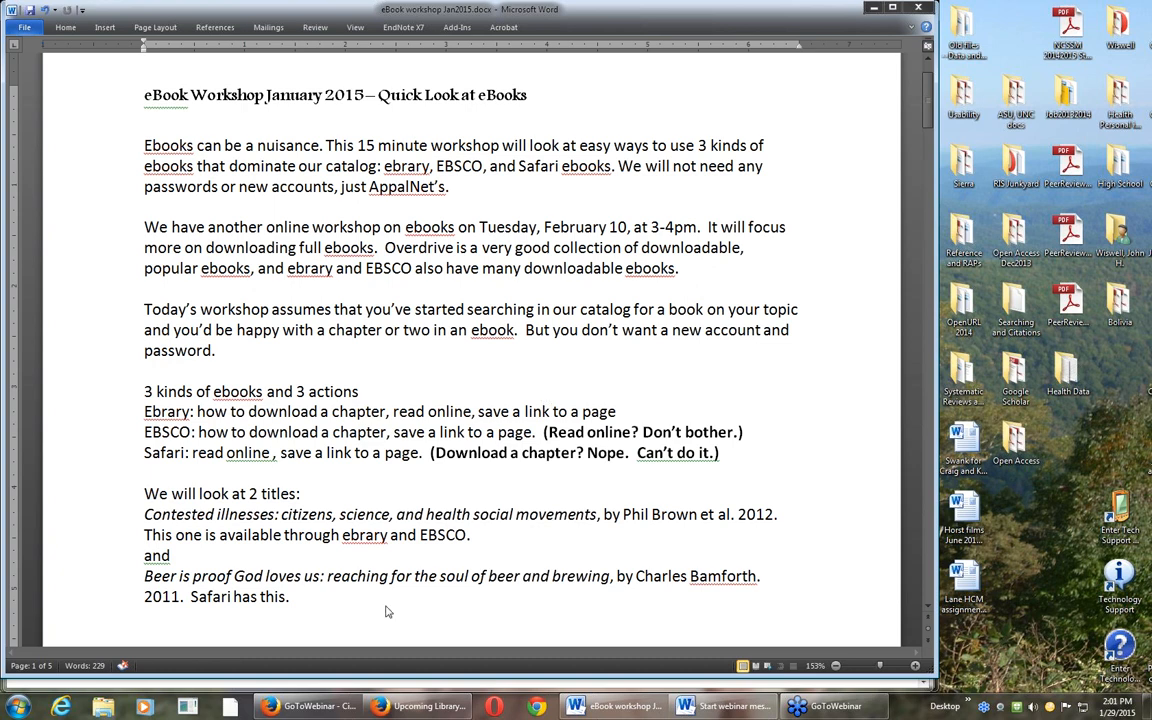
pyautogui.moveTo(357, 642)
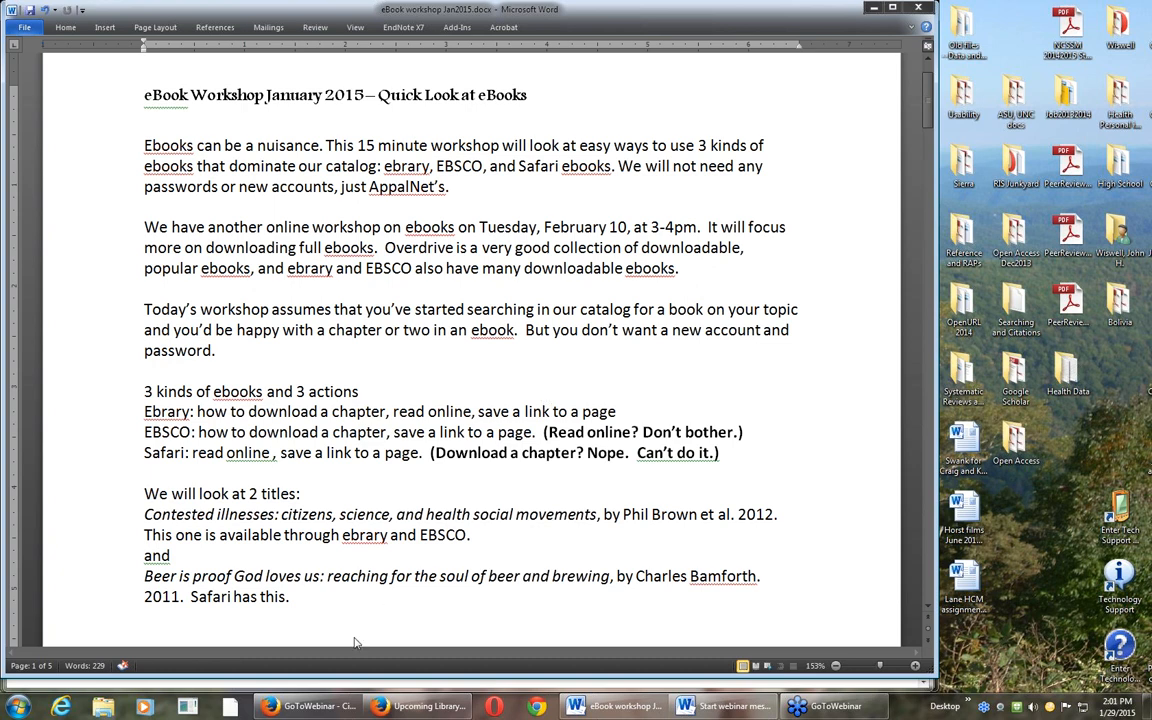
pyautogui.moveTo(411, 677)
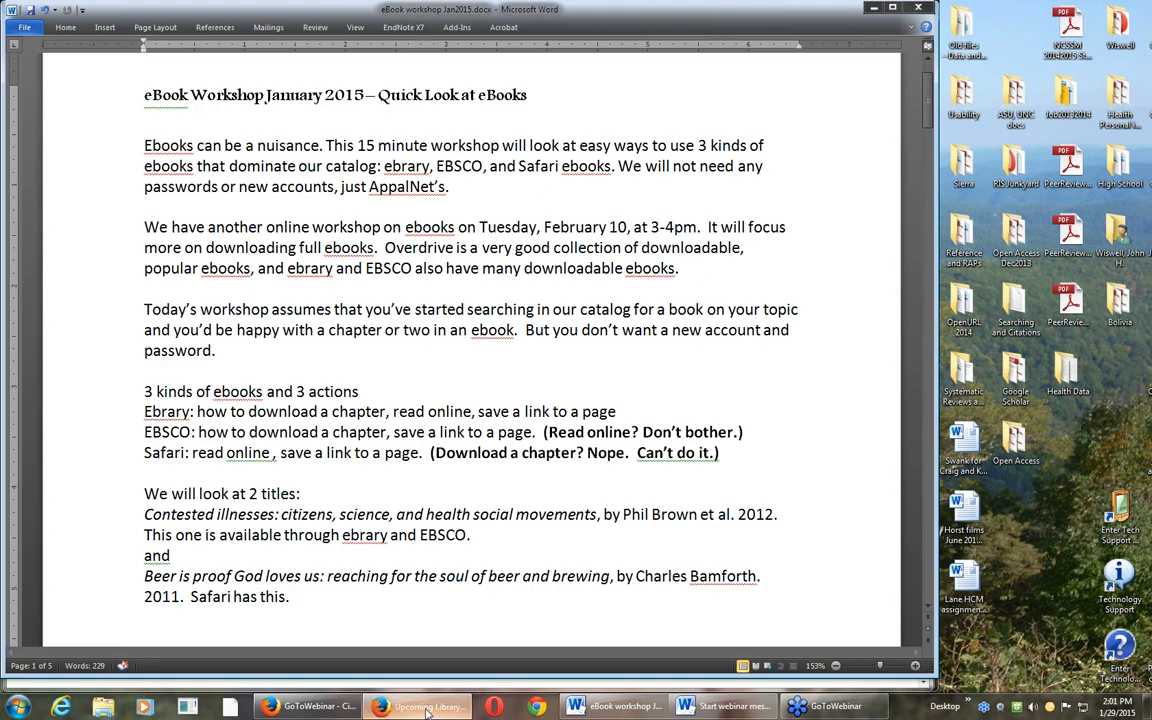
# Step: Switch to the Firefox Upcoming Library Workshops page showing the February 10 eBooks Training session
pyautogui.click(417, 707)
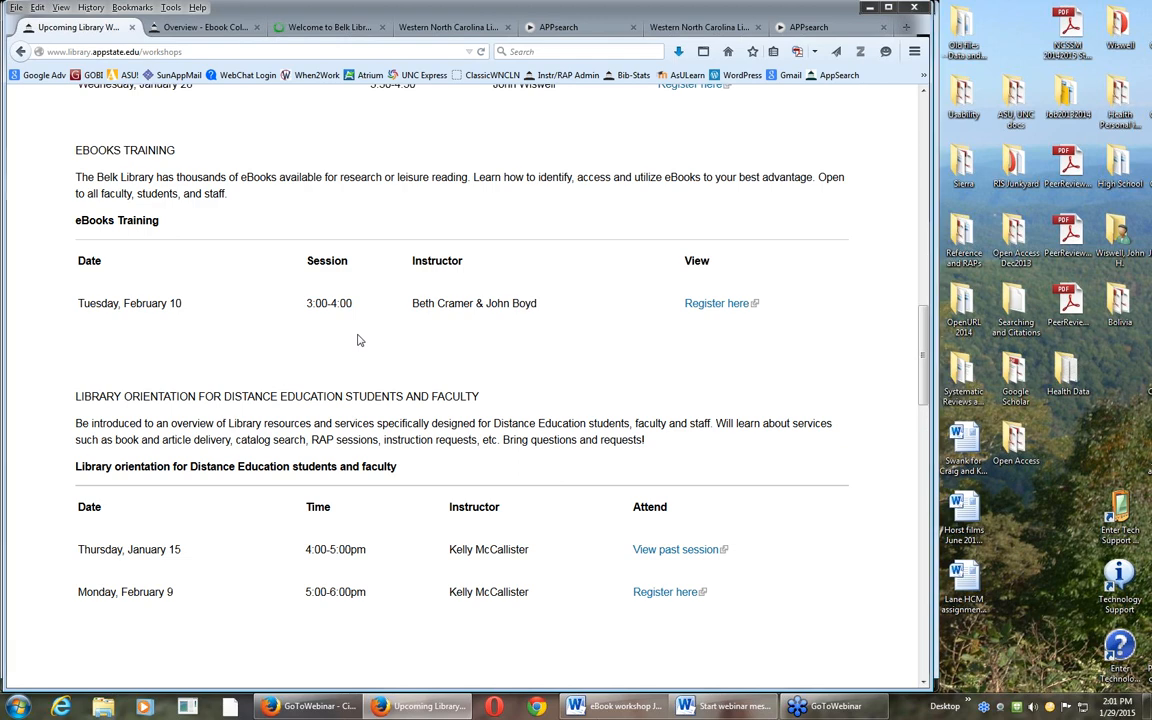
pyautogui.moveTo(392, 347)
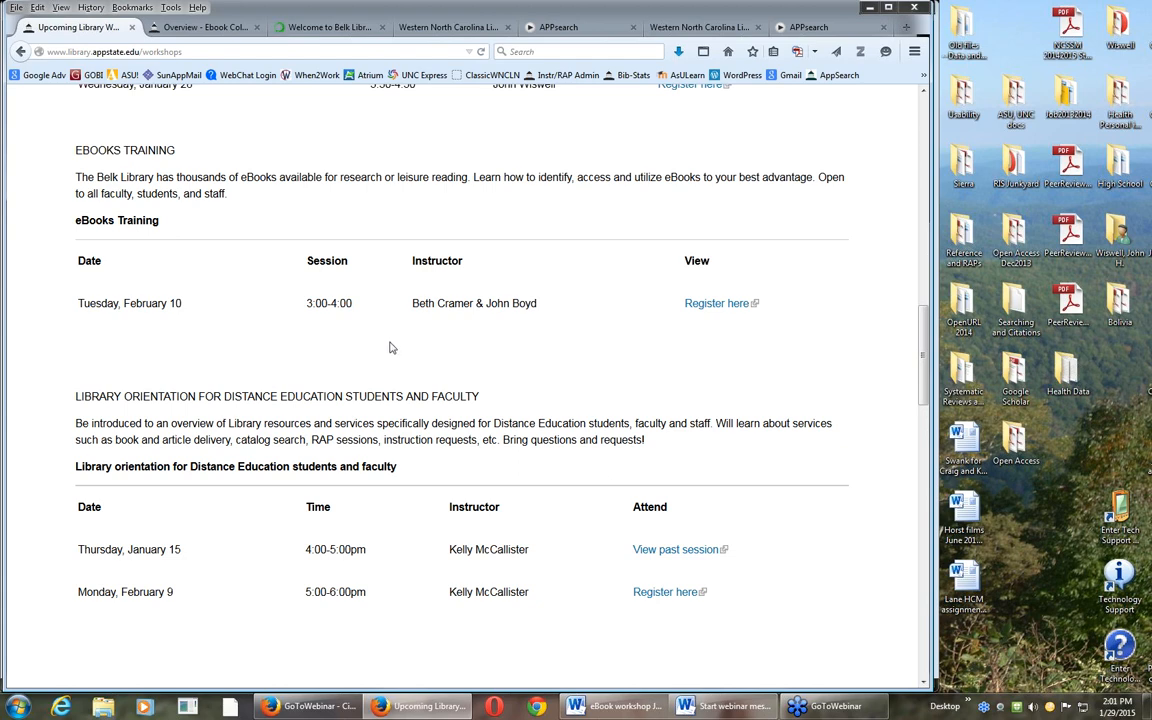
pyautogui.moveTo(448, 343)
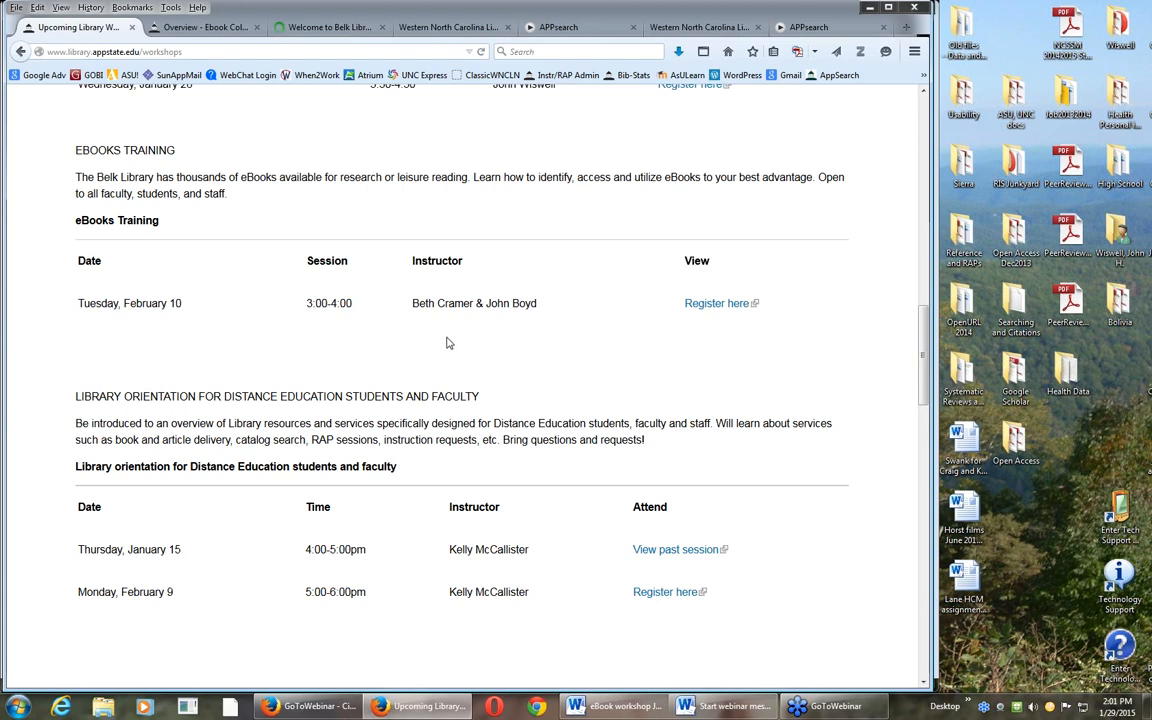
pyautogui.moveTo(296, 214)
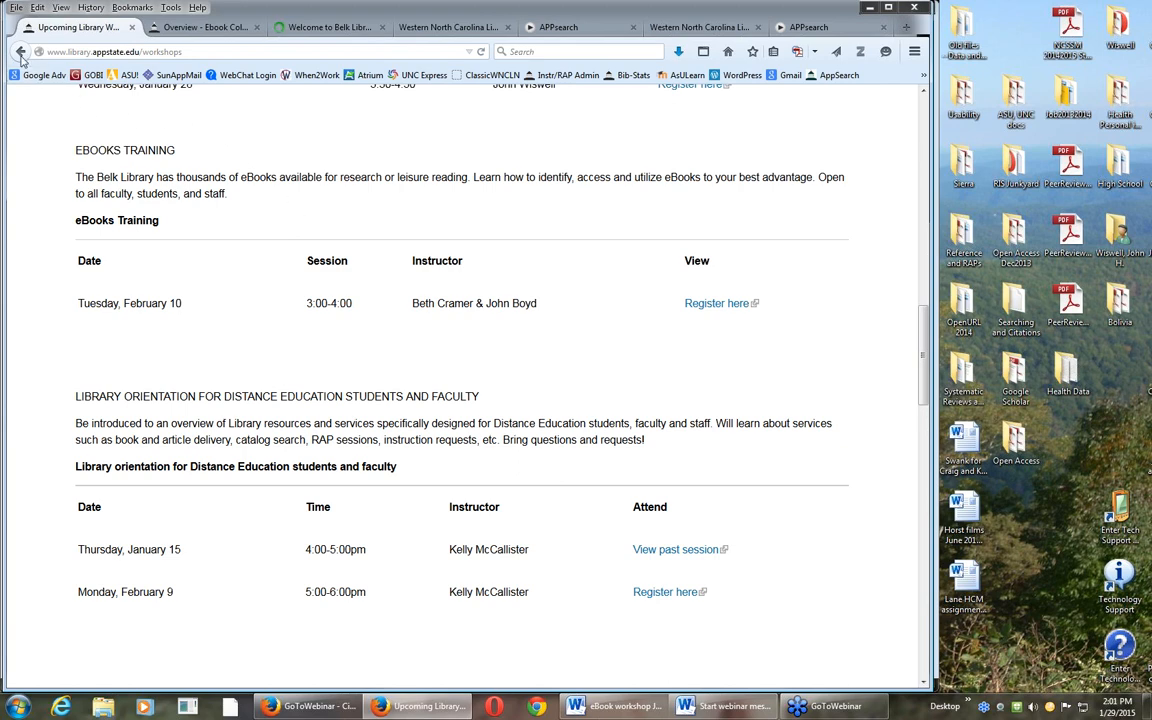
pyautogui.moveTo(20, 52)
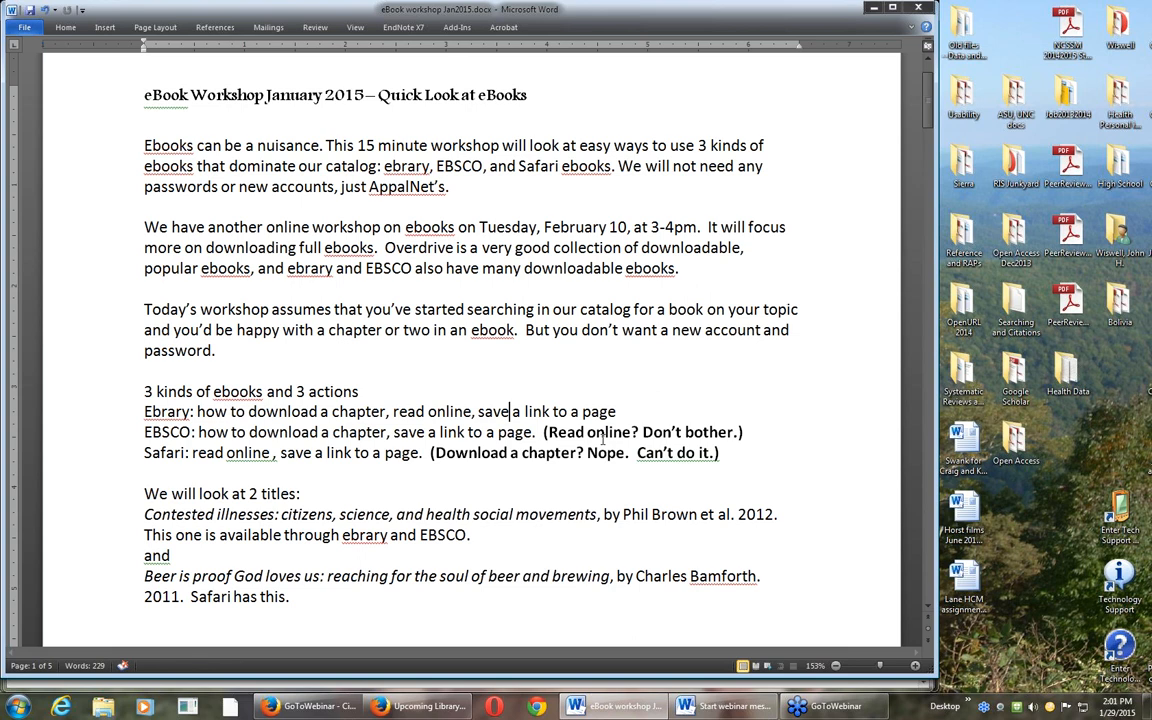
pyautogui.moveTo(676, 370)
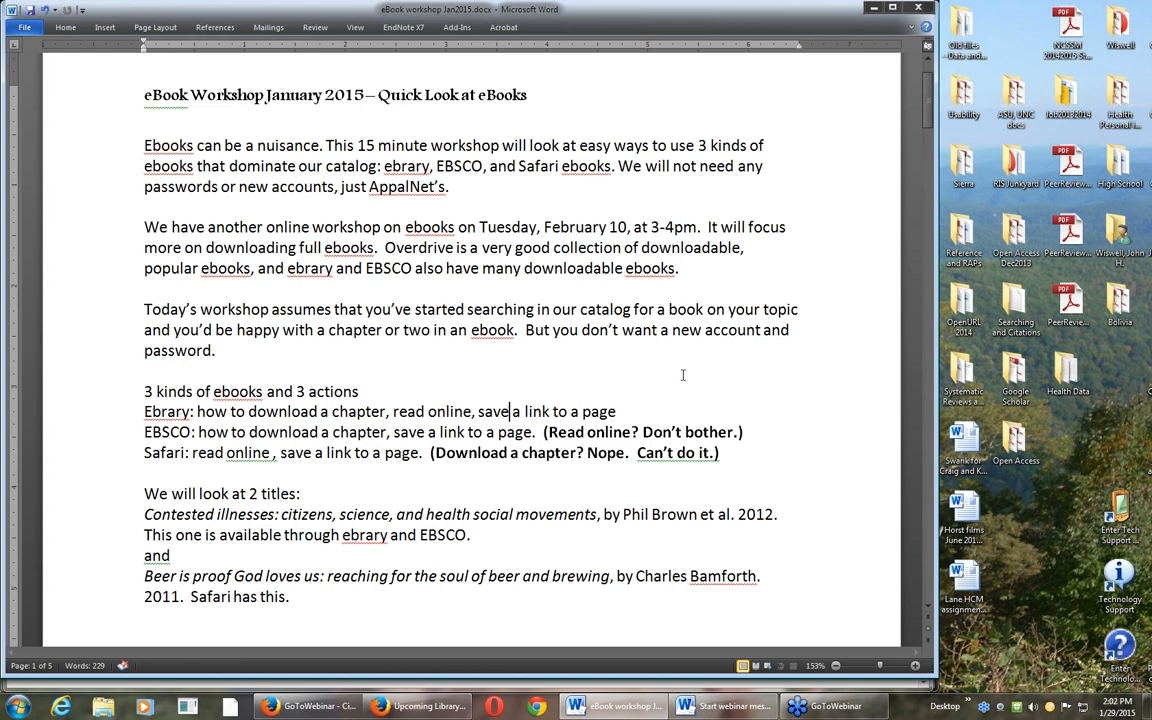
pyautogui.moveTo(662, 373)
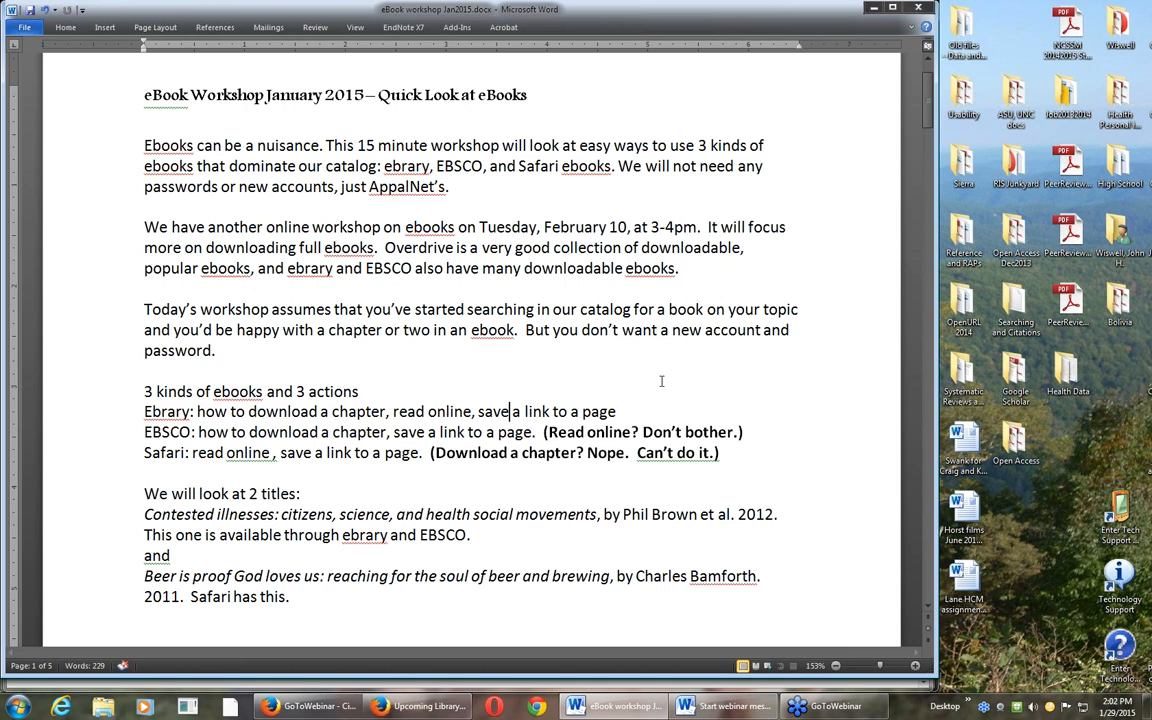
pyautogui.moveTo(667, 383)
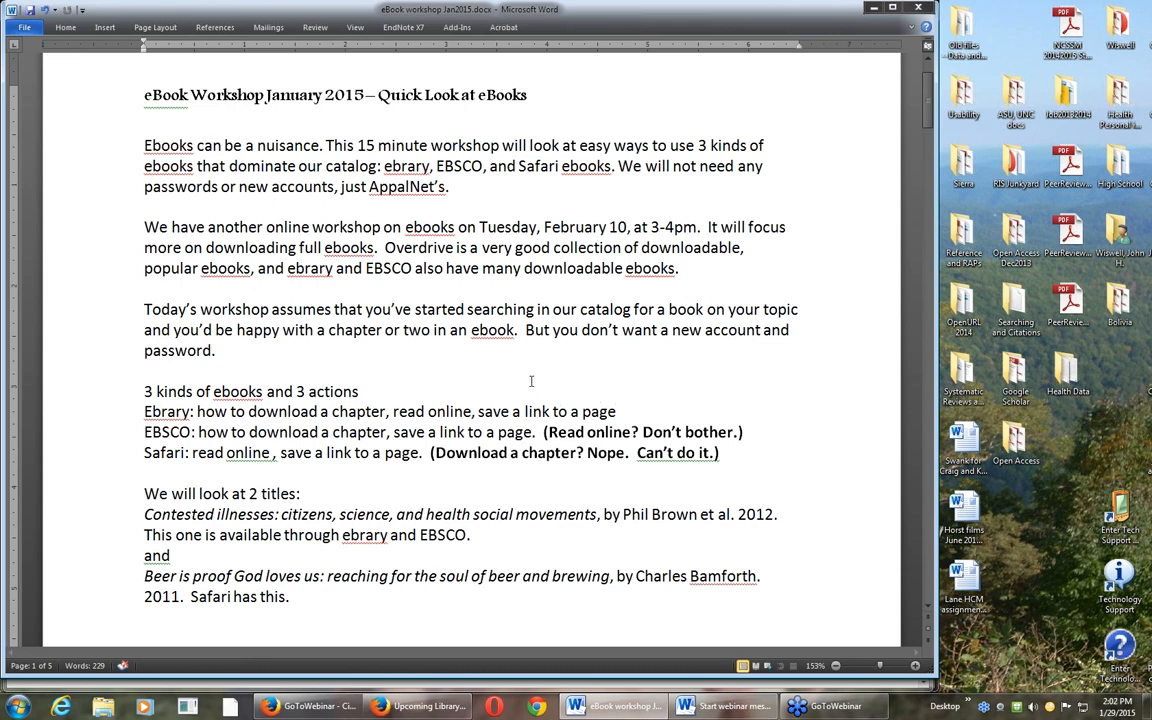
pyautogui.moveTo(516, 387)
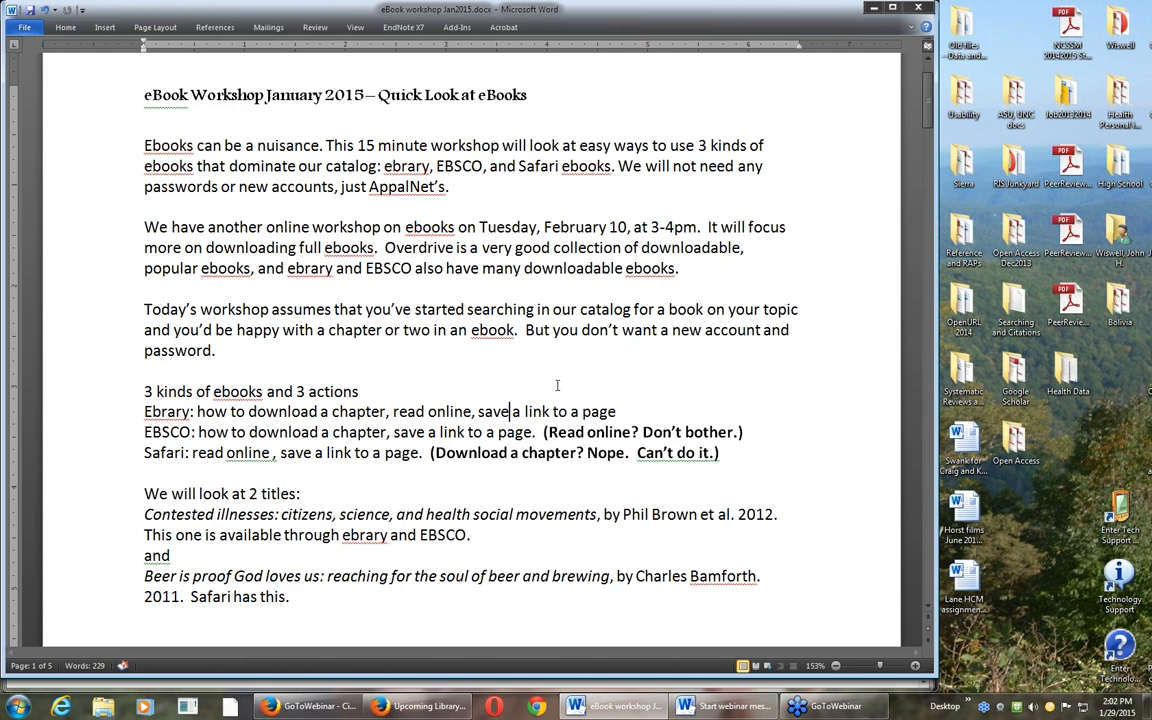
pyautogui.moveTo(678, 444)
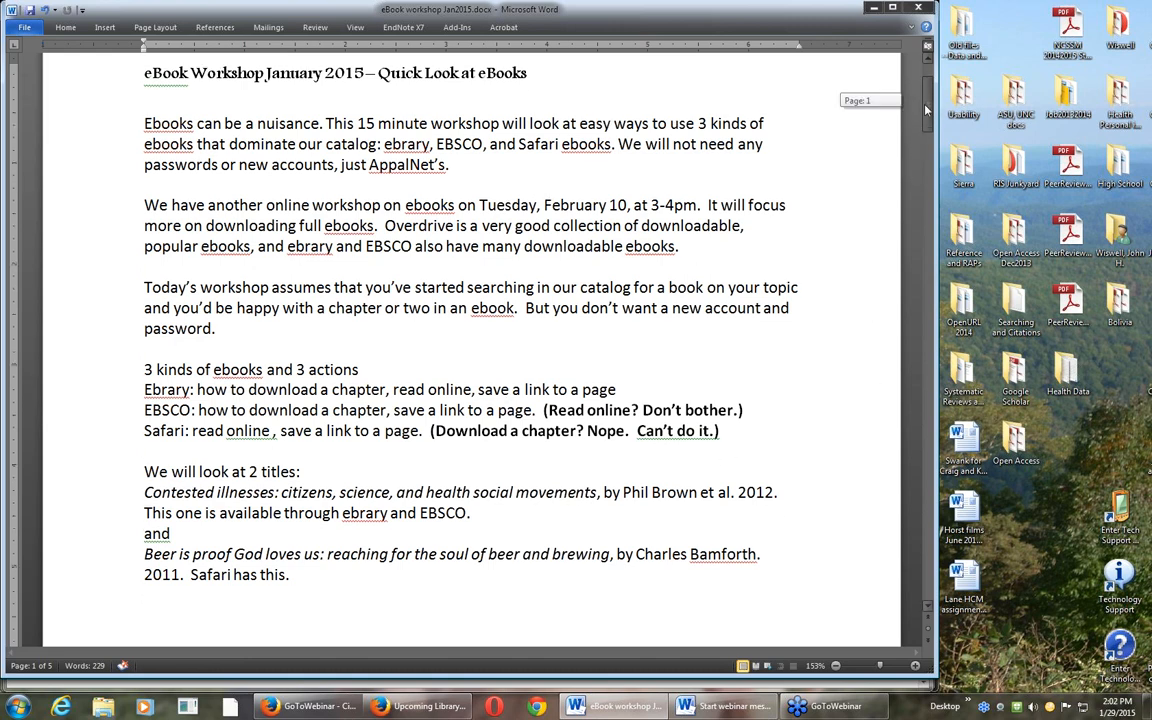
# Step: Scroll to page 2 of the workshop document to show the Contested Illnesses catalog results
pyautogui.scroll(-3)
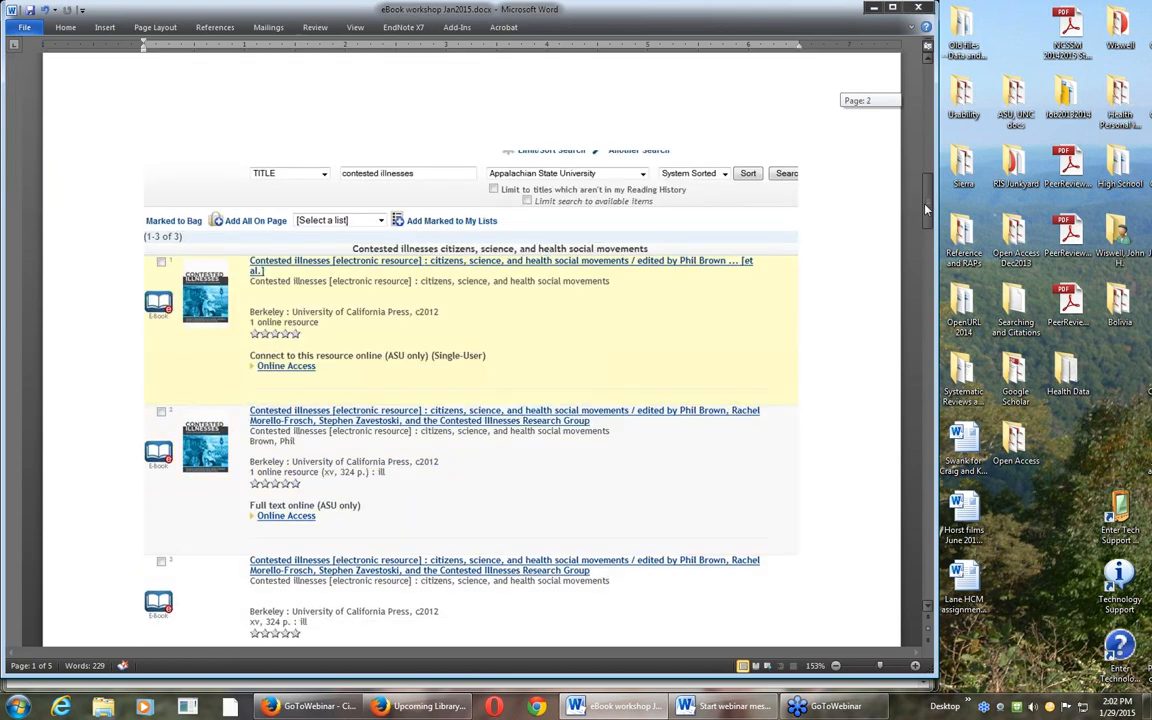
pyautogui.scroll(-3)
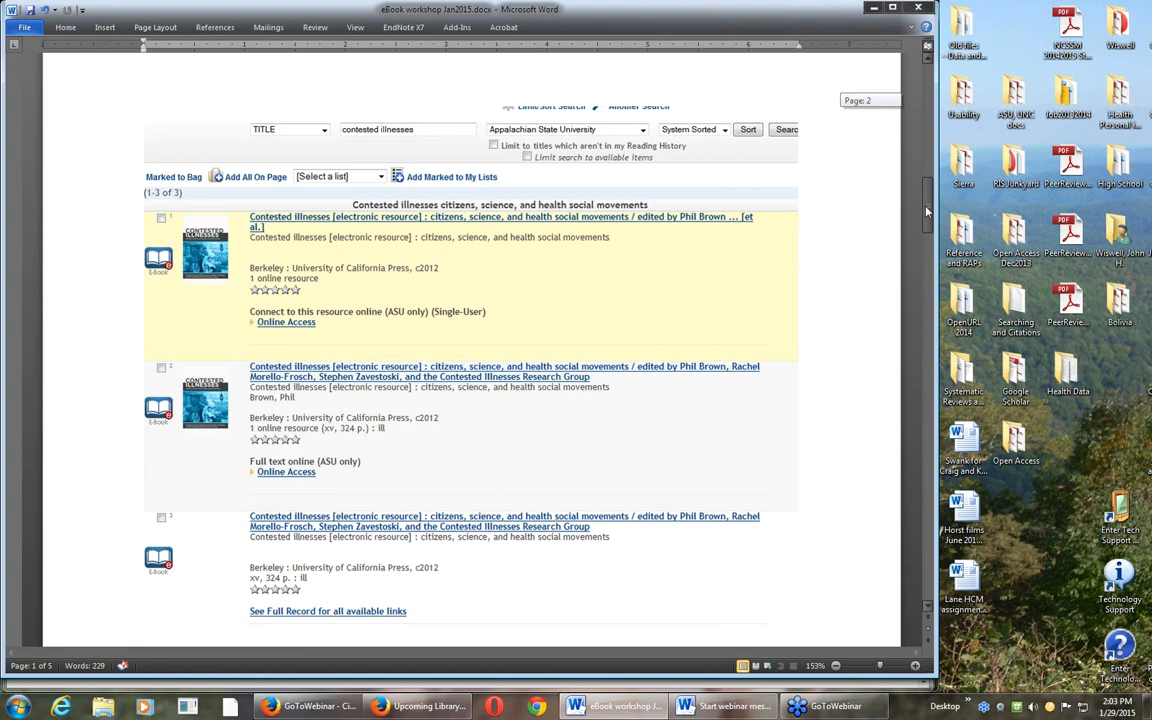
pyautogui.scroll(-3)
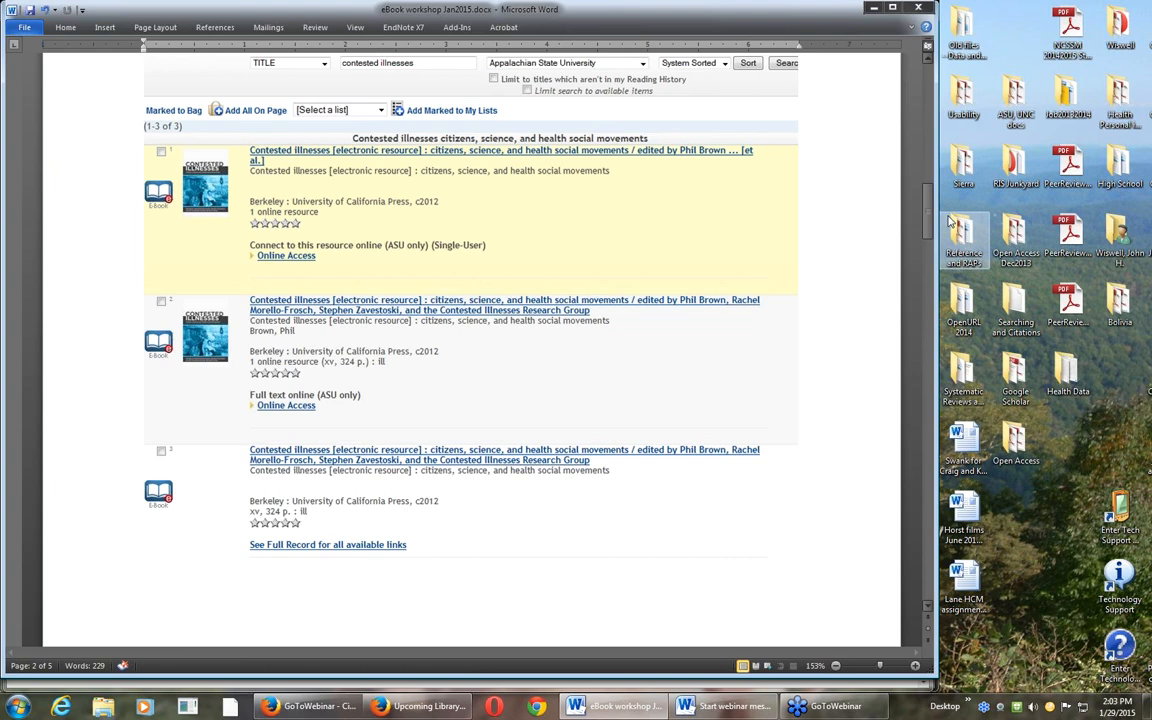
pyautogui.moveTo(827, 363)
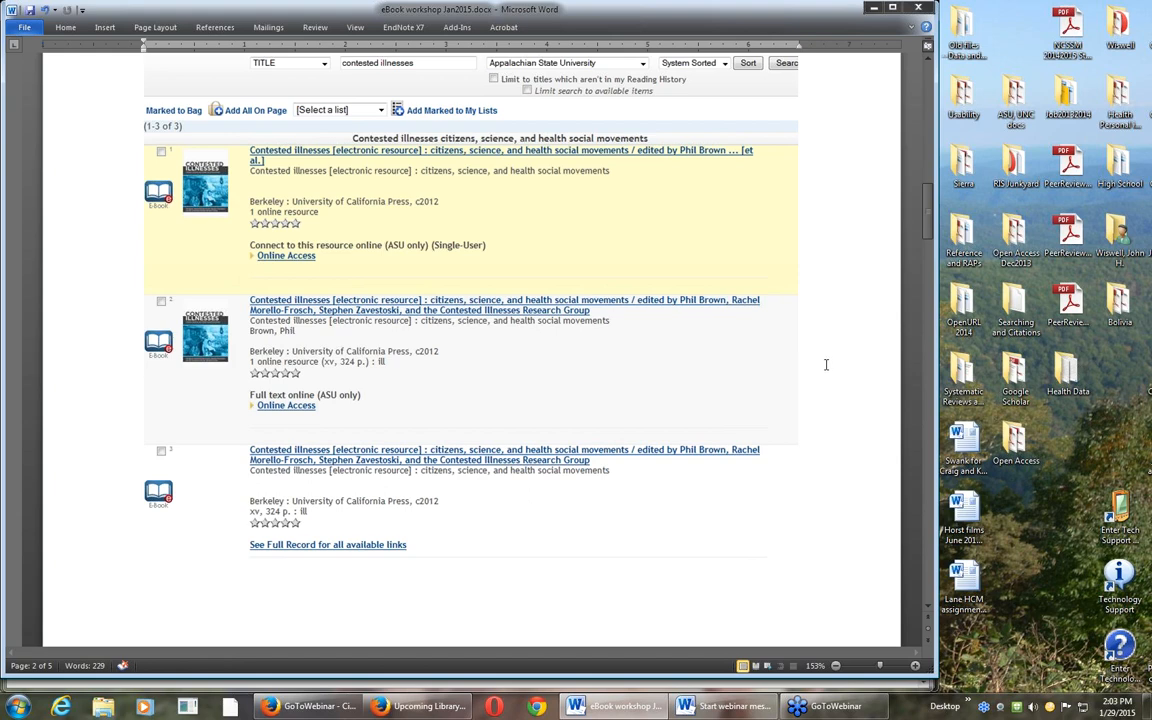
pyautogui.moveTo(826, 365)
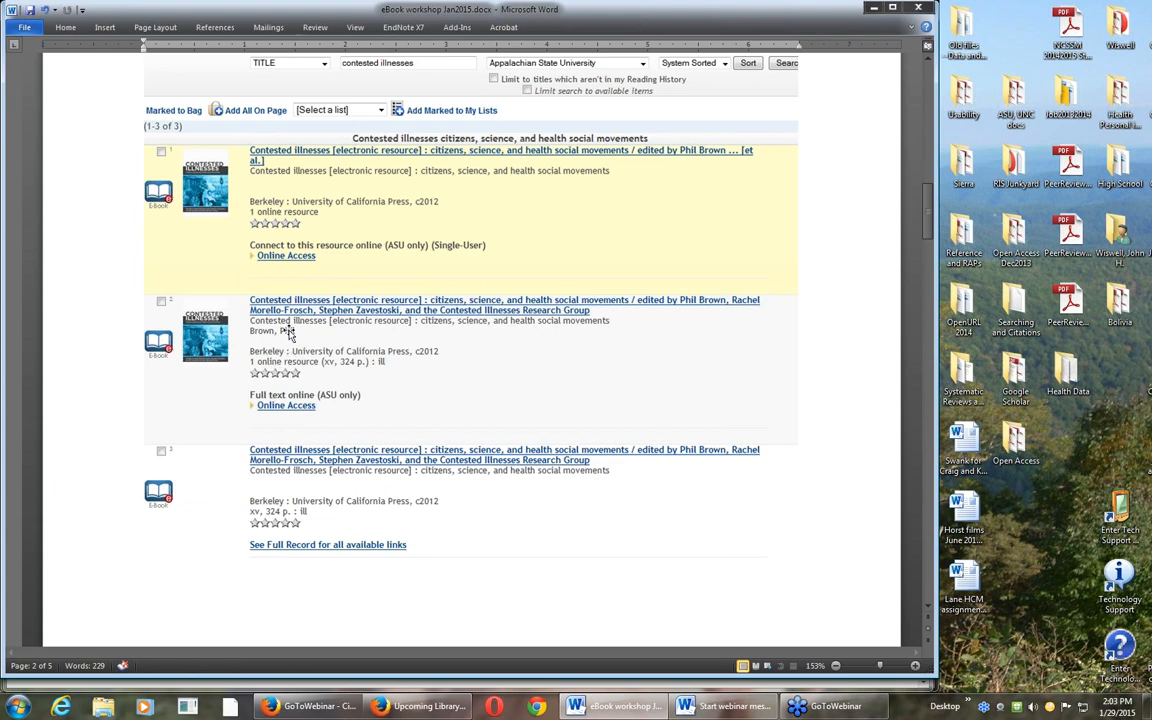
pyautogui.moveTo(373, 267)
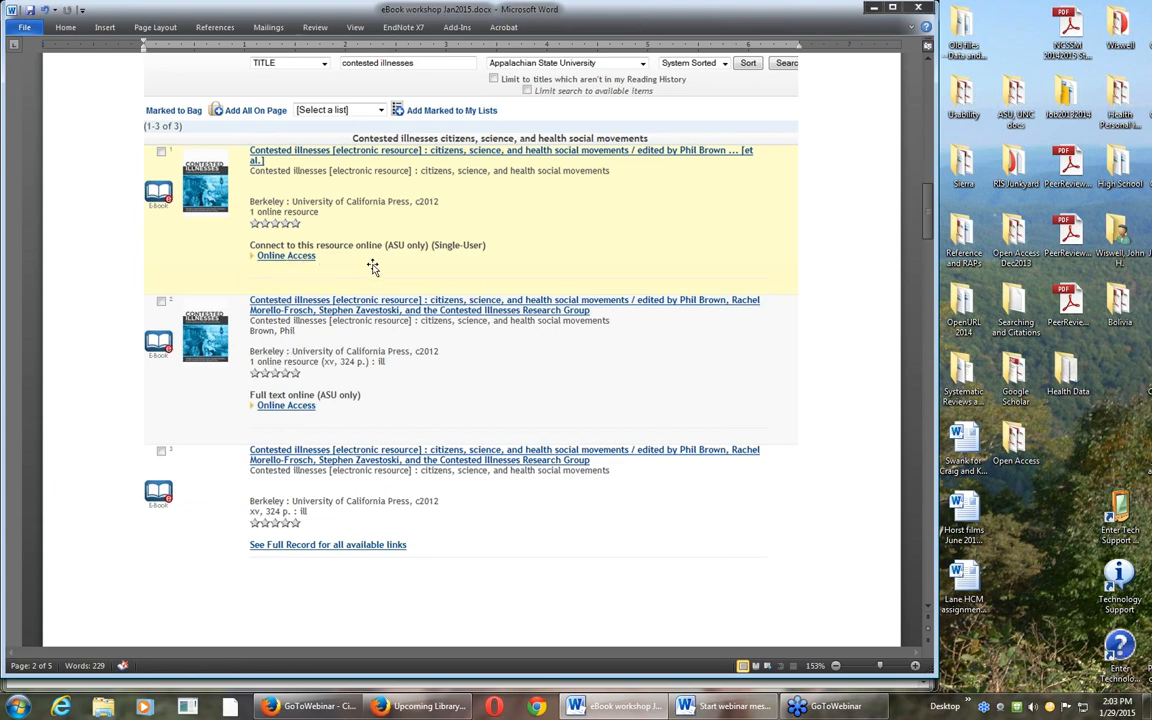
pyautogui.moveTo(435, 252)
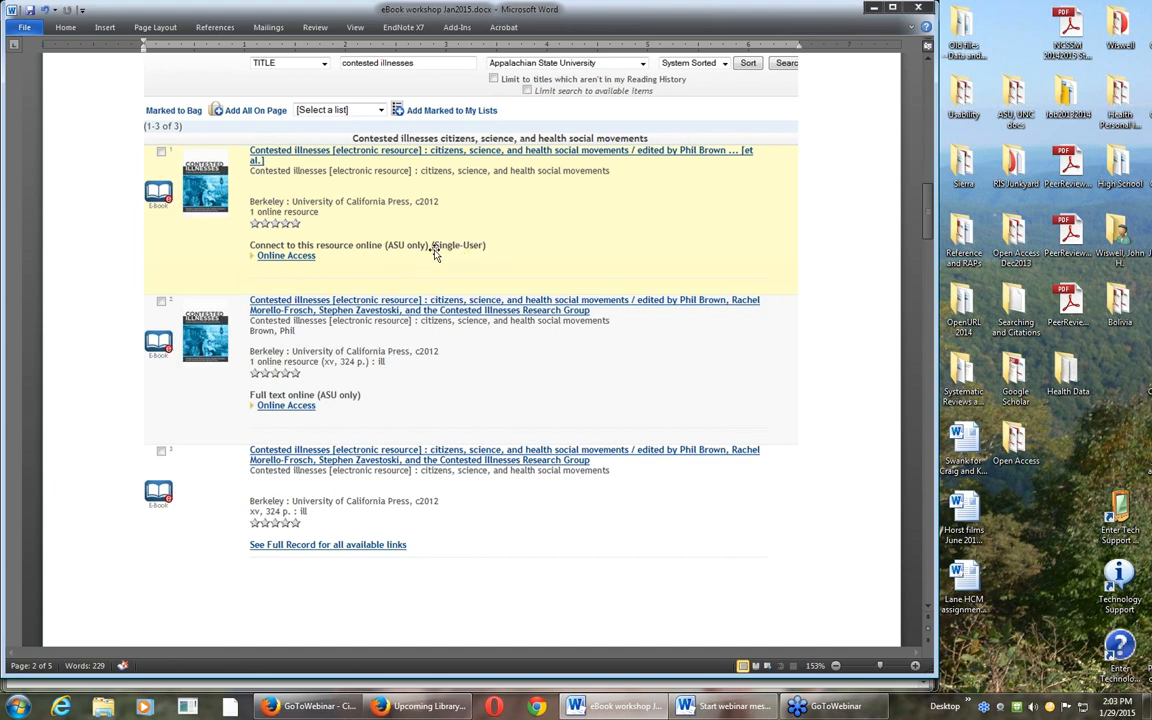
pyautogui.moveTo(435, 248)
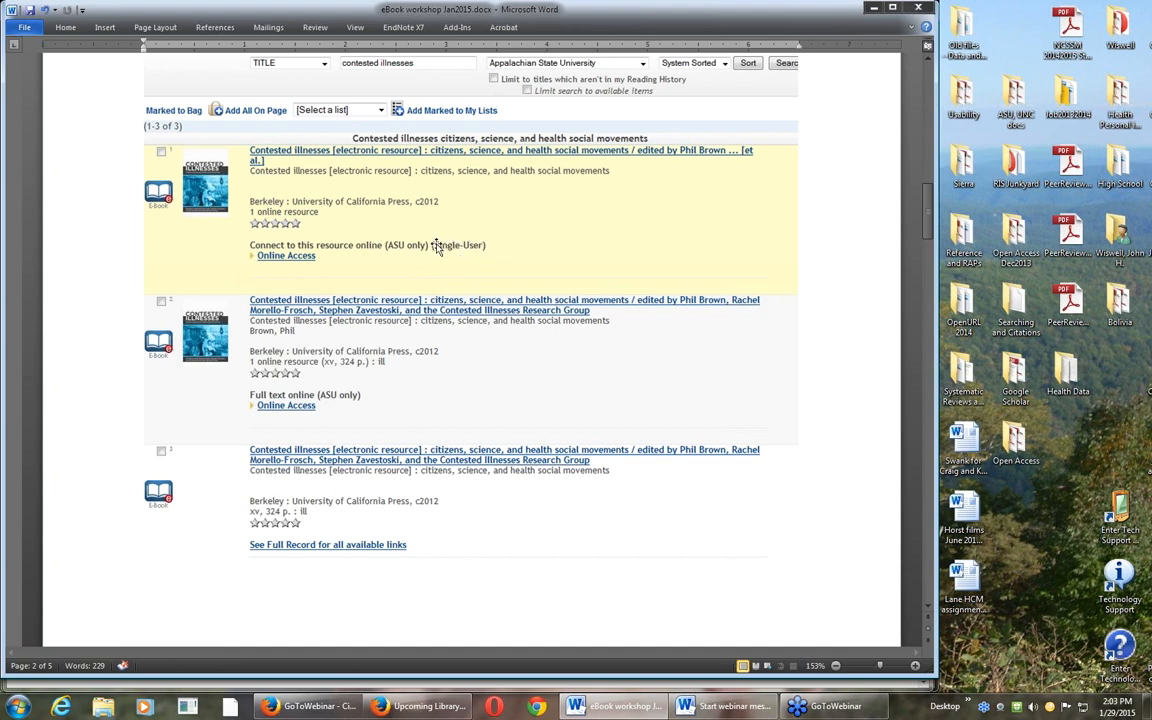
pyautogui.moveTo(461, 263)
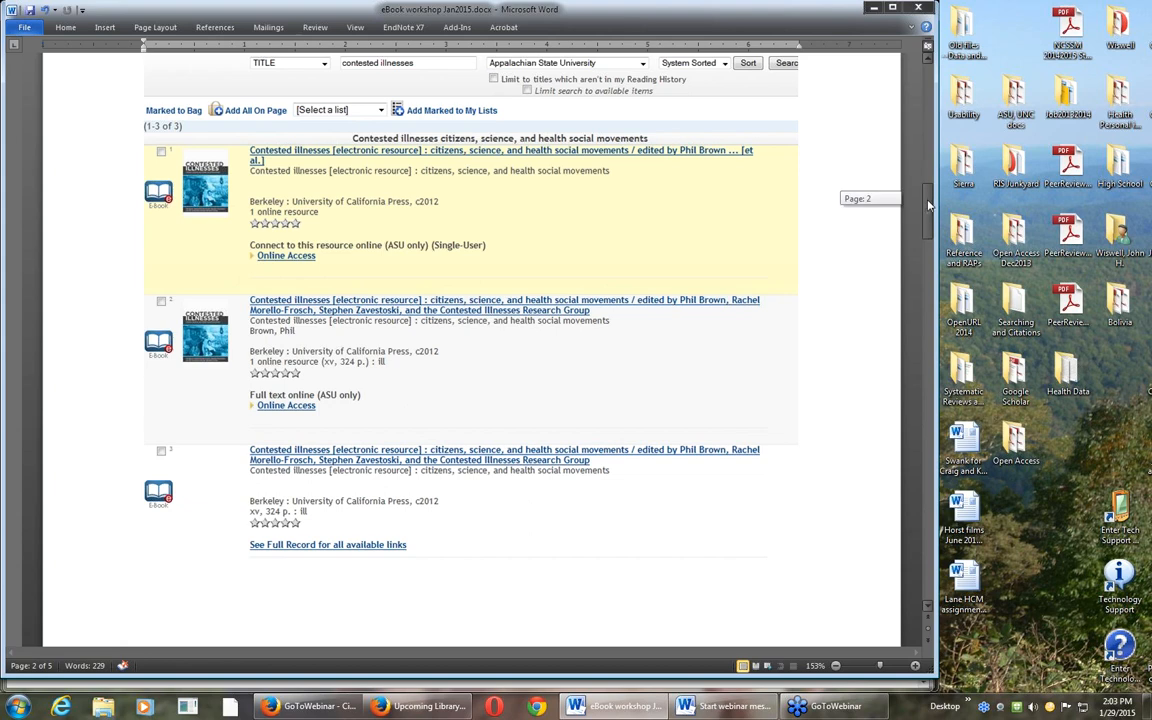
pyautogui.scroll(-3)
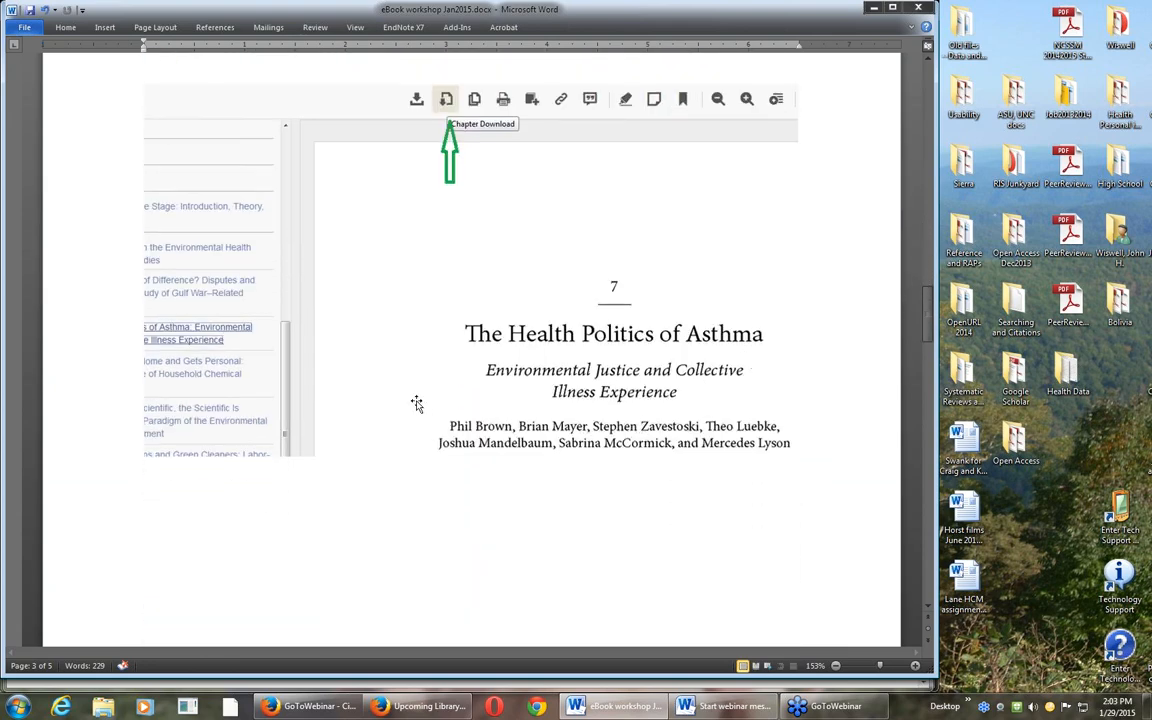
pyautogui.moveTo(248, 389)
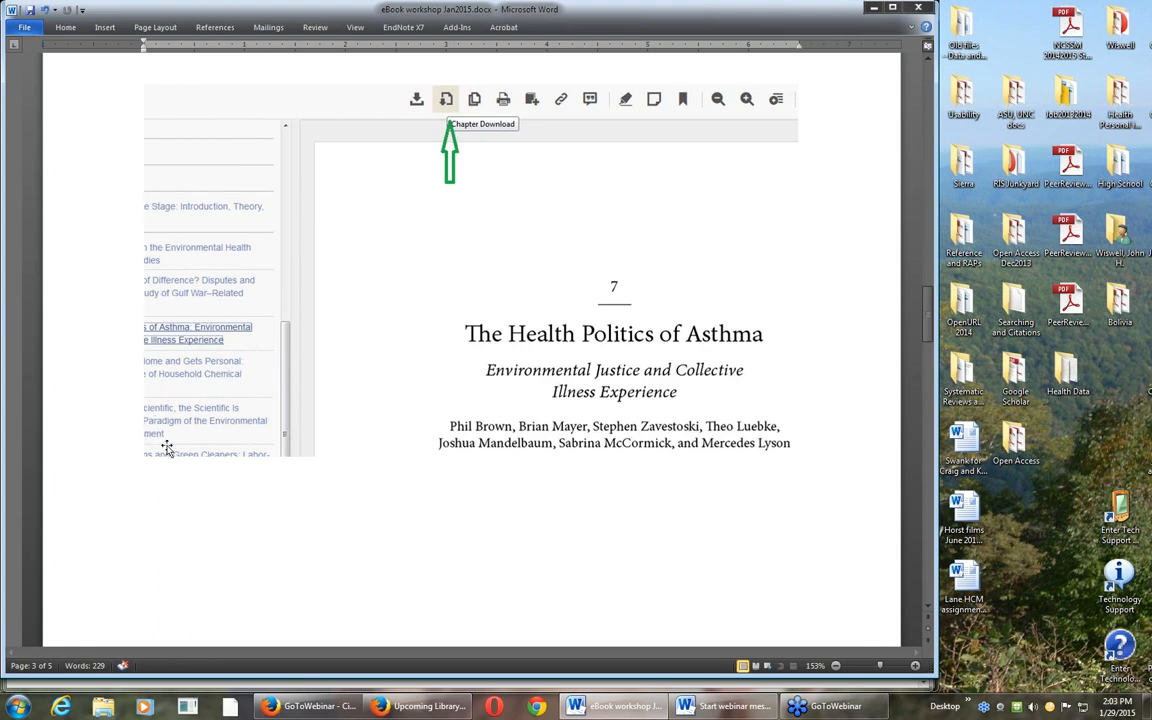
pyautogui.moveTo(200, 419)
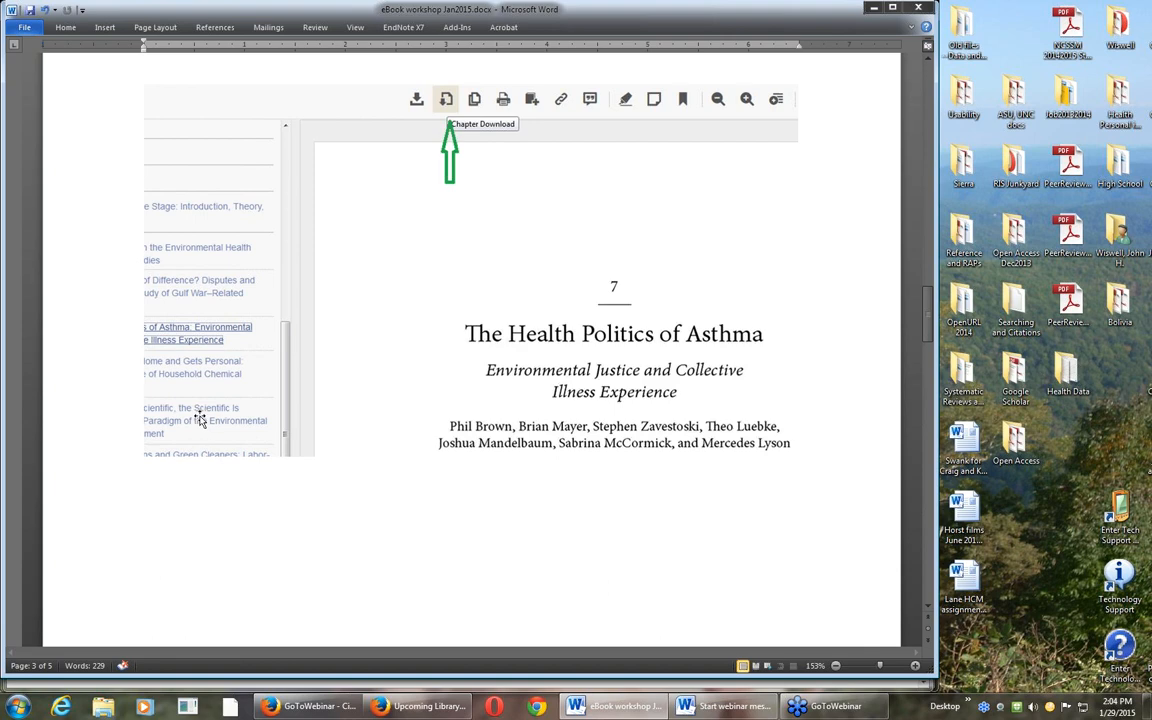
pyautogui.moveTo(197, 390)
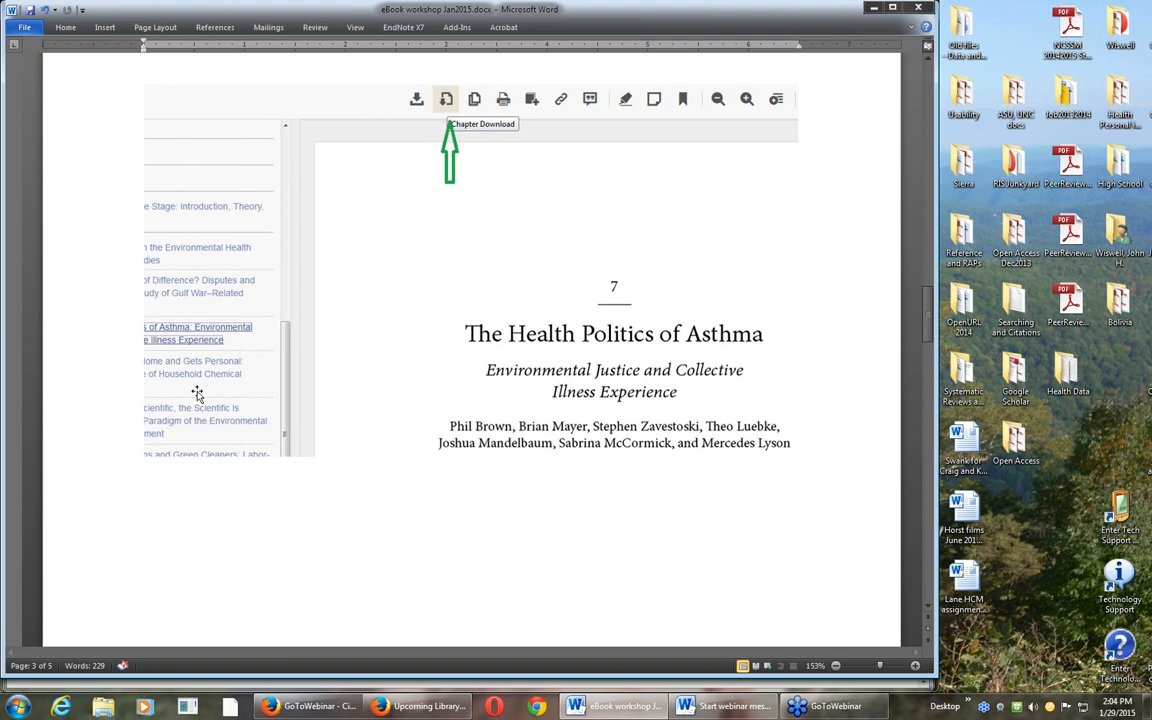
pyautogui.moveTo(460, 185)
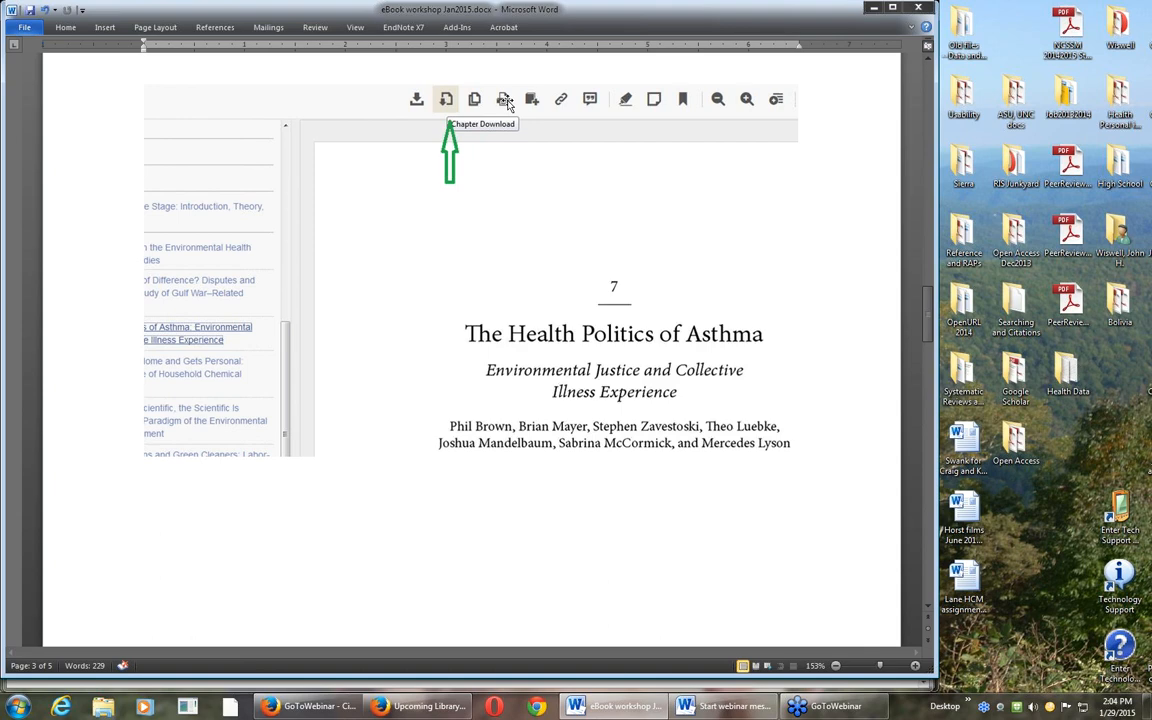
pyautogui.moveTo(531, 99)
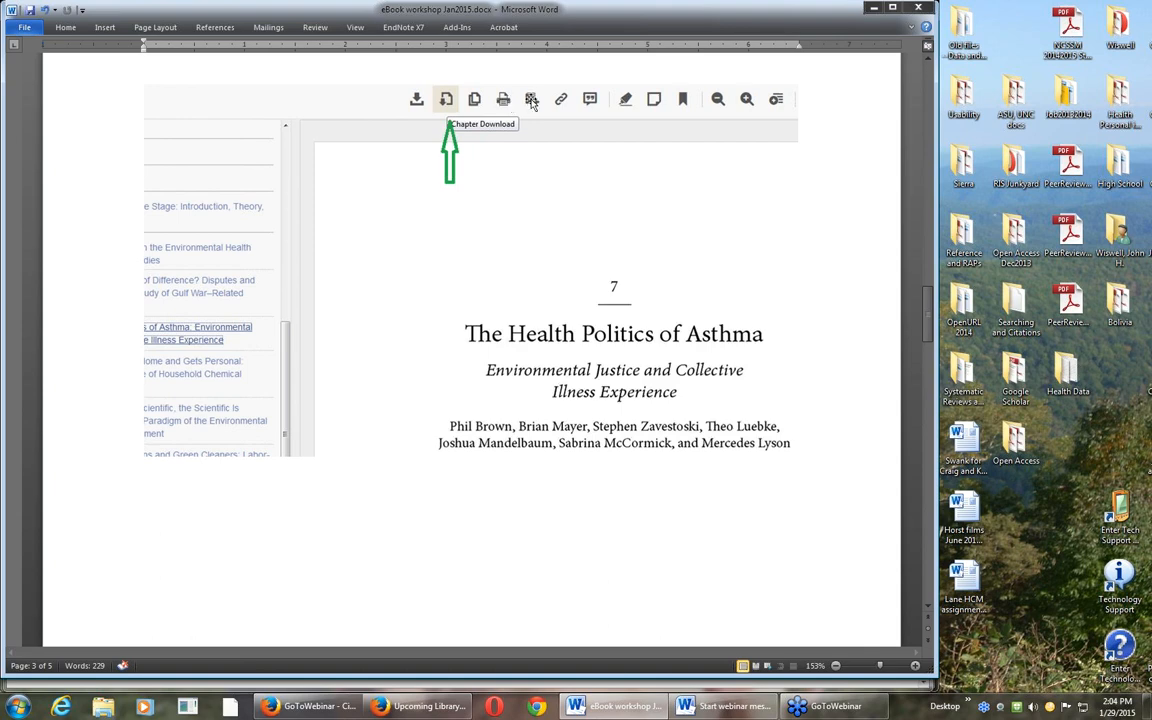
pyautogui.moveTo(562, 105)
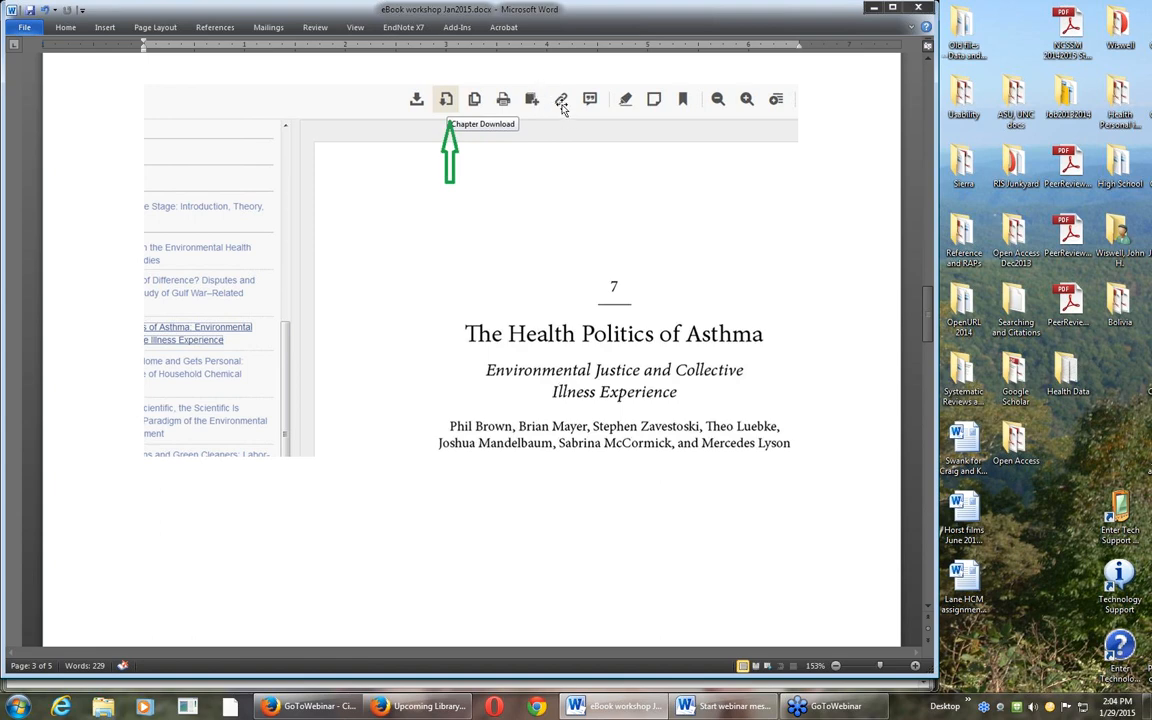
pyautogui.moveTo(590, 210)
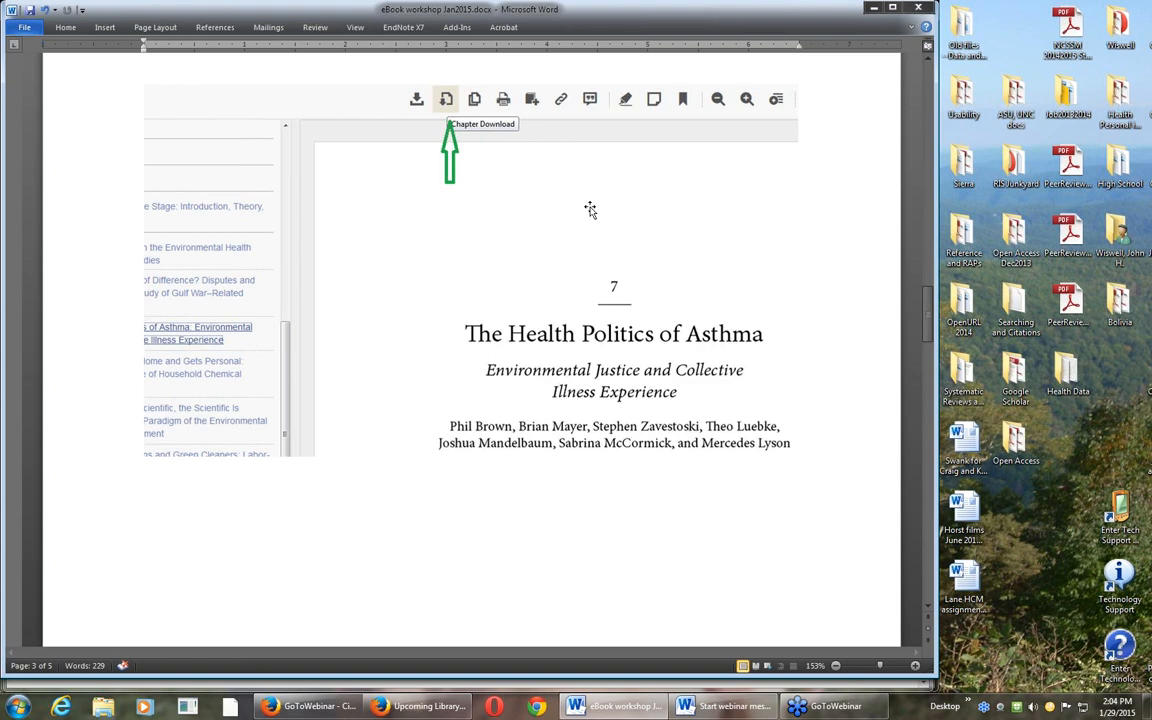
pyautogui.moveTo(592, 235)
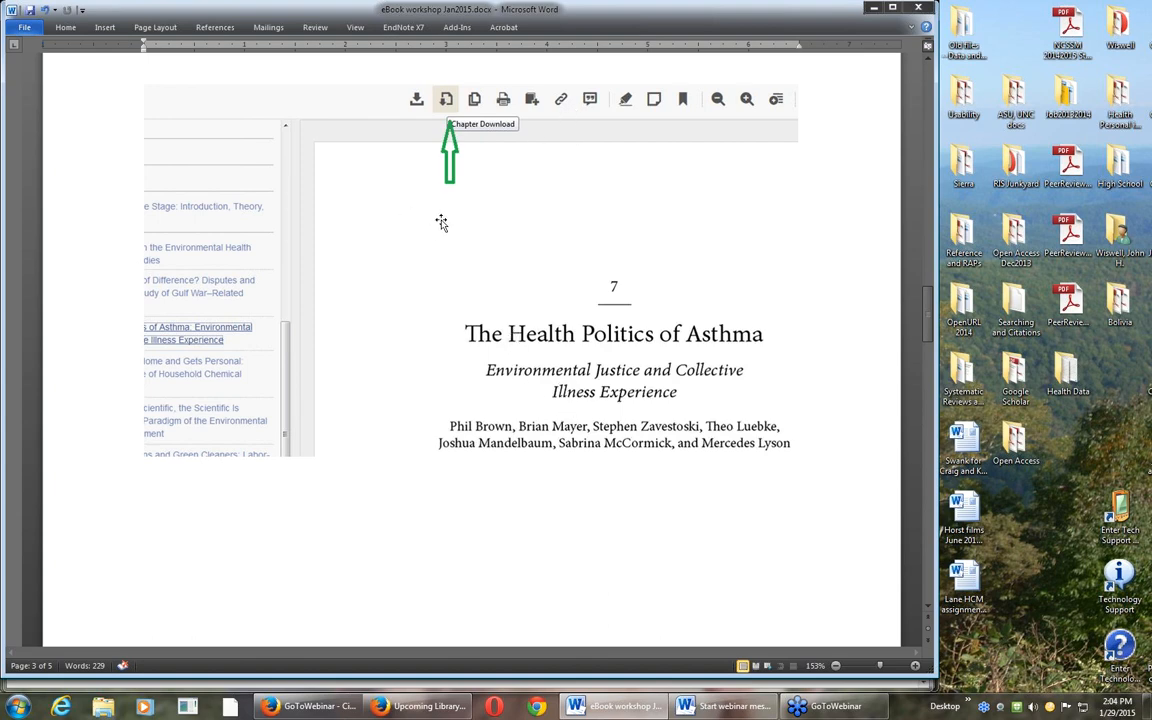
pyautogui.moveTo(439, 222)
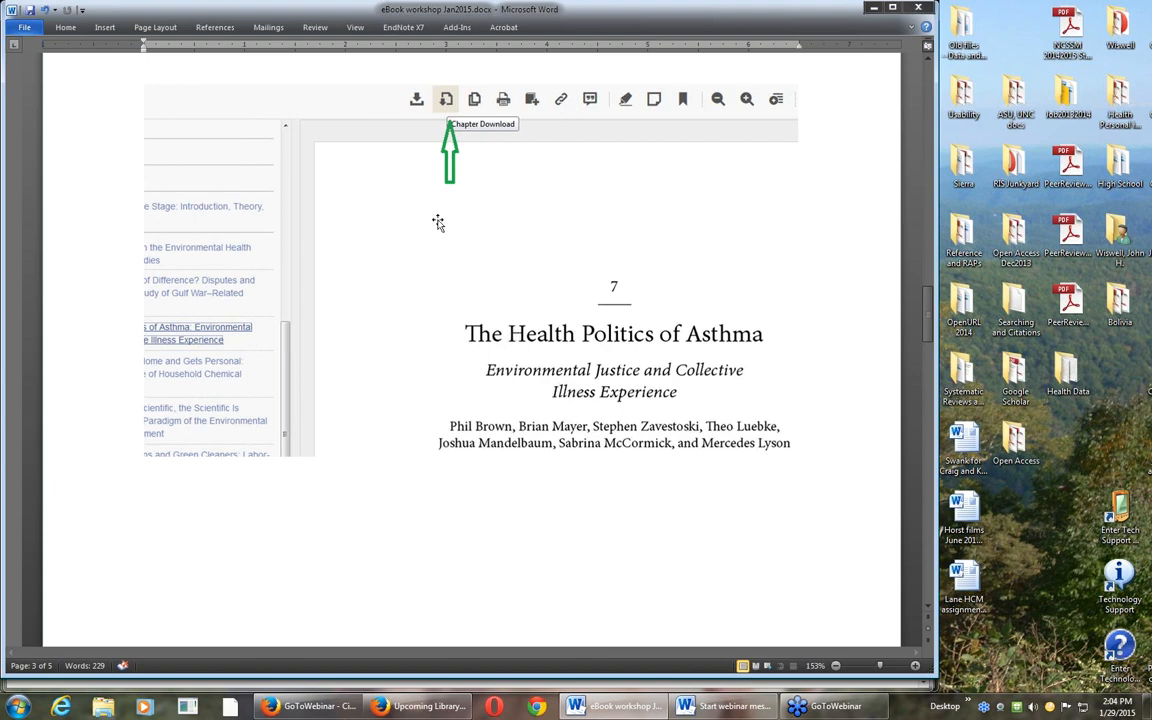
pyautogui.moveTo(432, 237)
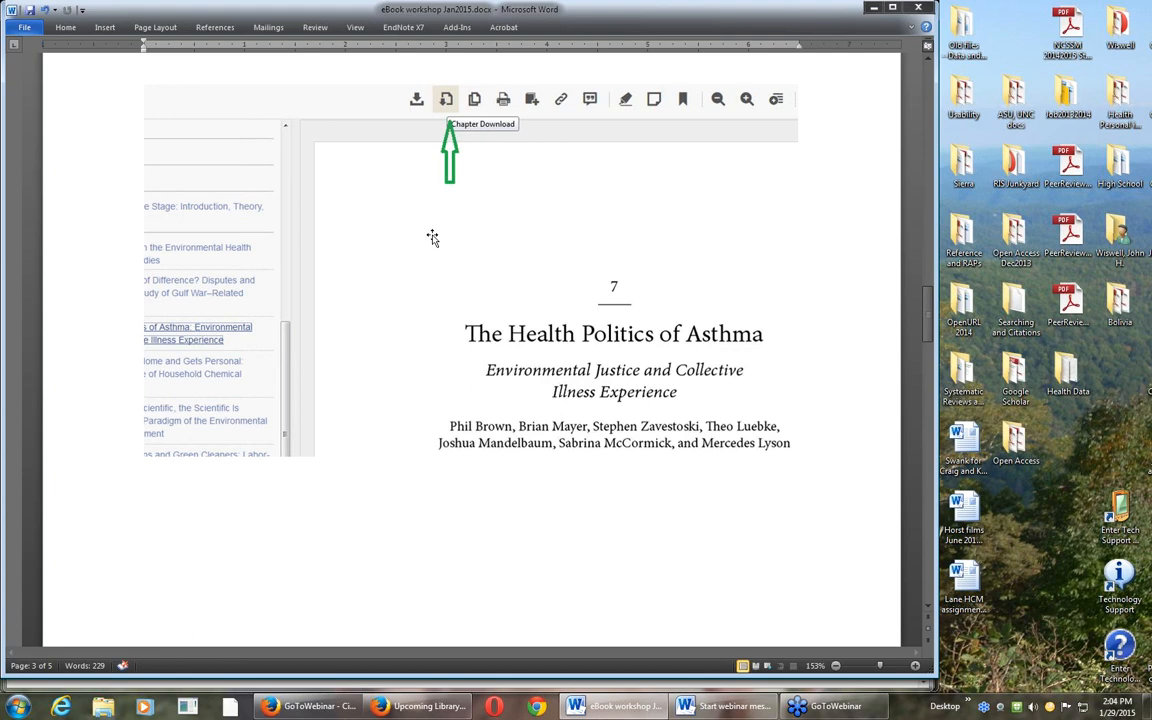
pyautogui.moveTo(428, 241)
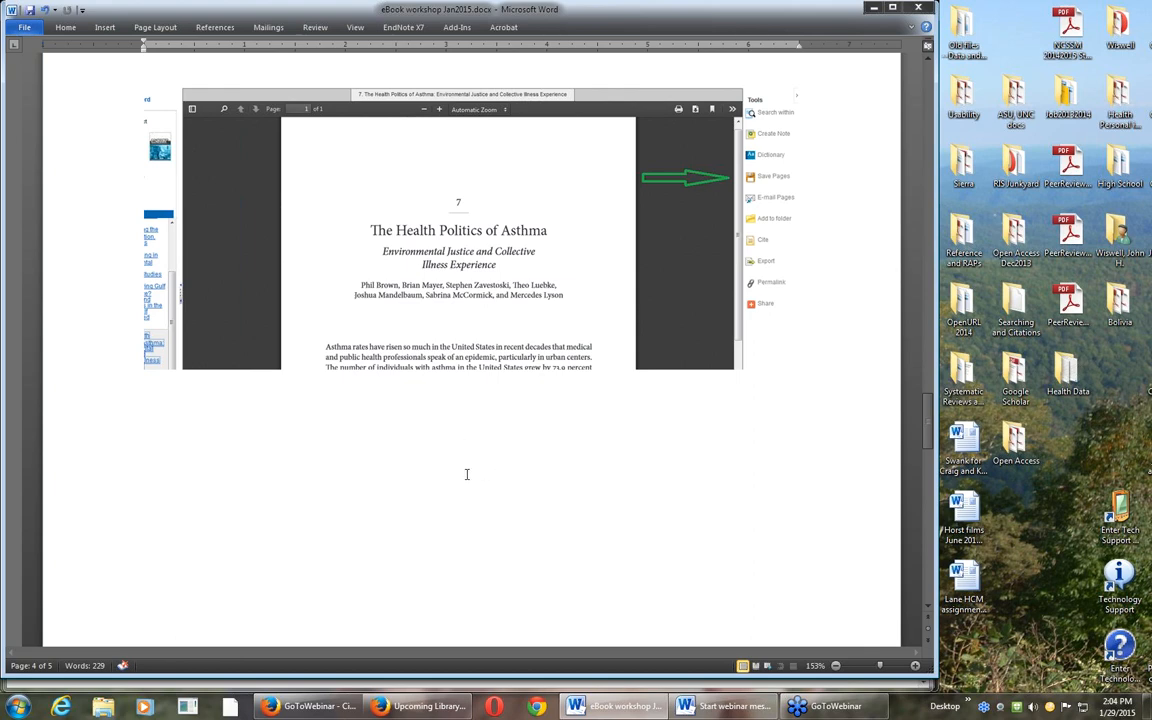
pyautogui.moveTo(515, 480)
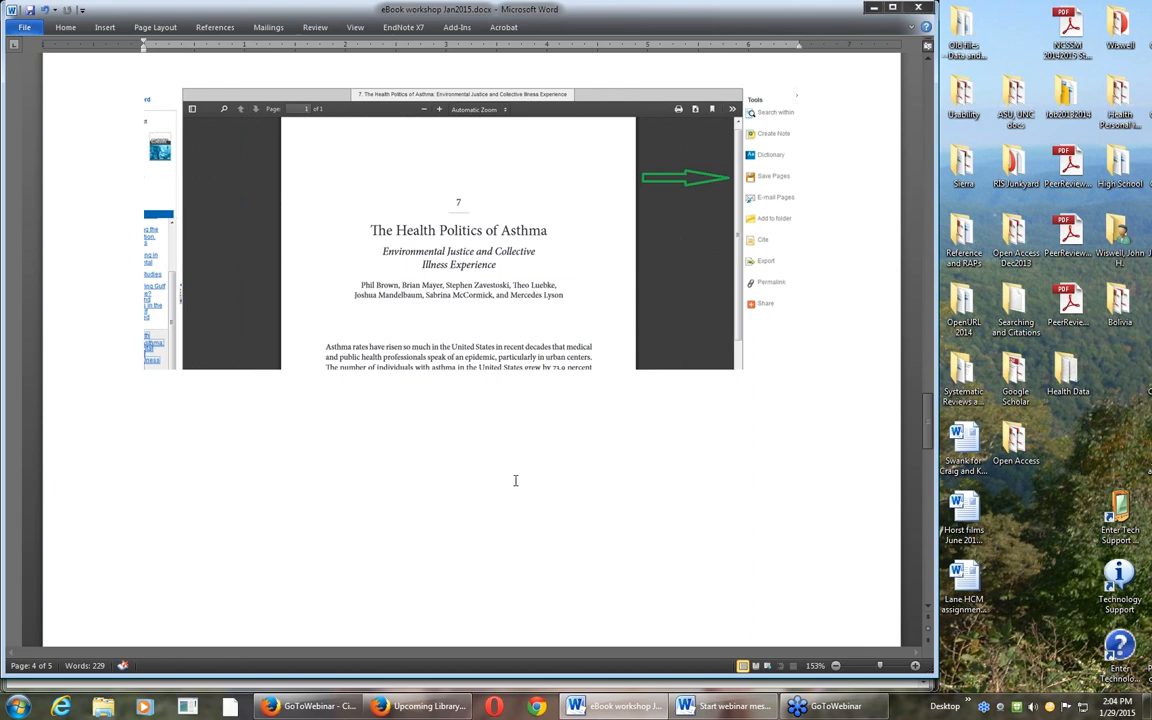
pyautogui.moveTo(485, 485)
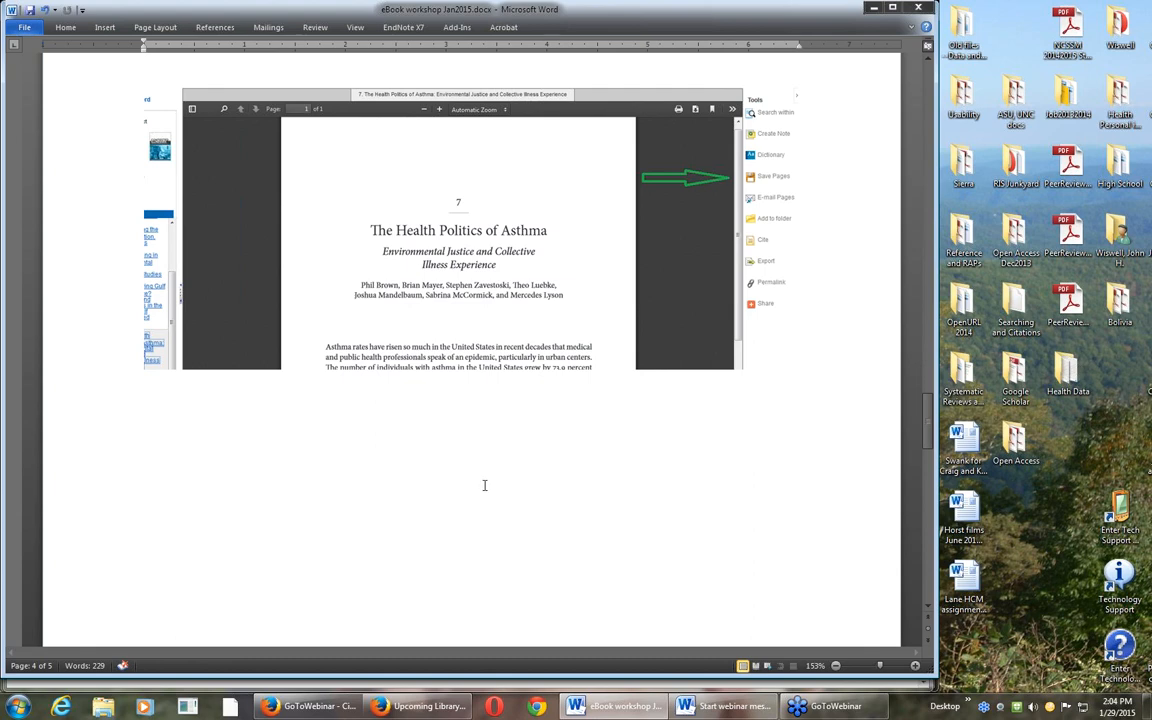
pyautogui.moveTo(475, 473)
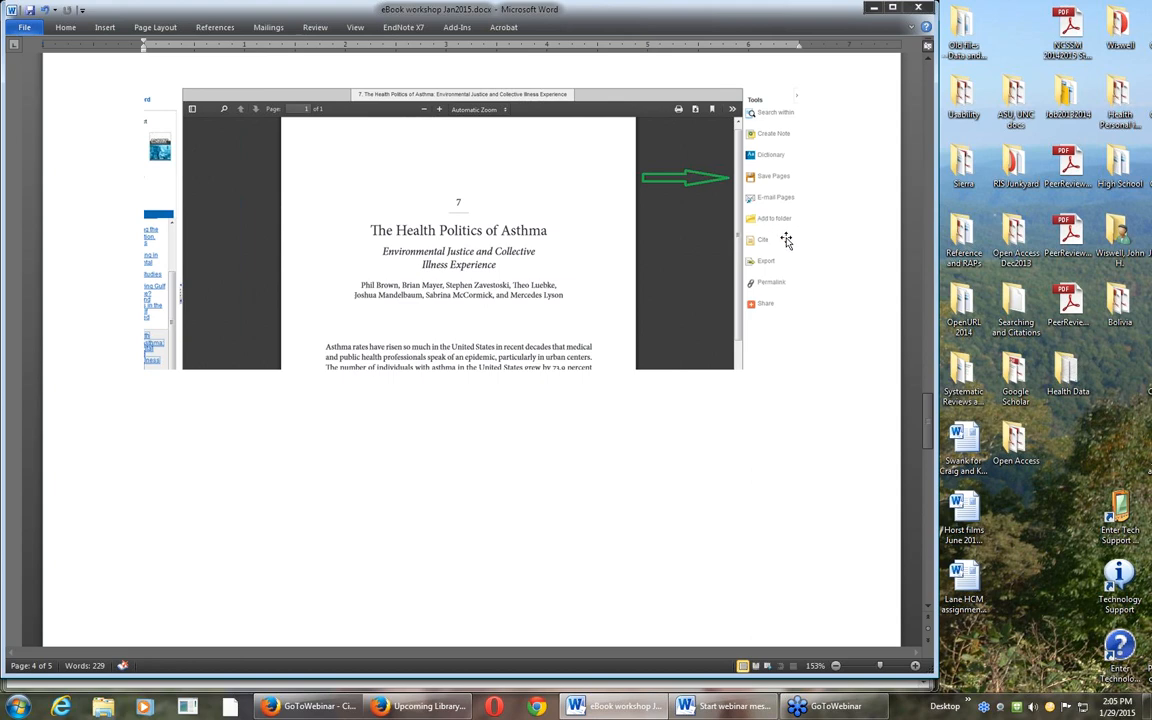
pyautogui.moveTo(803, 270)
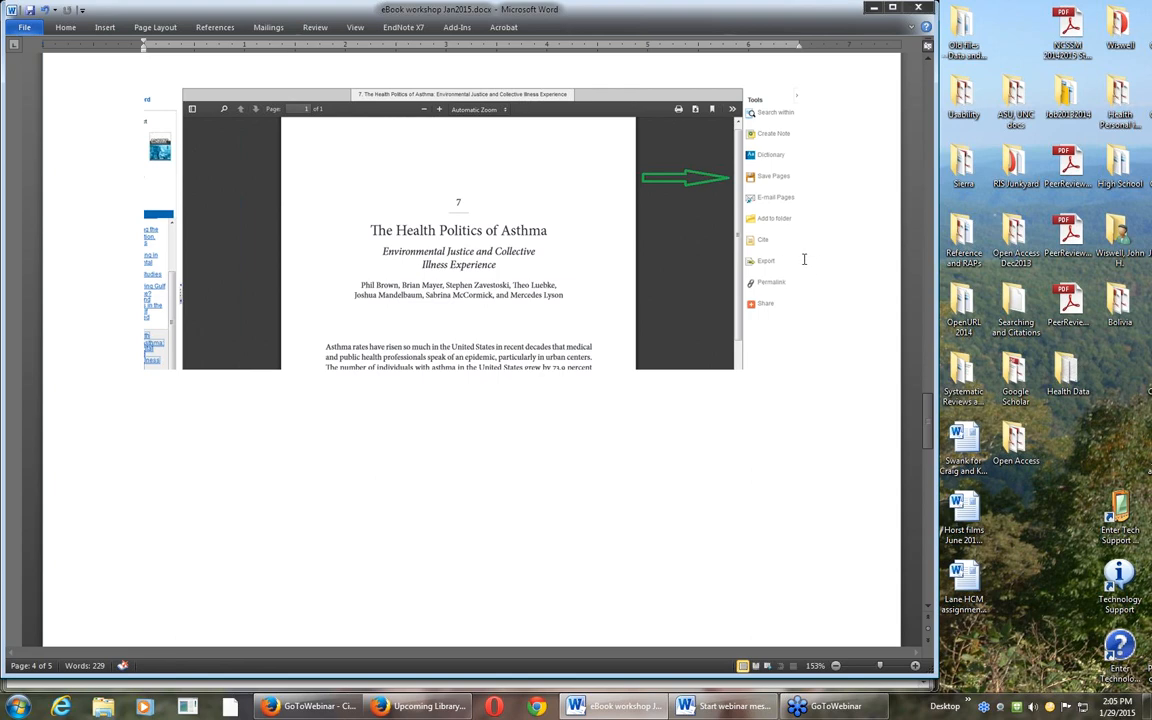
pyautogui.moveTo(798, 248)
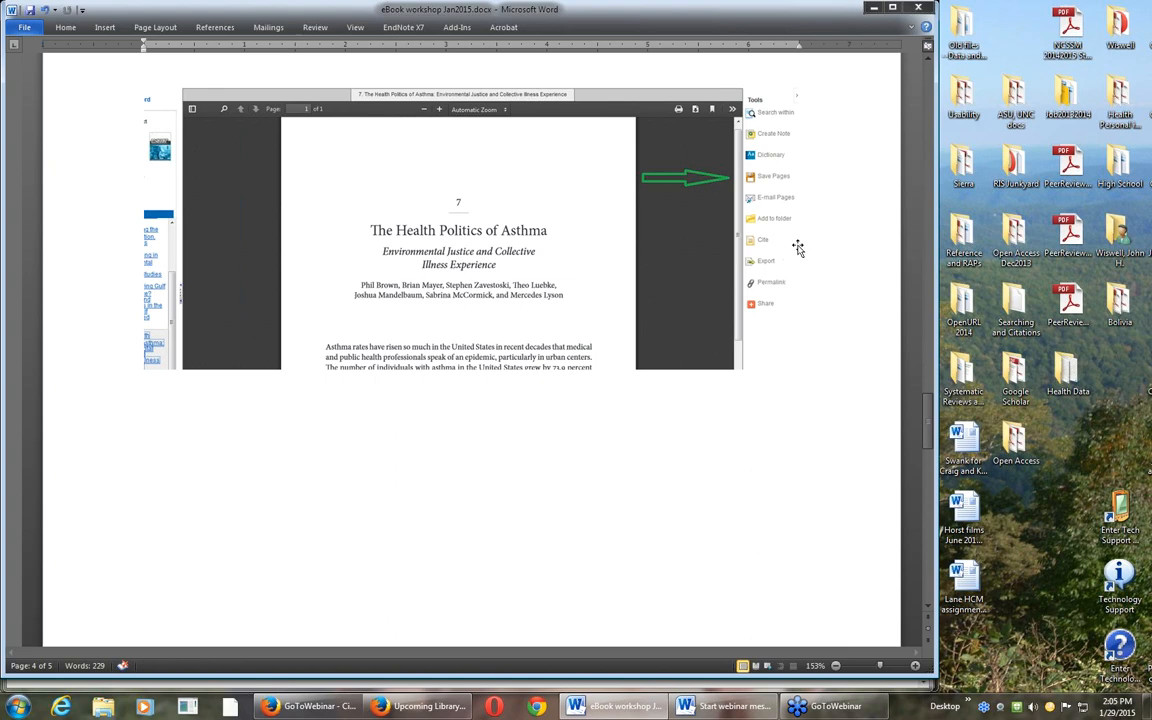
pyautogui.moveTo(807, 258)
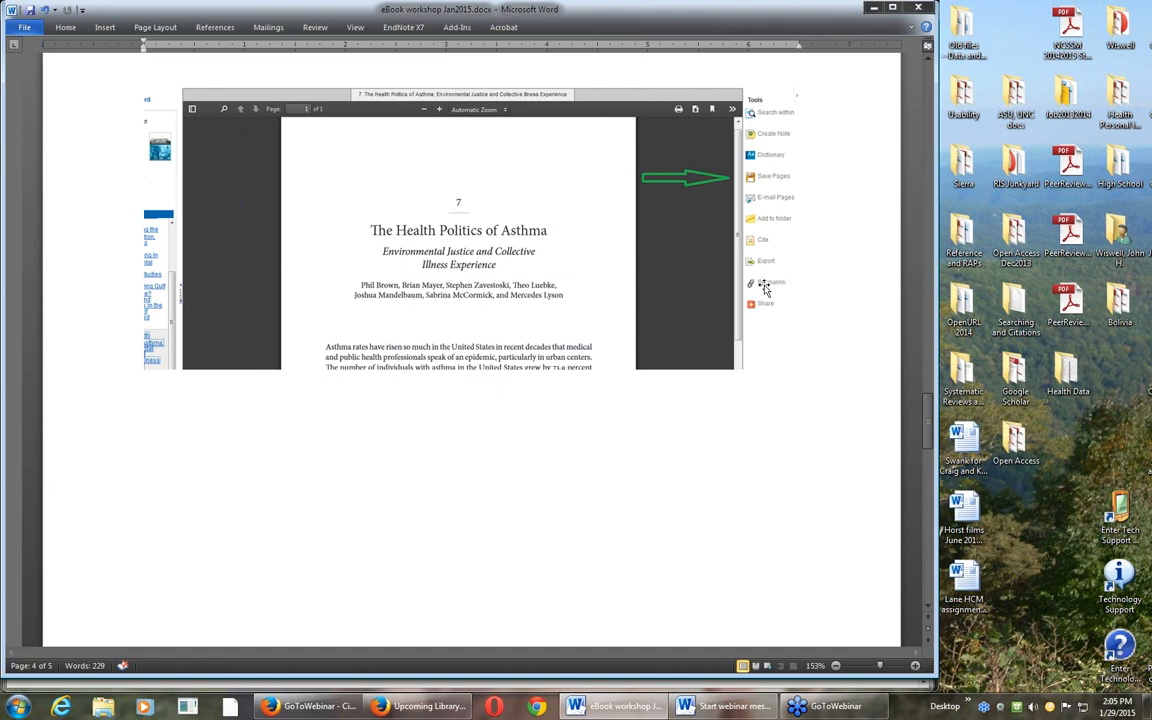
pyautogui.moveTo(758, 287)
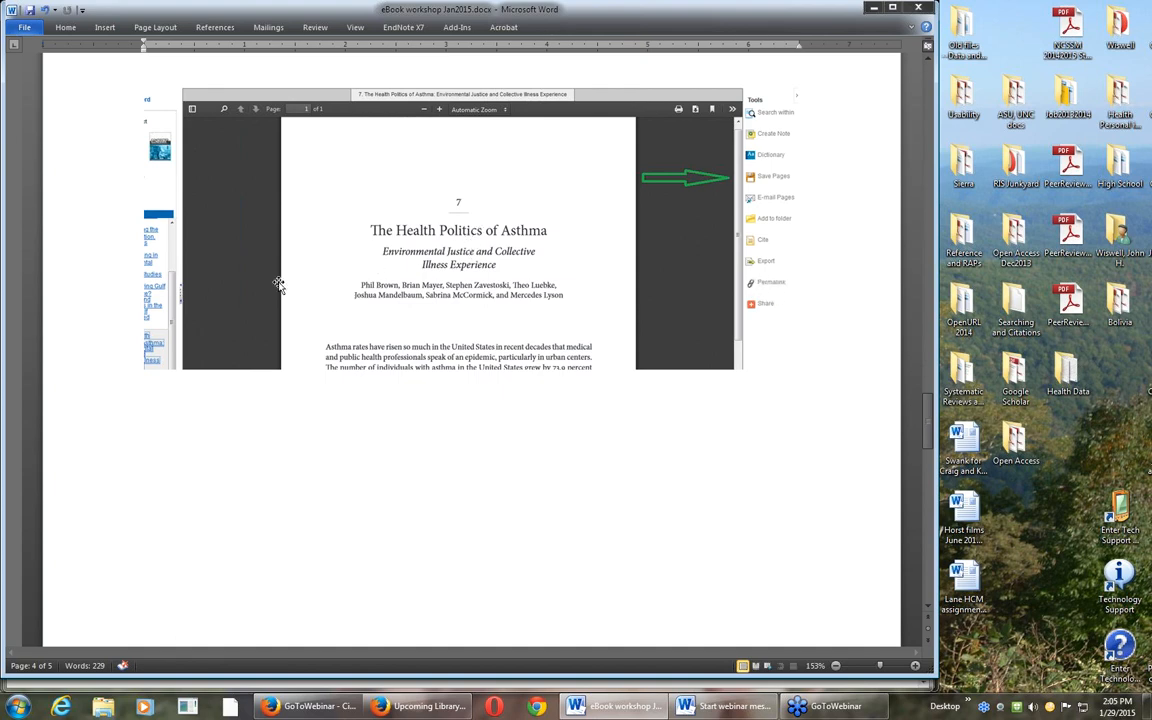
pyautogui.moveTo(163, 330)
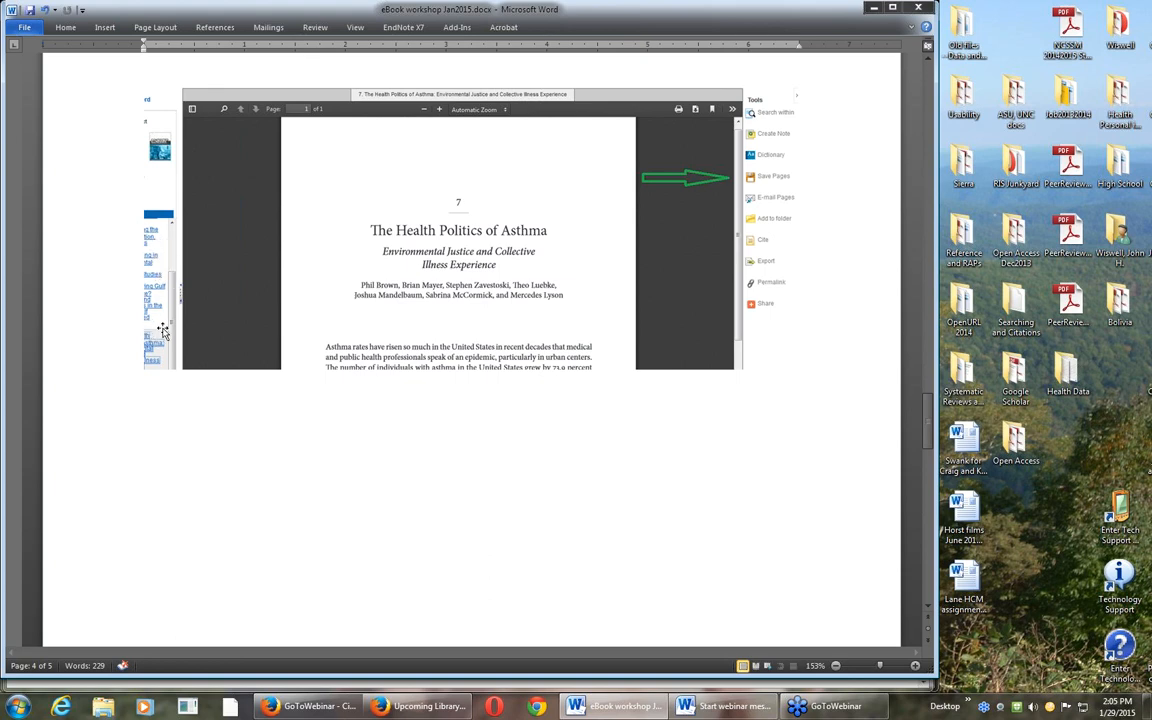
pyautogui.moveTo(305, 245)
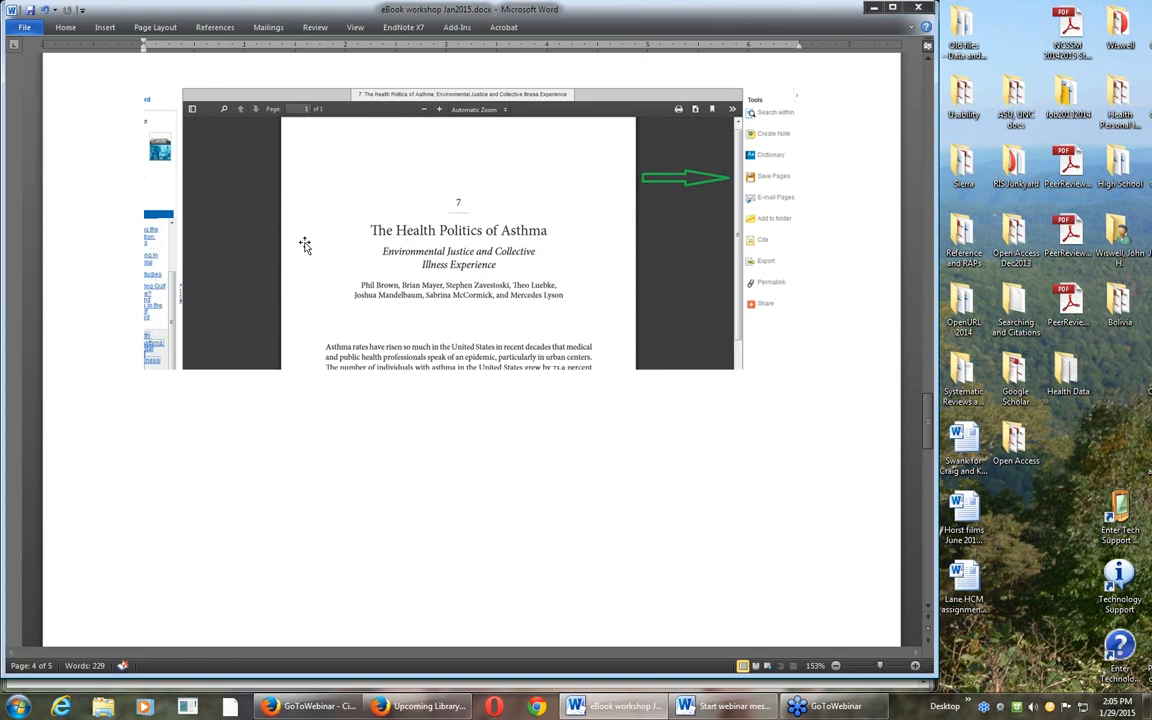
pyautogui.moveTo(510, 202)
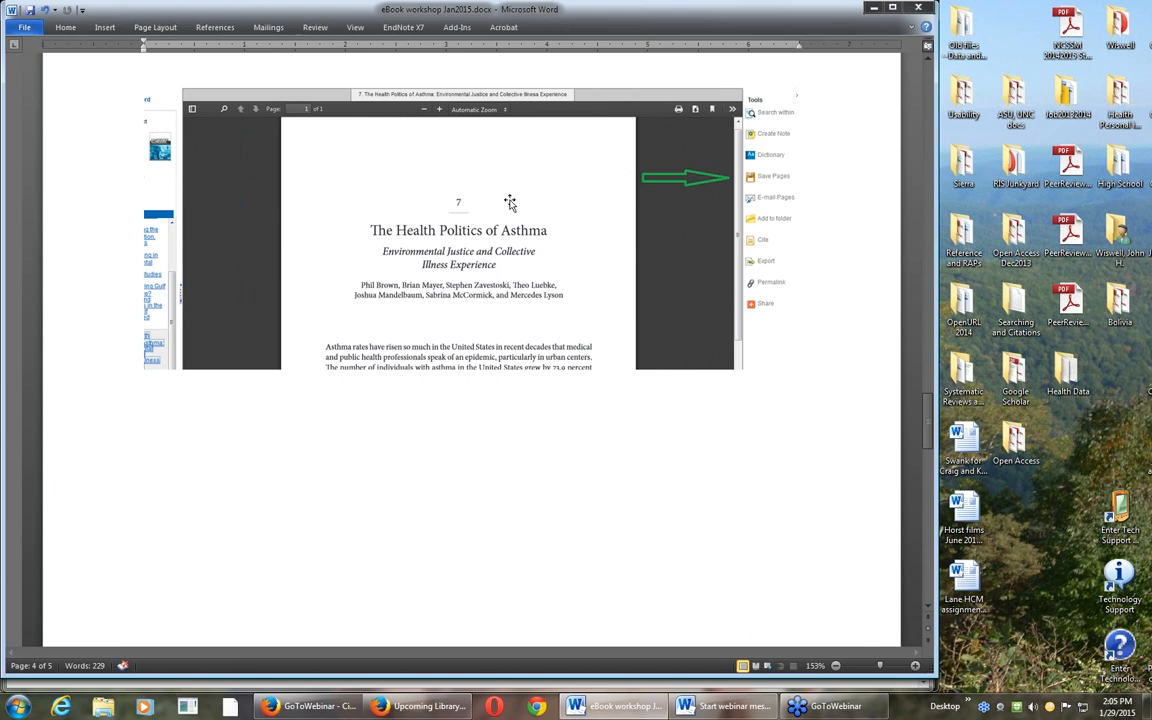
pyautogui.moveTo(775, 190)
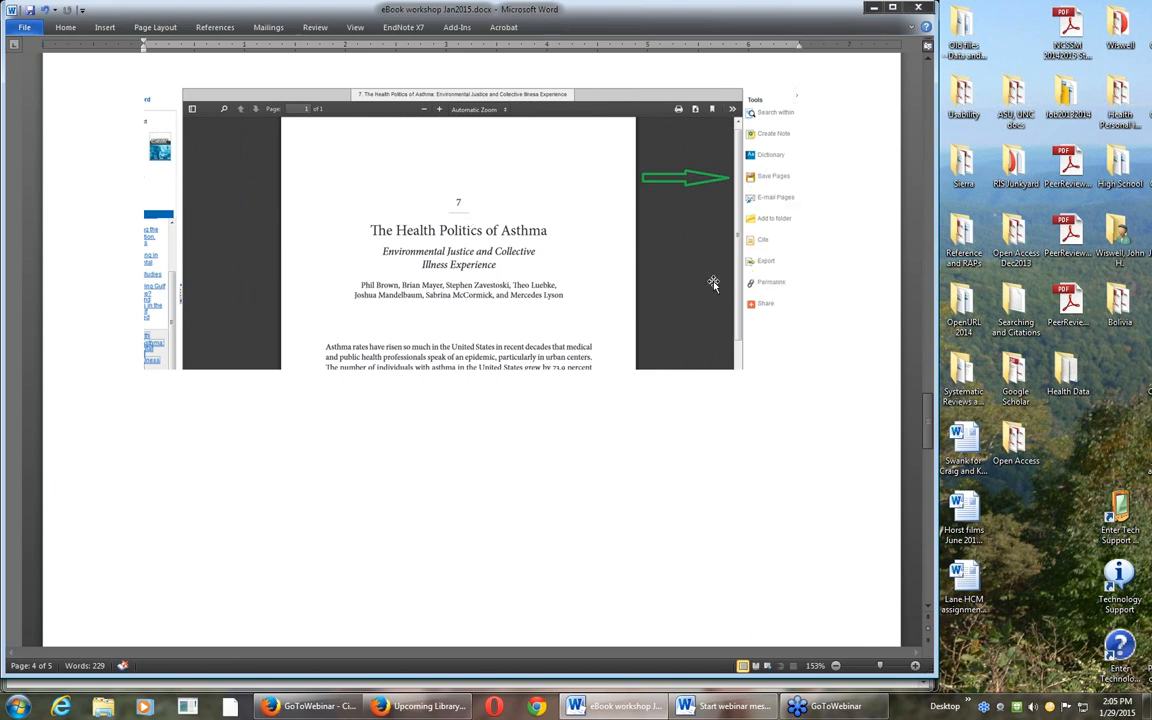
pyautogui.moveTo(669, 305)
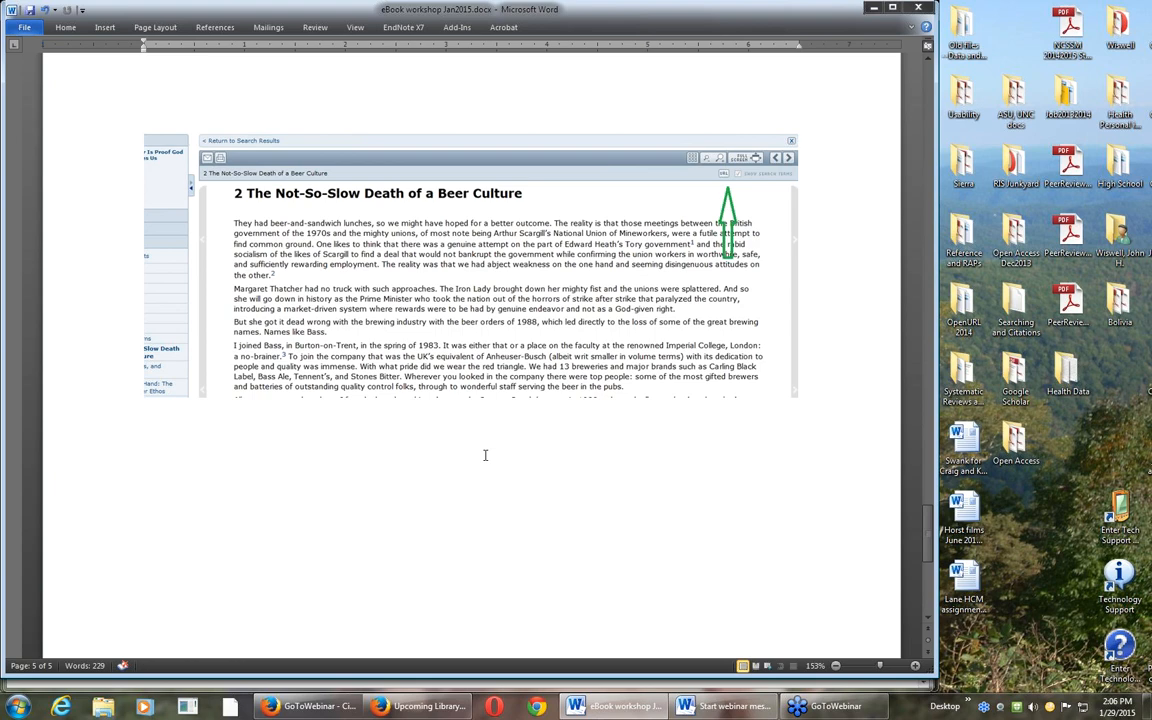
pyautogui.moveTo(546, 443)
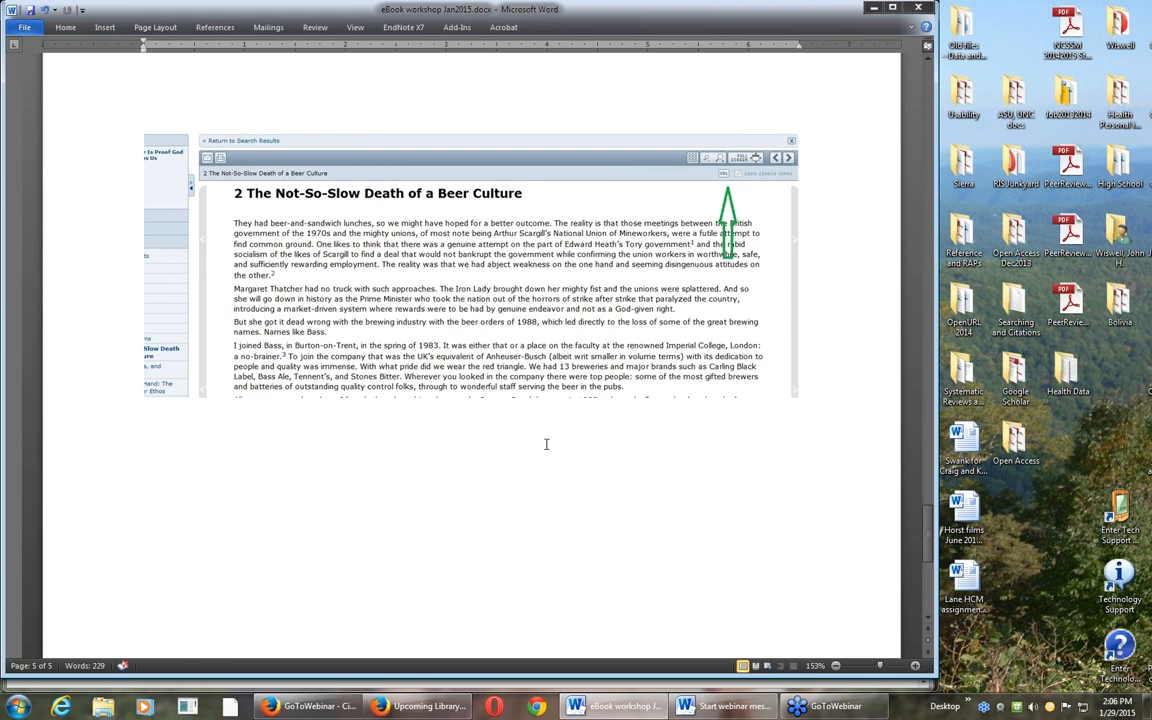
pyautogui.moveTo(546, 419)
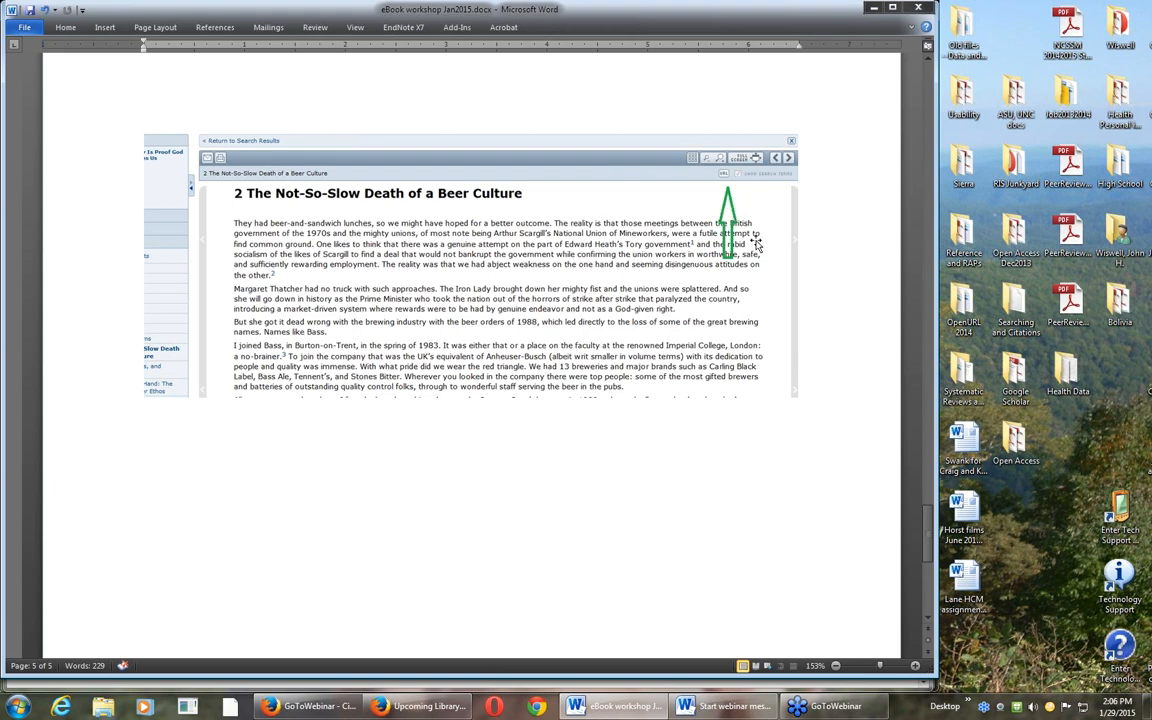
pyautogui.moveTo(737, 208)
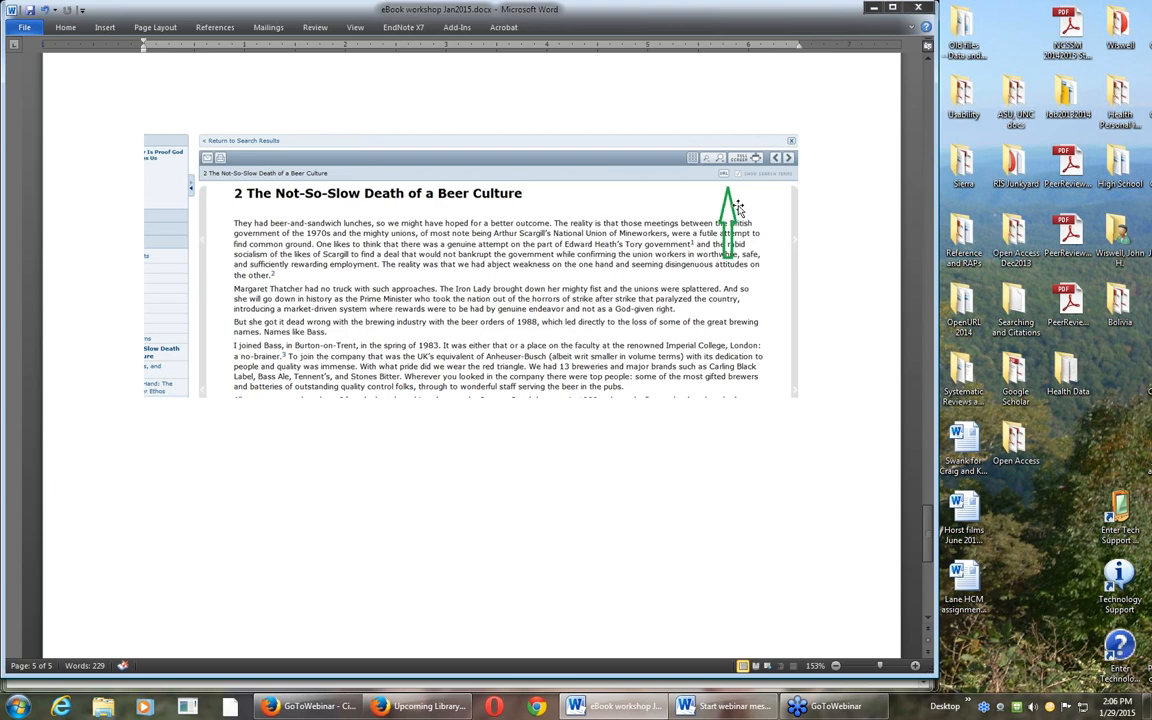
pyautogui.moveTo(728, 195)
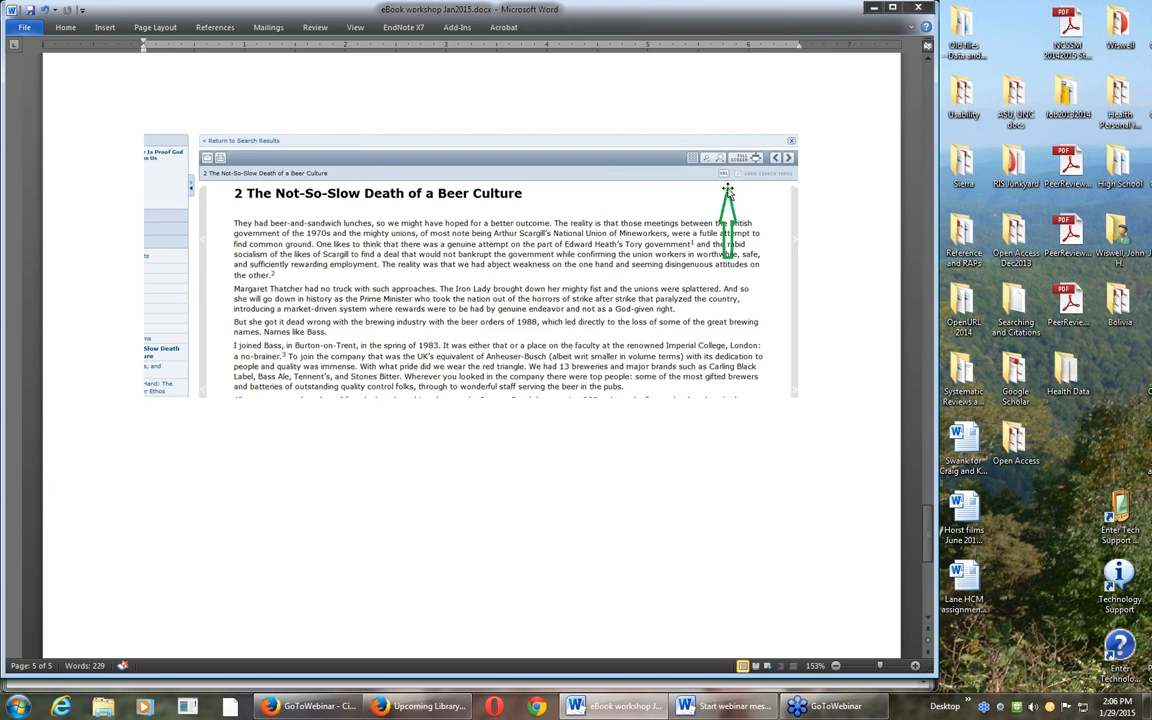
pyautogui.moveTo(765, 258)
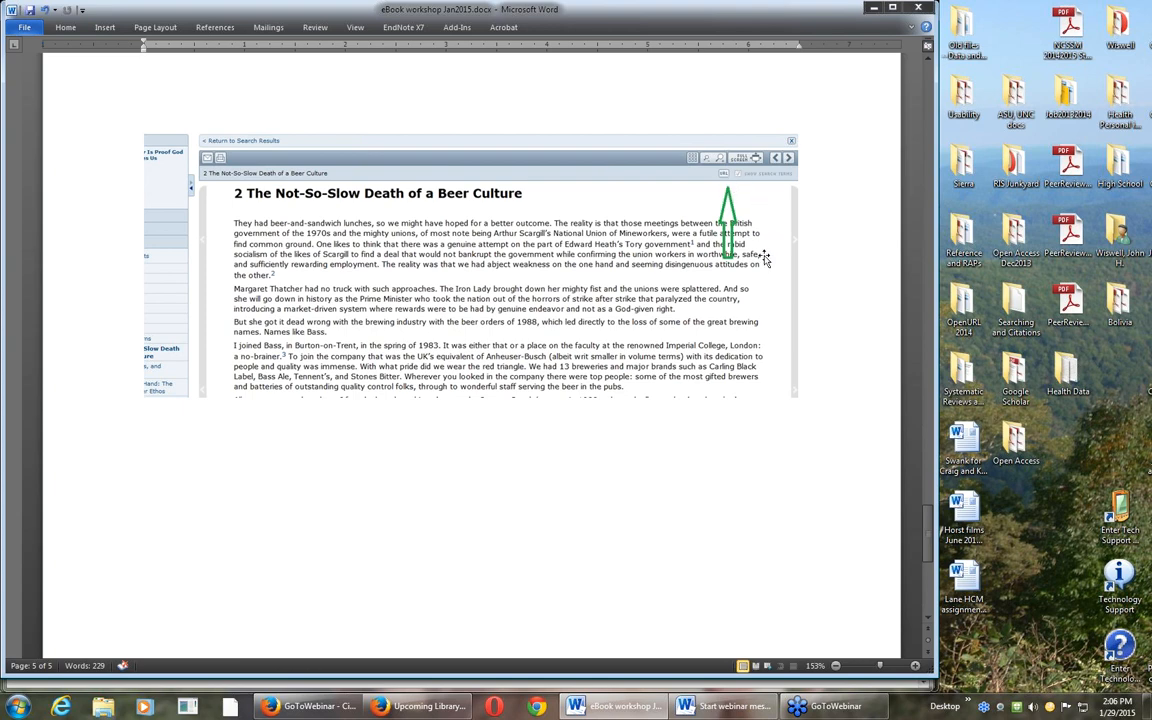
pyautogui.moveTo(722, 178)
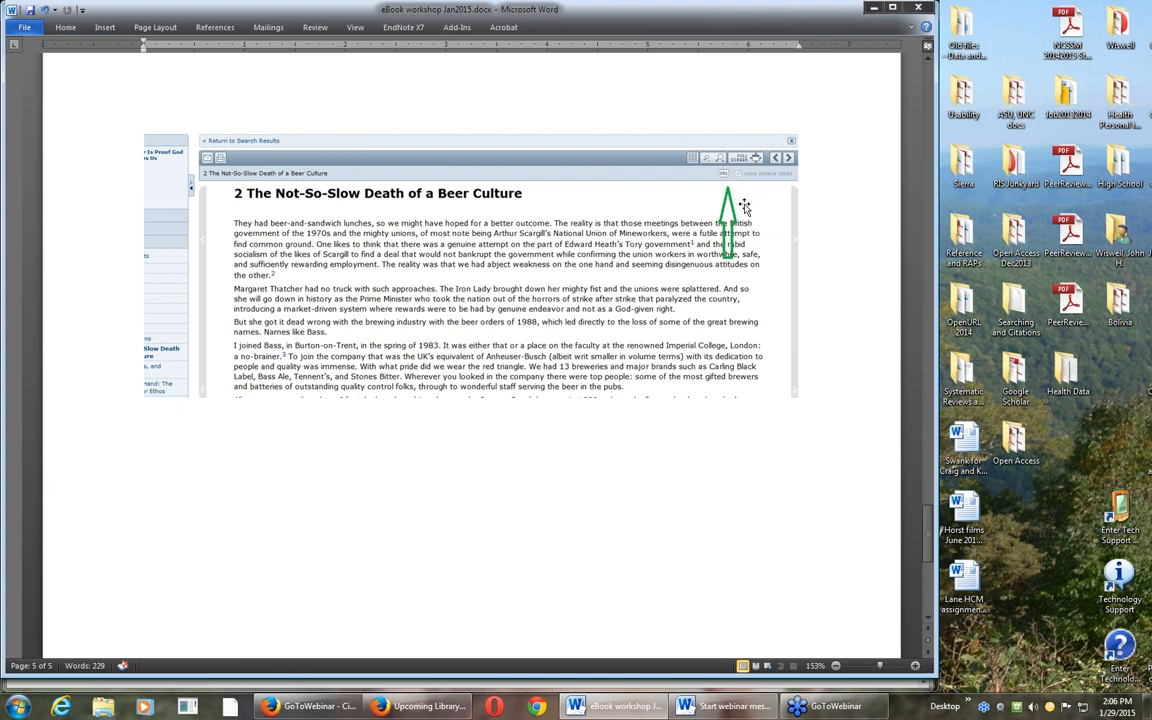
pyautogui.moveTo(698, 423)
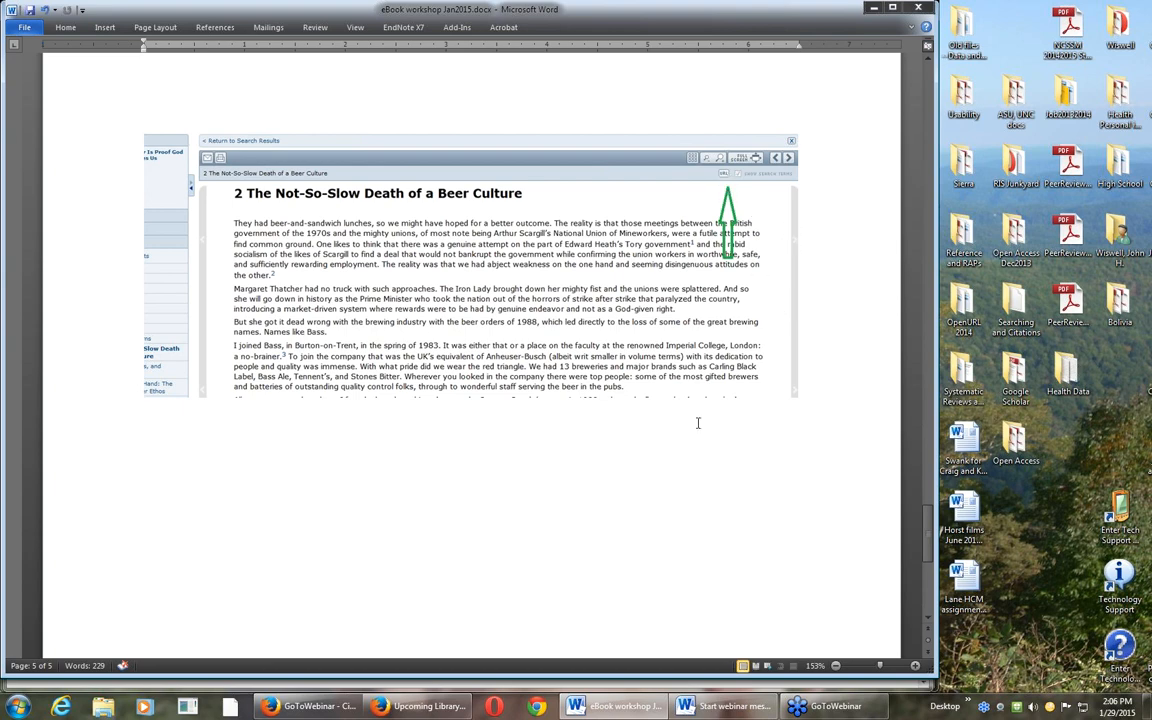
pyautogui.moveTo(753, 496)
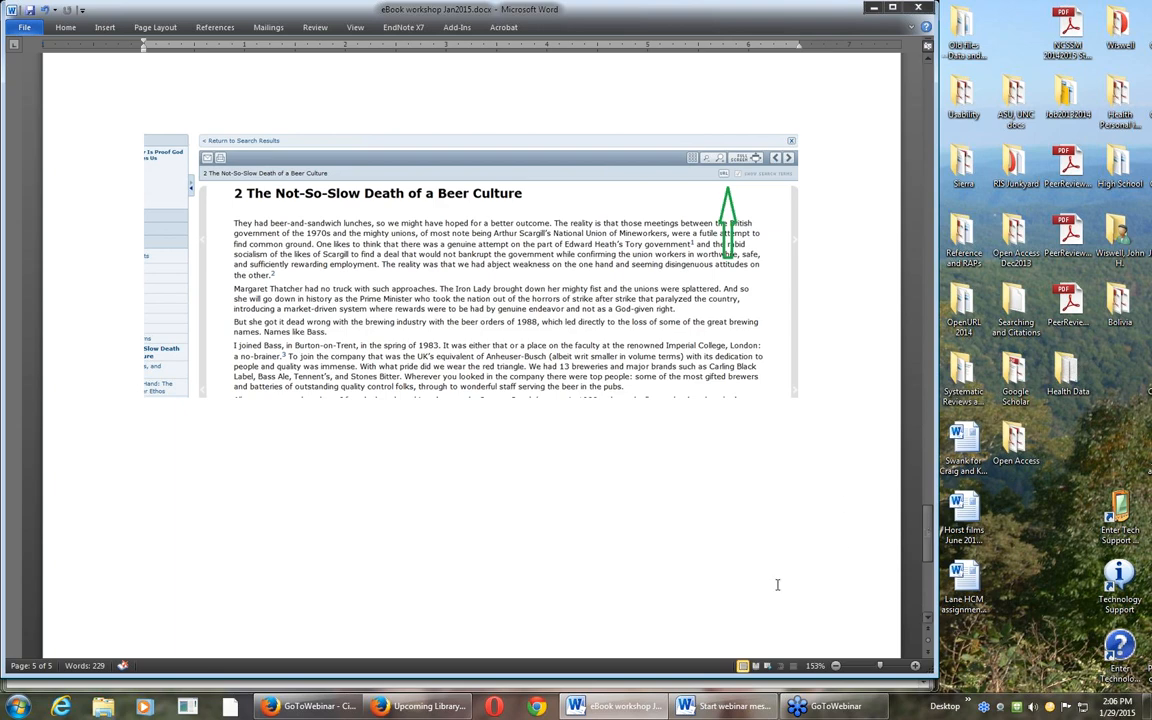
pyautogui.moveTo(417, 706)
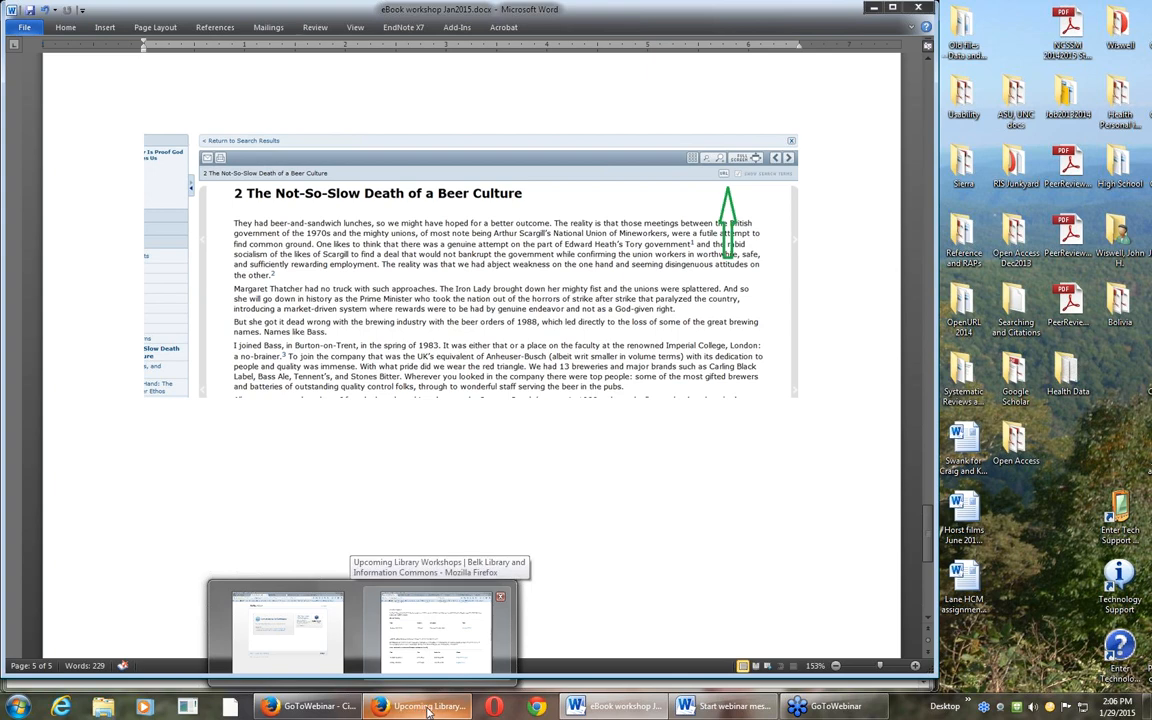
# Step: On the Books & Media tab, start a Title search for 'contested illnesses'
pyautogui.click(420, 706)
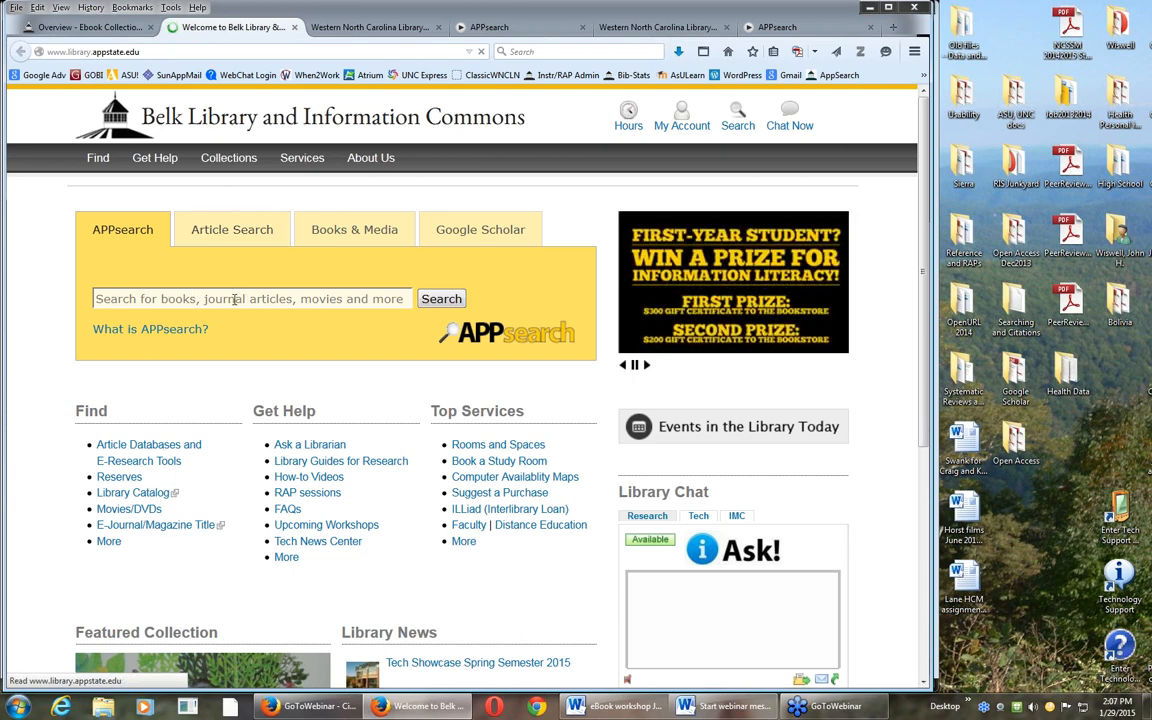
pyautogui.click(354, 229)
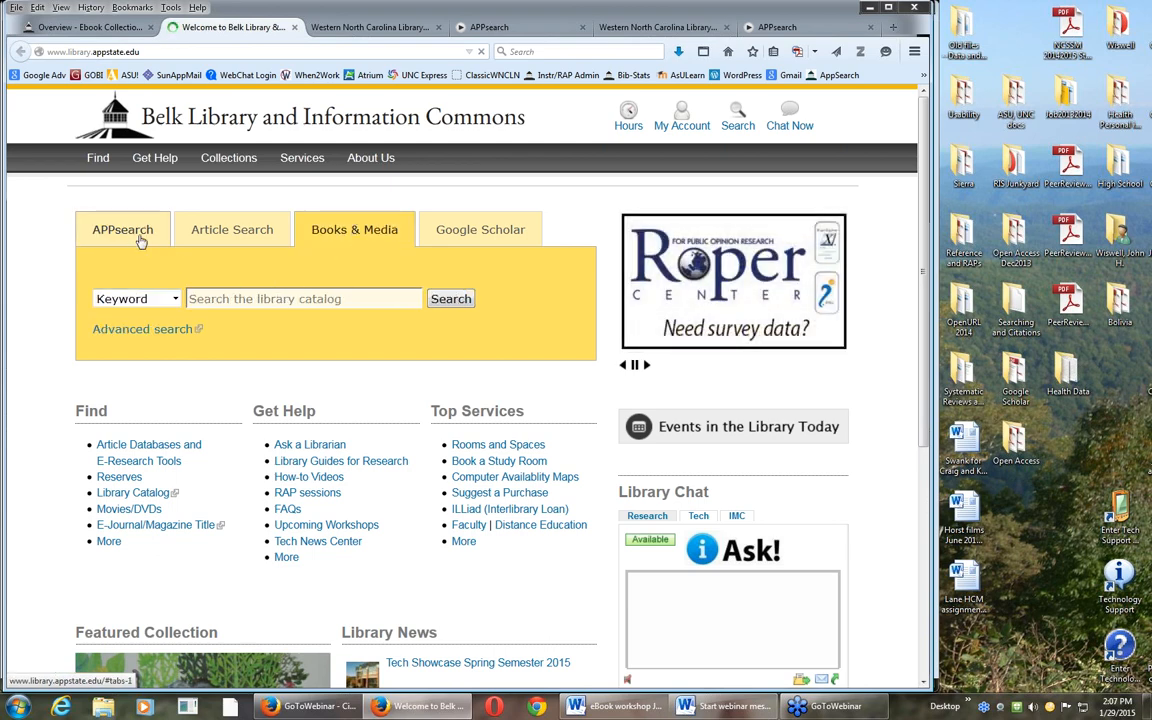
pyautogui.click(122, 229)
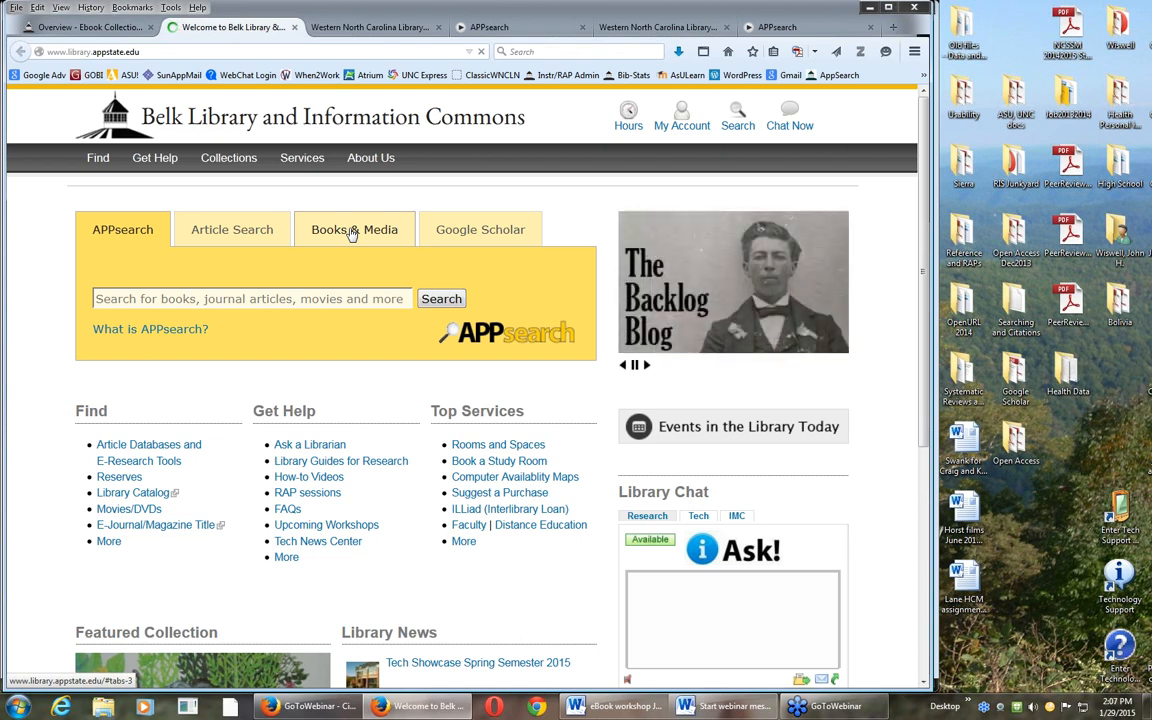
pyautogui.click(354, 229)
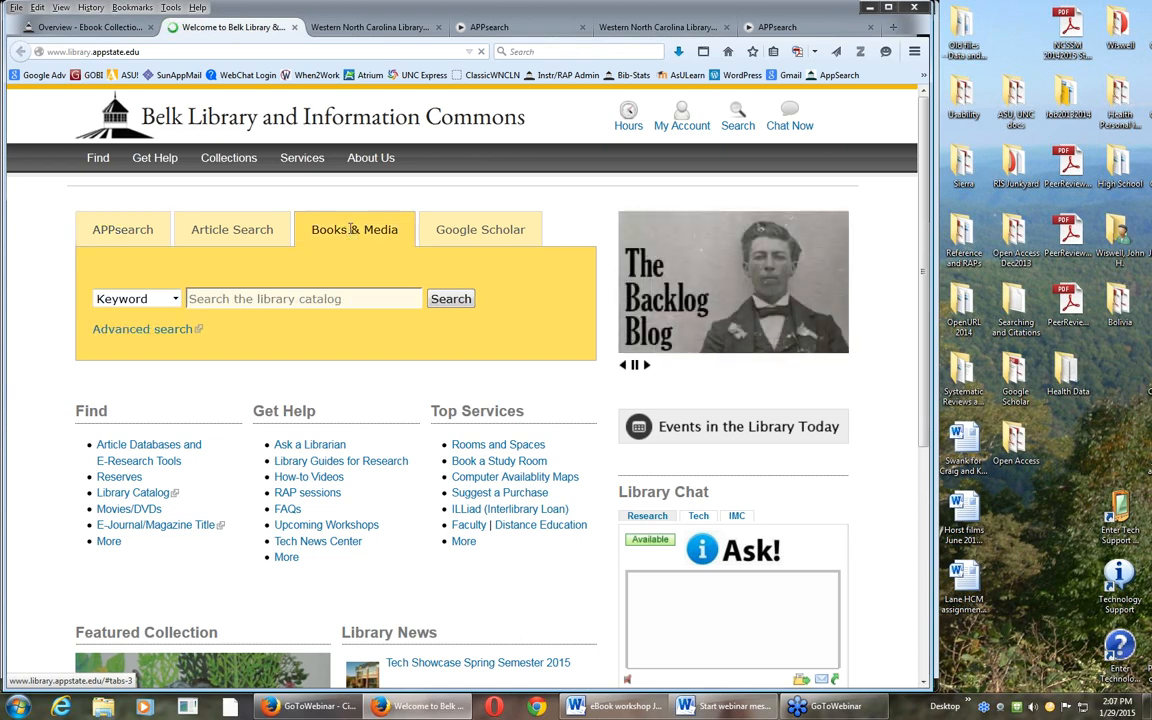
pyautogui.click(303, 298)
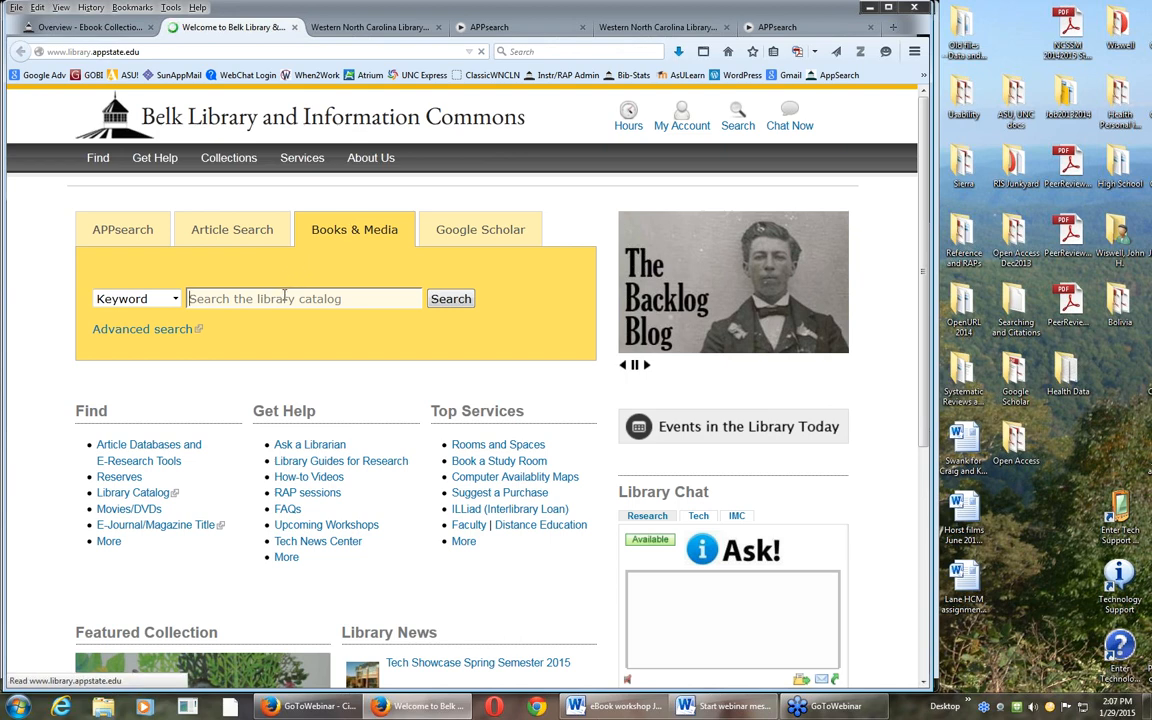
pyautogui.click(137, 298)
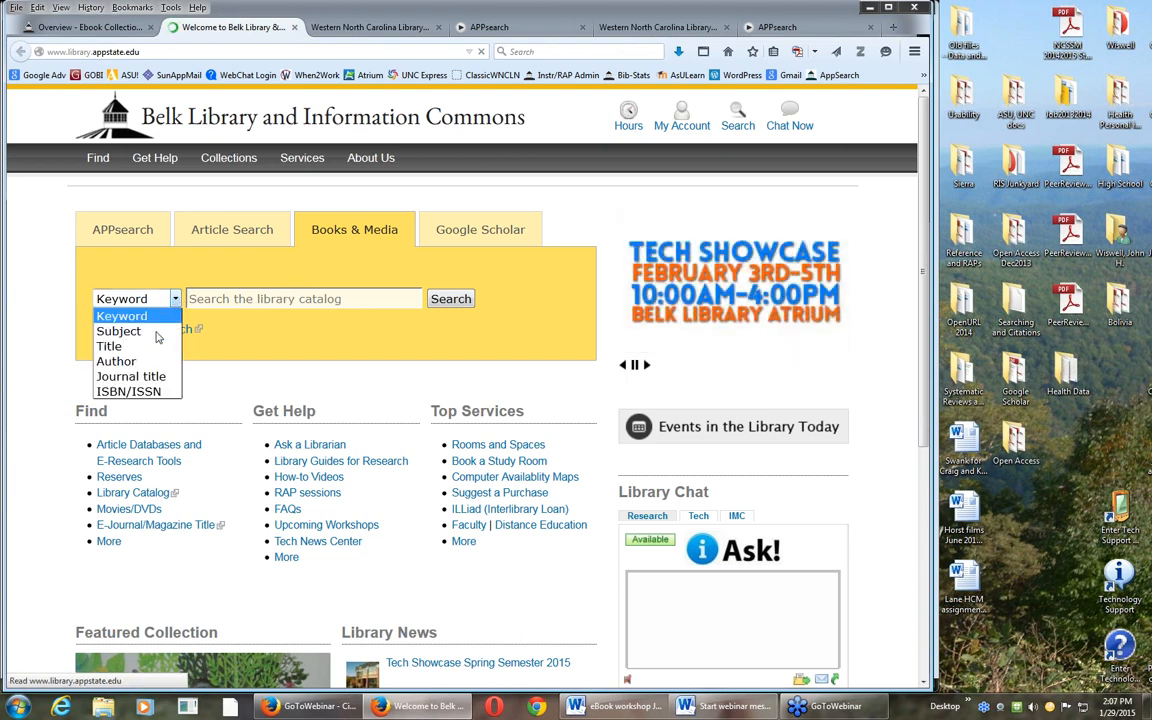
pyautogui.click(108, 345)
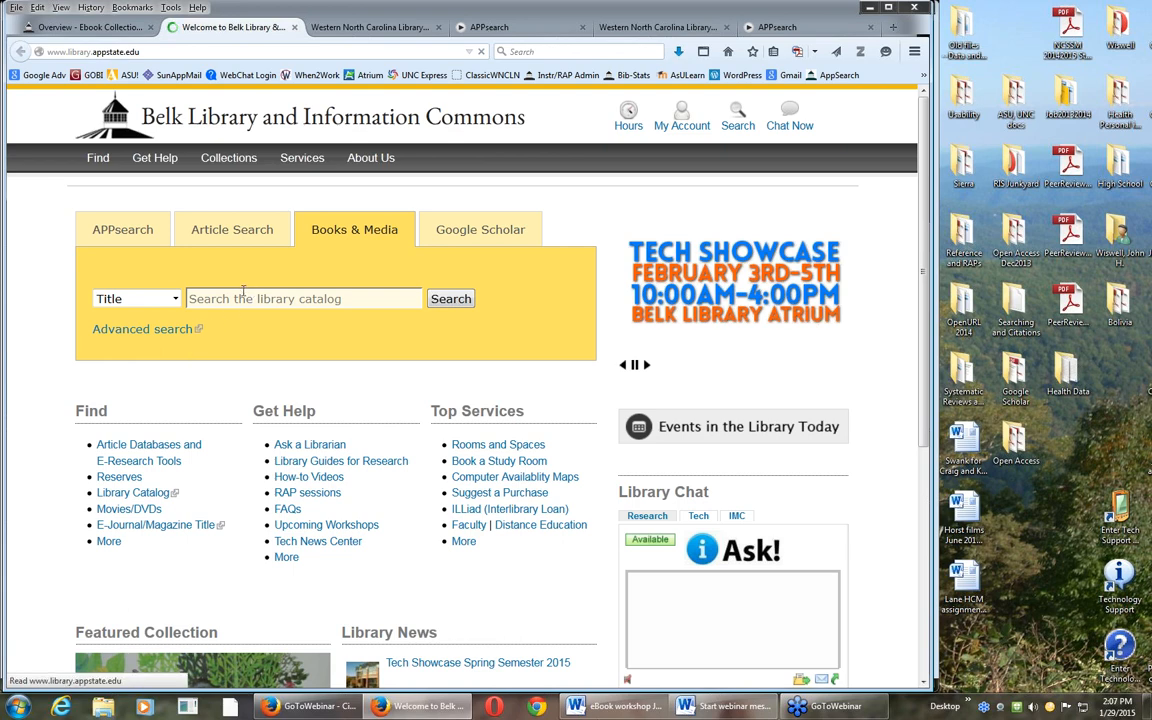
pyautogui.write('contested illnesses')
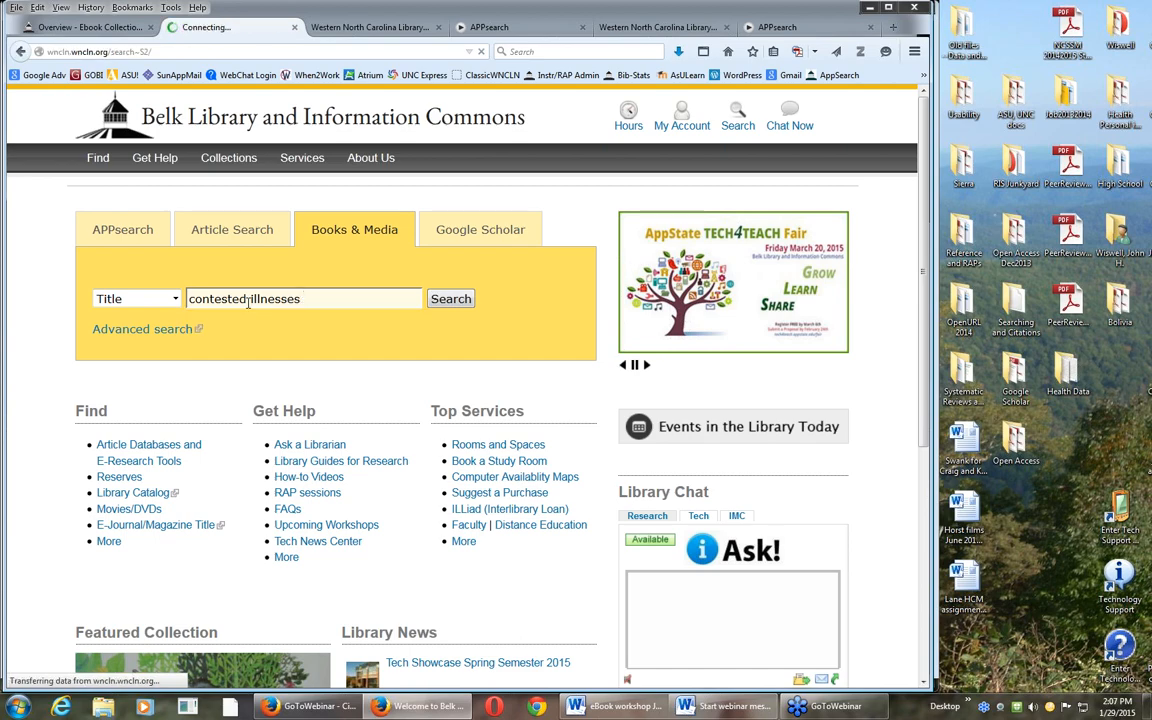
# Step: Run the title search, open the third result's full record, and connect to the ebrary ebook
pyautogui.click(450, 298)
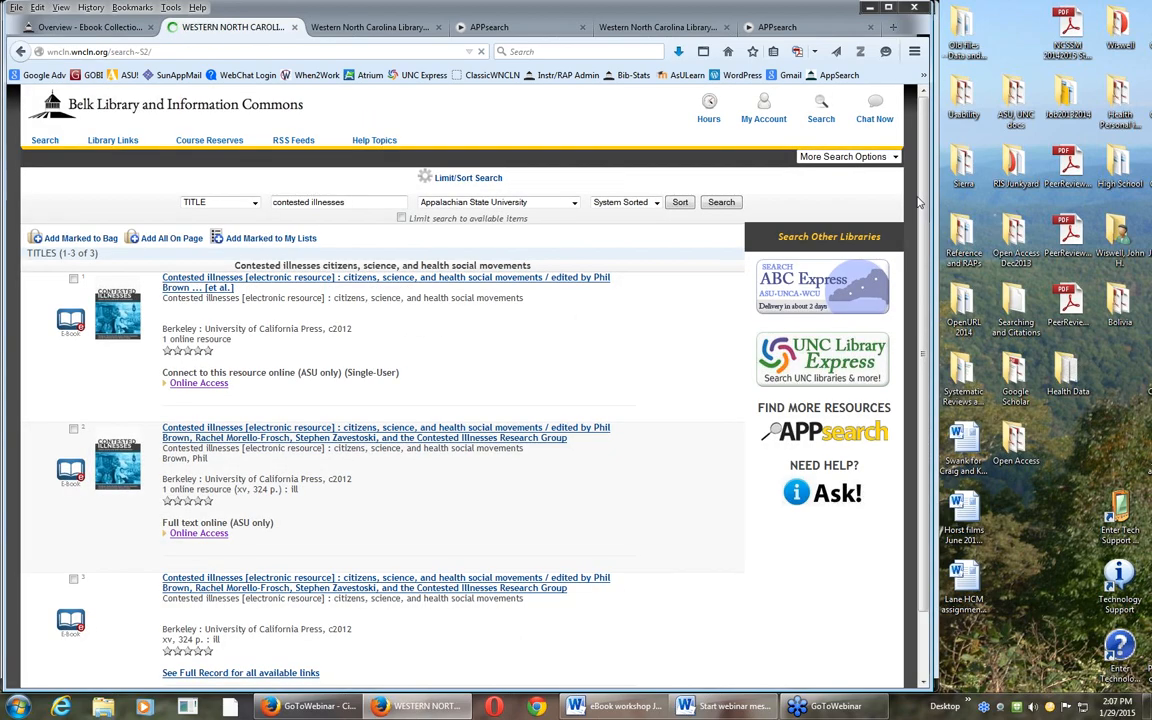
pyautogui.scroll(-3)
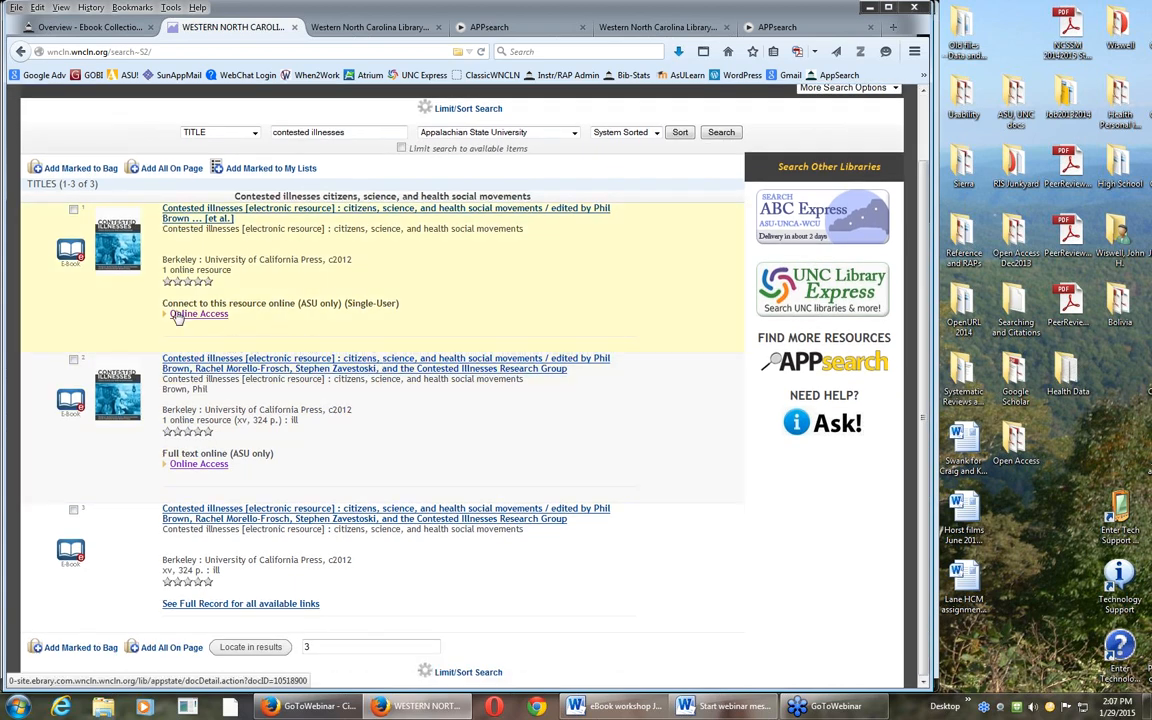
pyautogui.moveTo(212, 440)
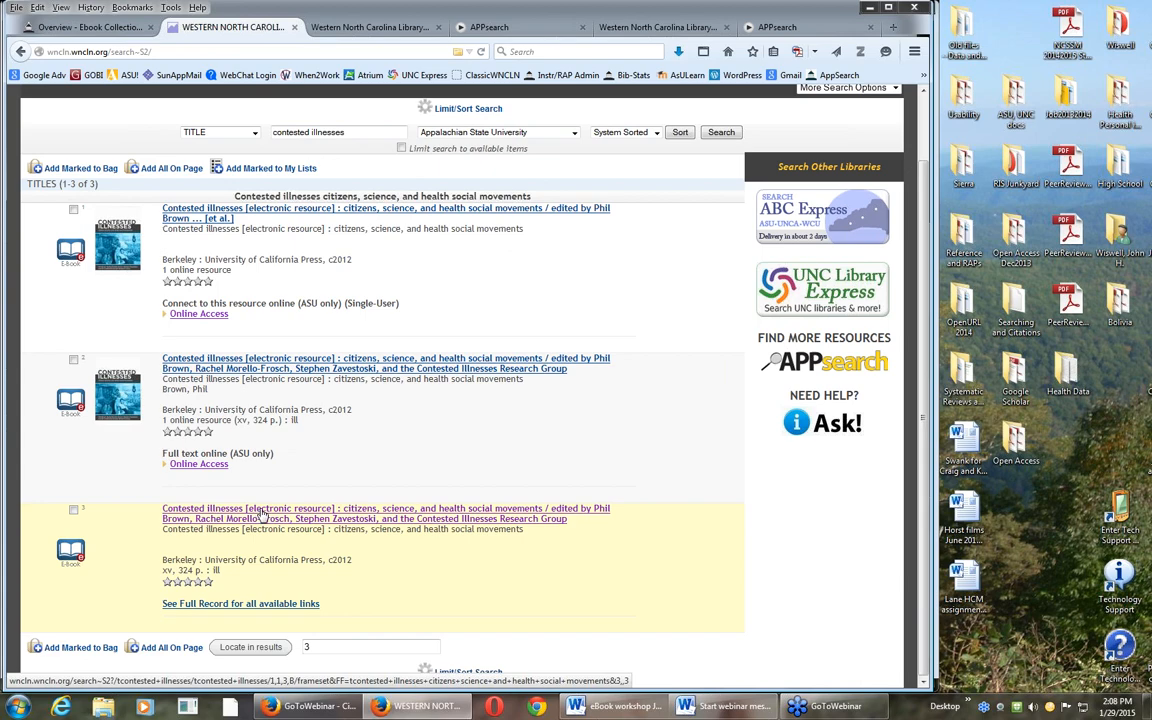
pyautogui.click(240, 603)
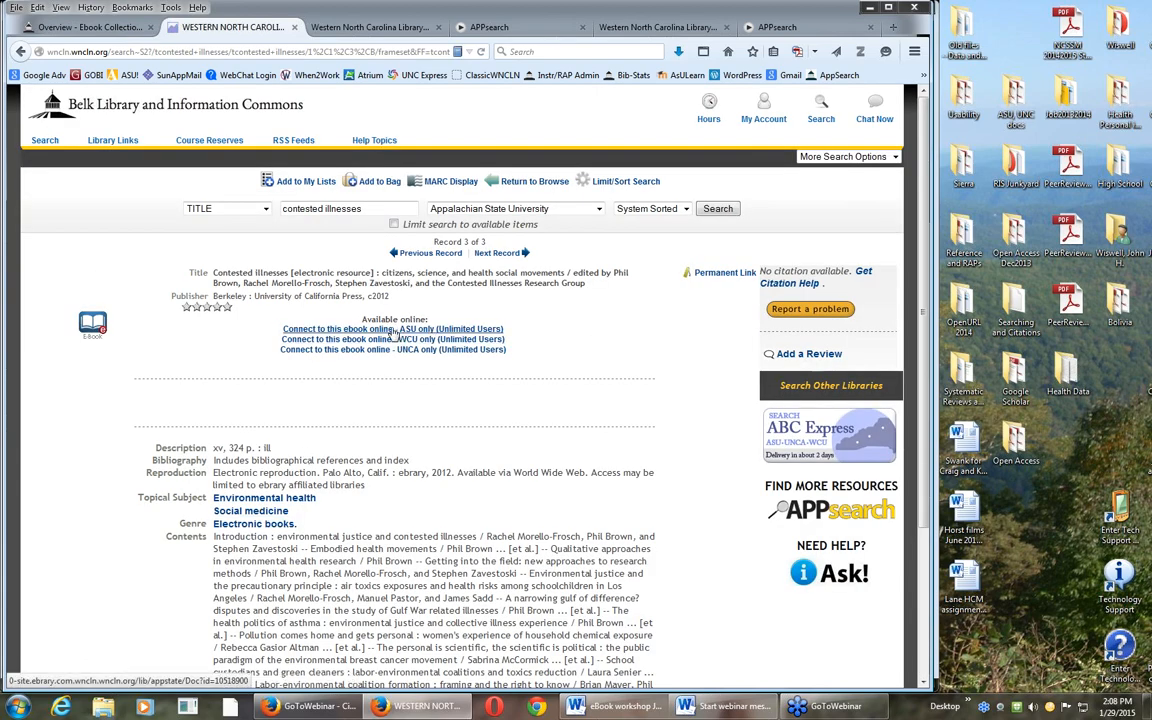
pyautogui.click(392, 328)
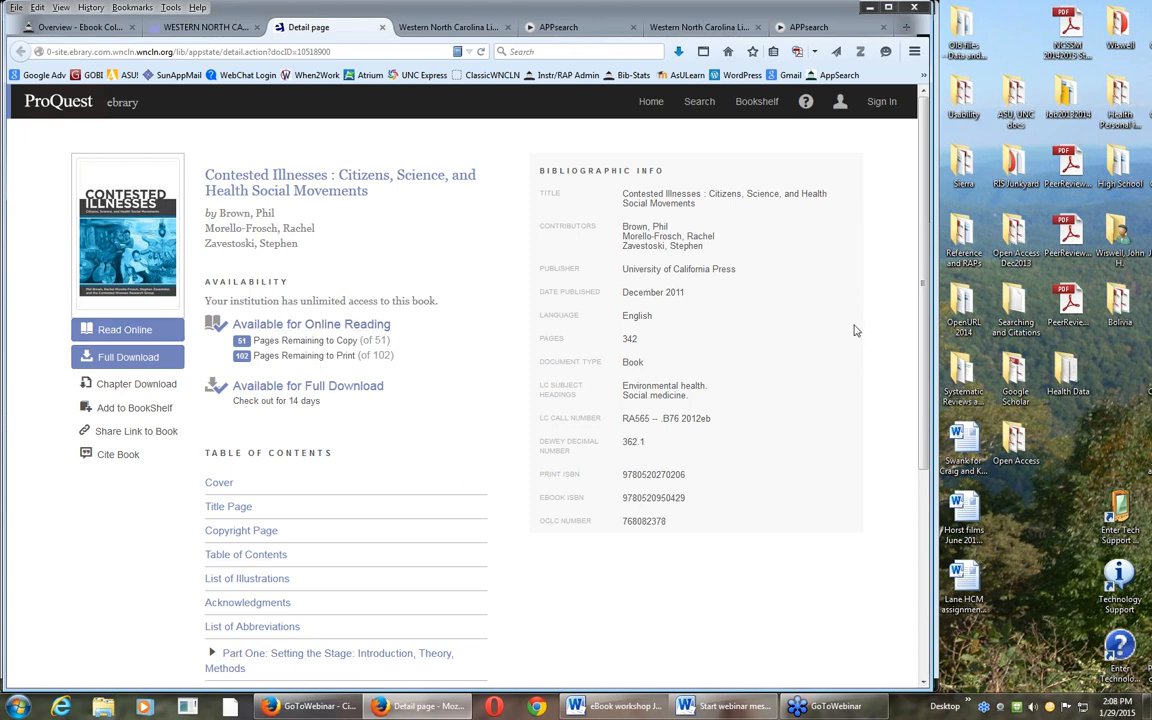
# Step: Expand Part Two in the ebrary contents and open chapter 6, 'A Narrowing Gulf of Difference?'
pyautogui.scroll(-3)
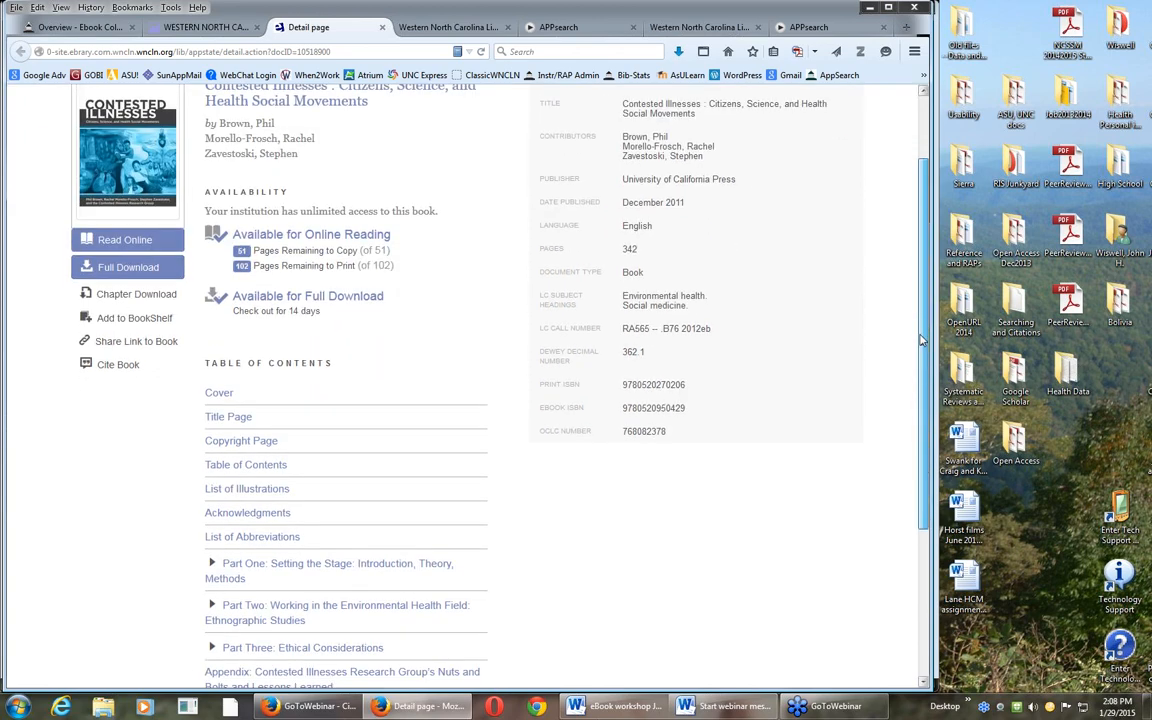
pyautogui.scroll(-3)
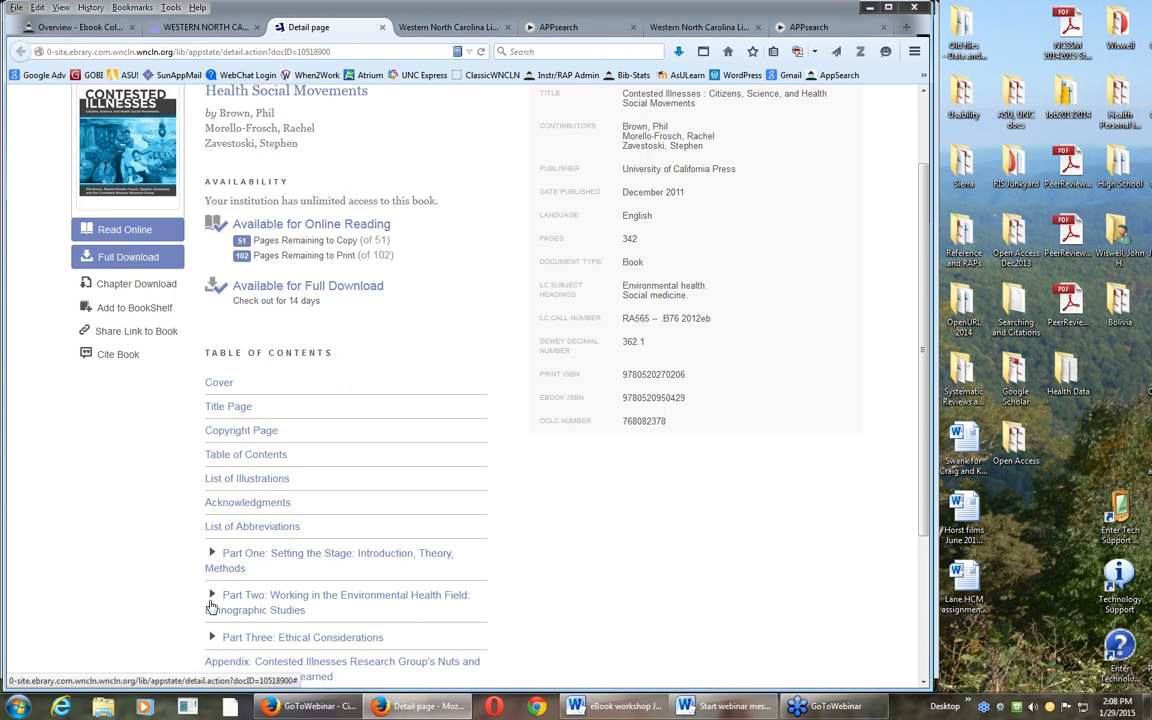
pyautogui.click(212, 594)
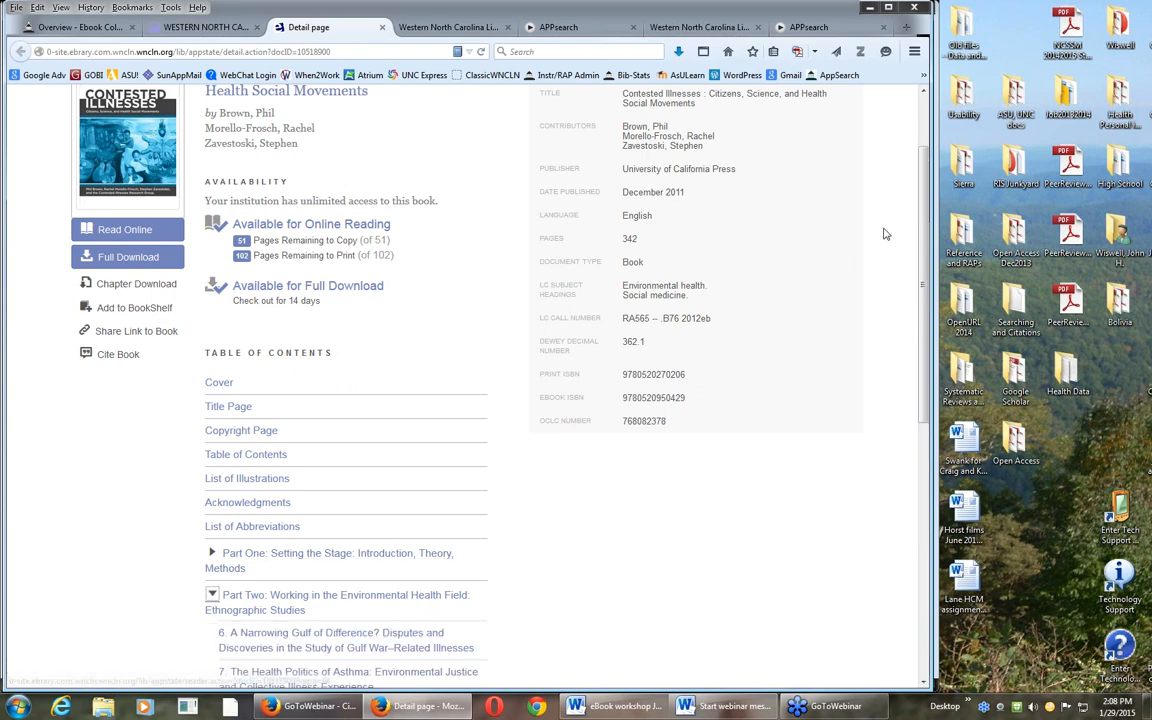
pyautogui.scroll(-3)
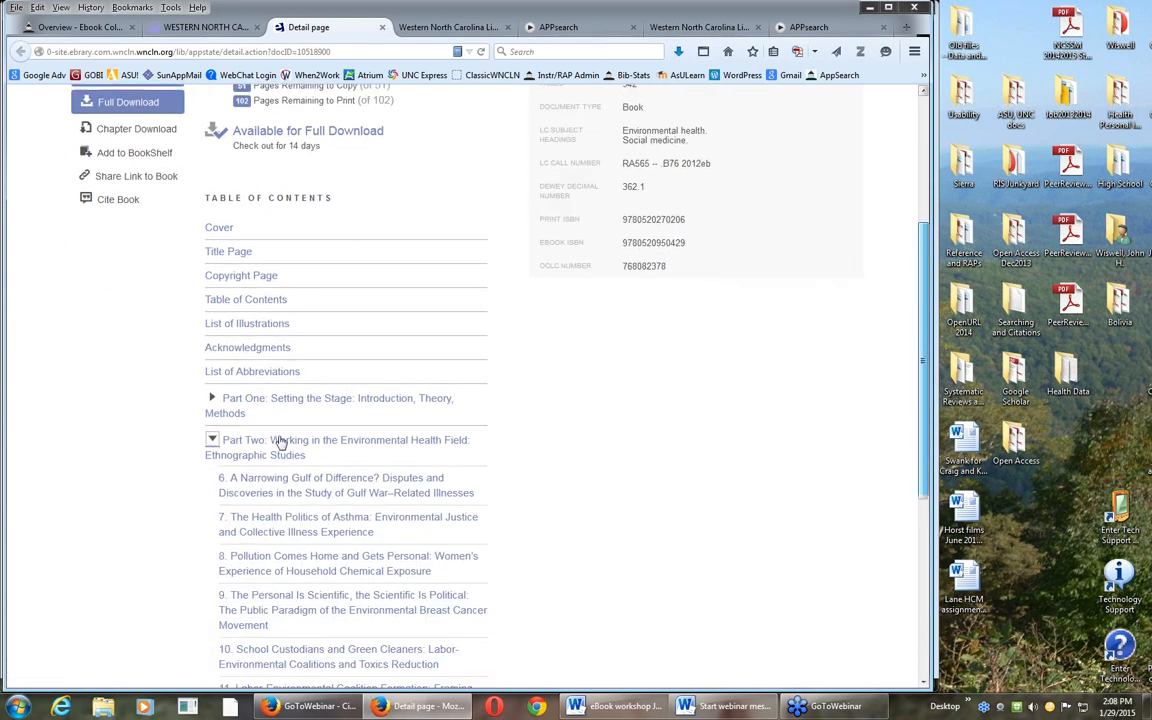
pyautogui.click(330, 477)
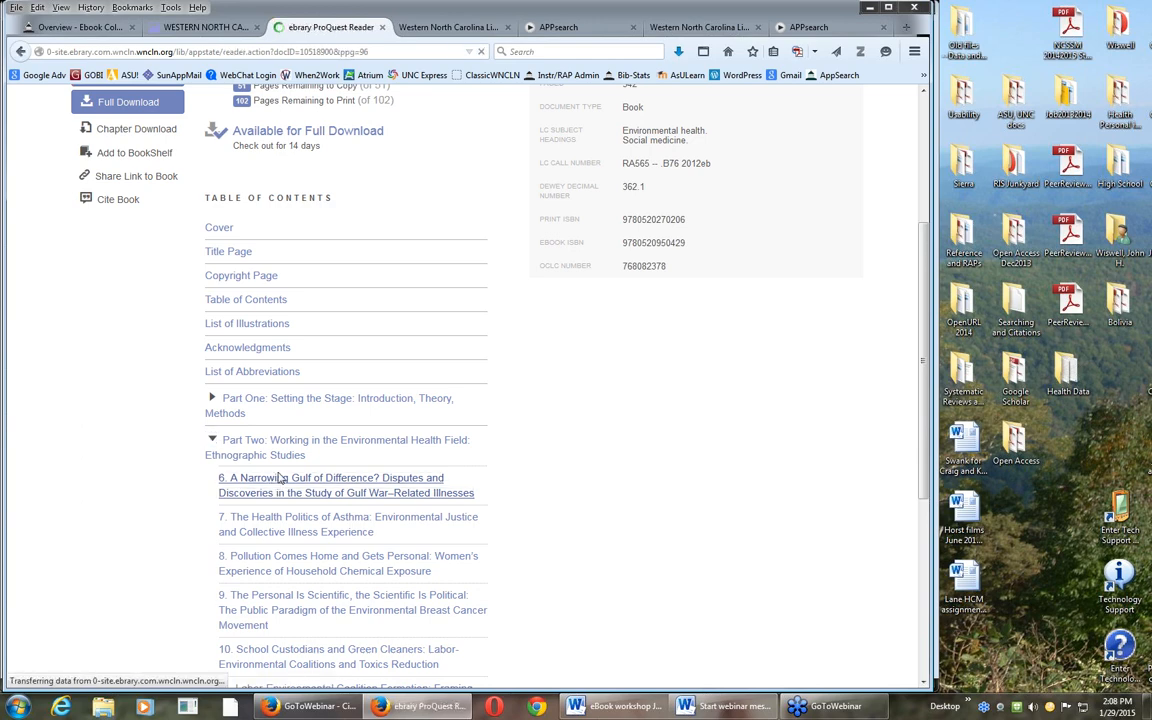
pyautogui.click(330, 485)
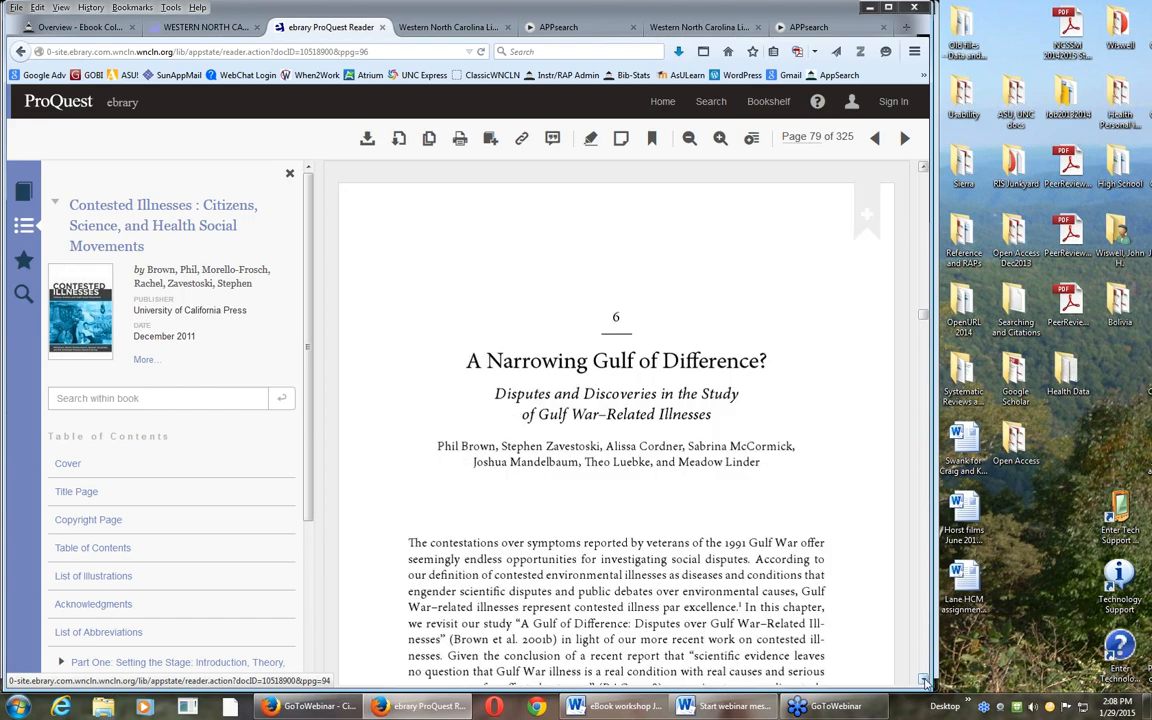
pyautogui.scroll(-3)
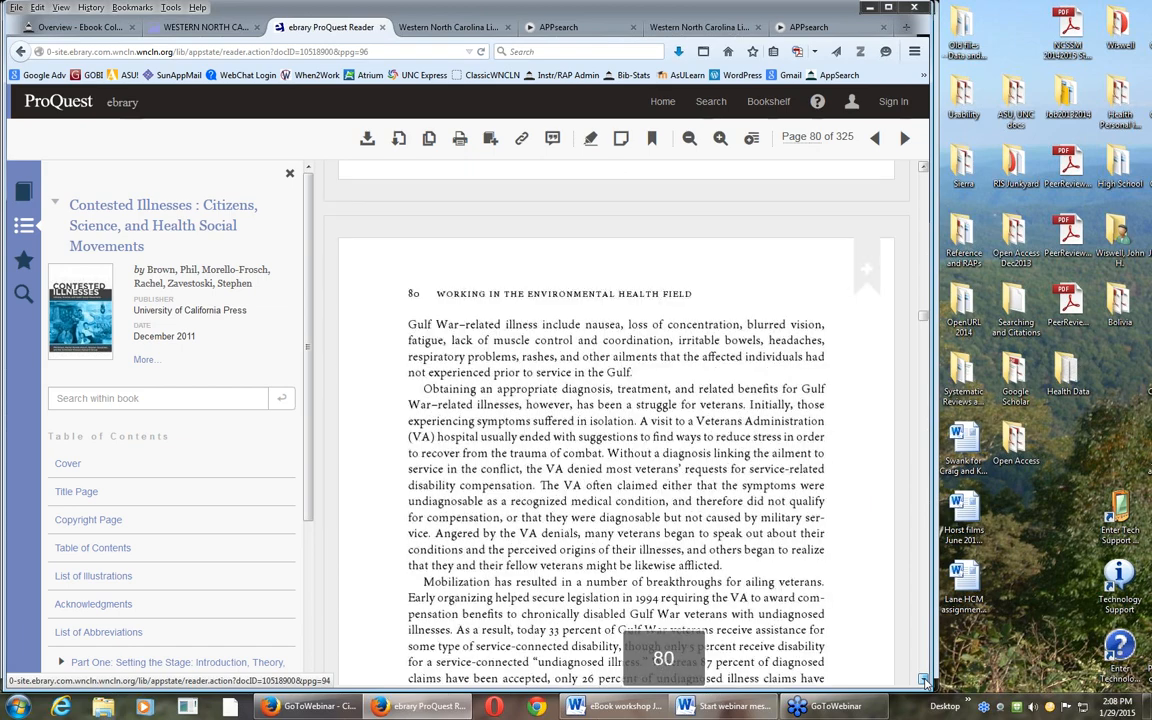
pyautogui.click(904, 137)
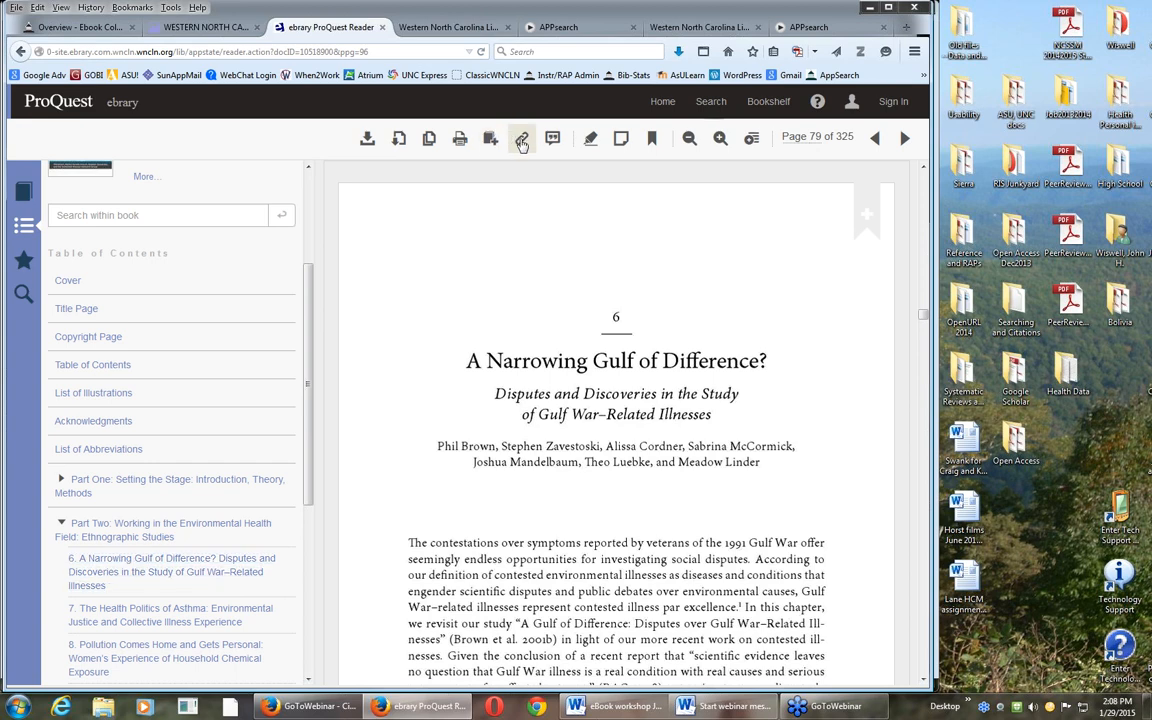
pyautogui.click(521, 138)
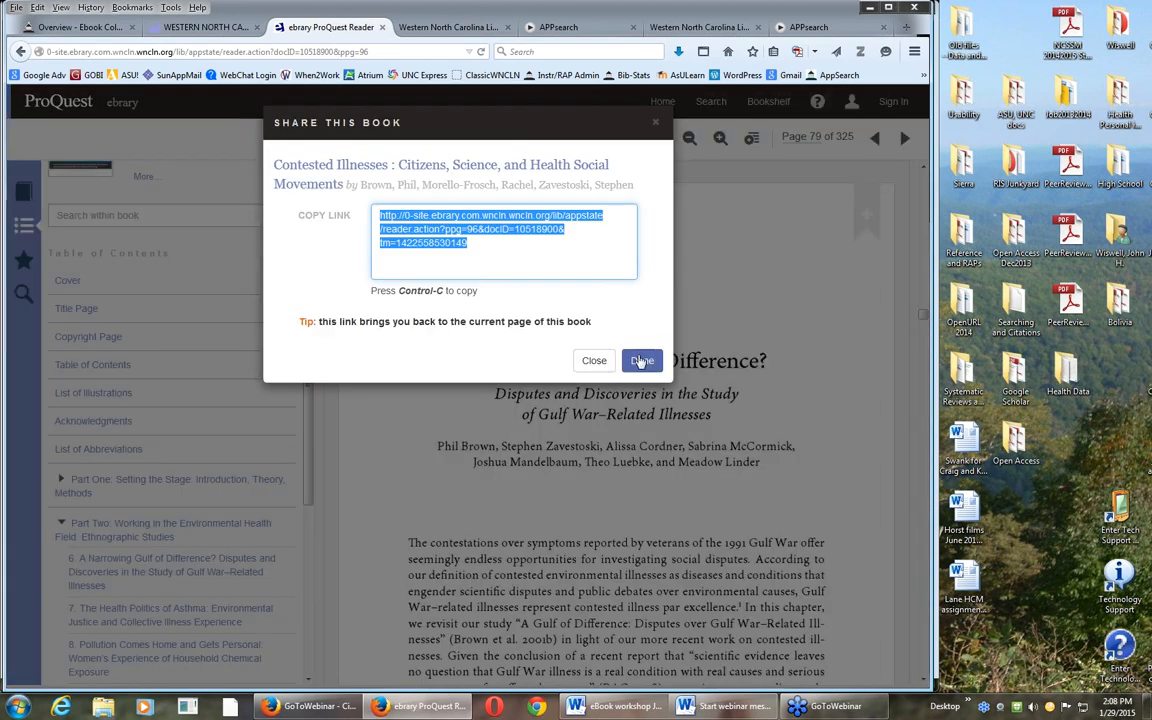
pyautogui.click(641, 360)
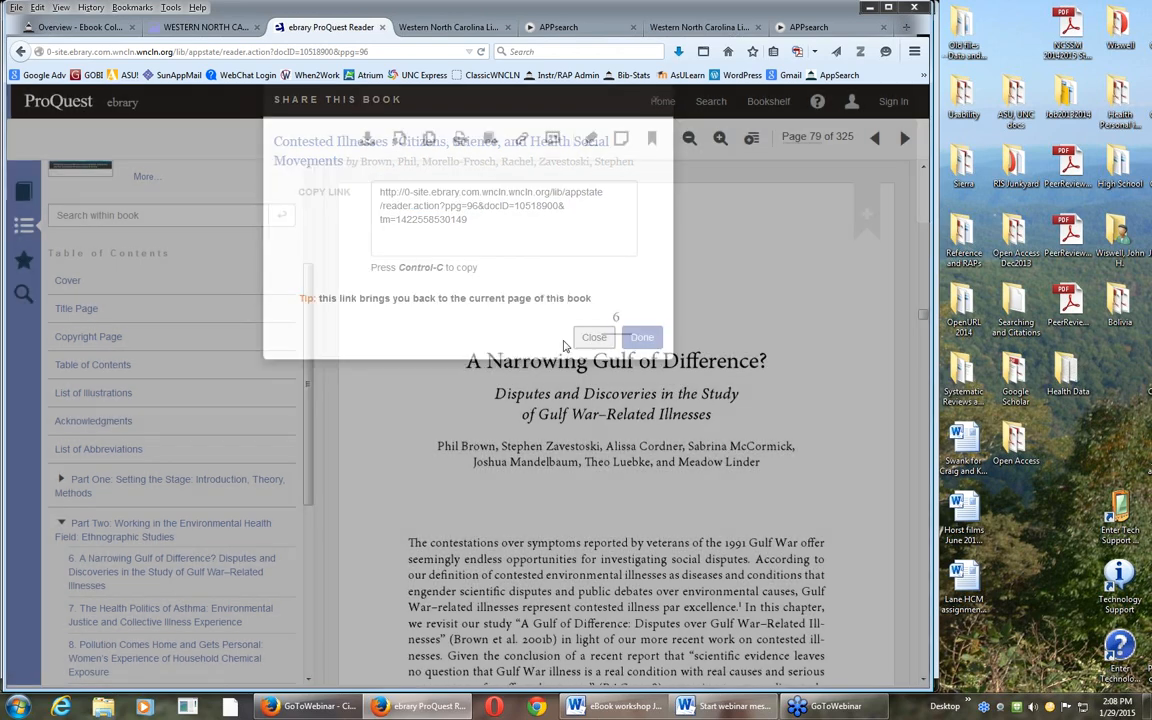
pyautogui.click(595, 337)
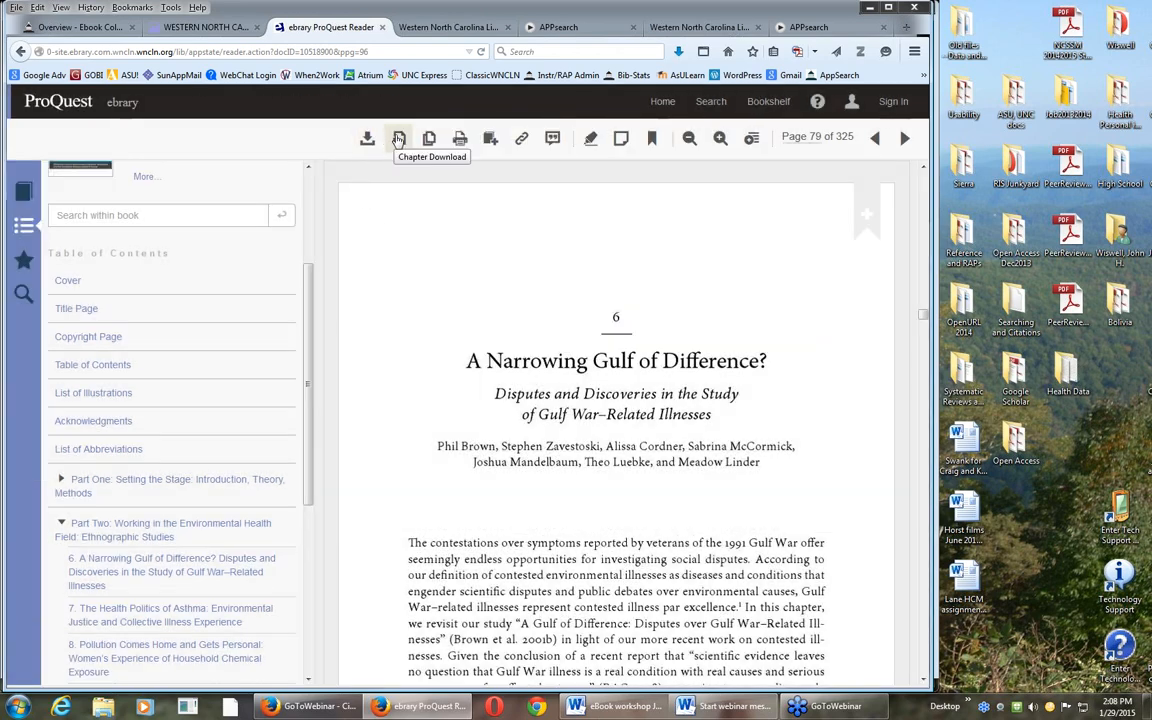
pyautogui.moveTo(399, 138)
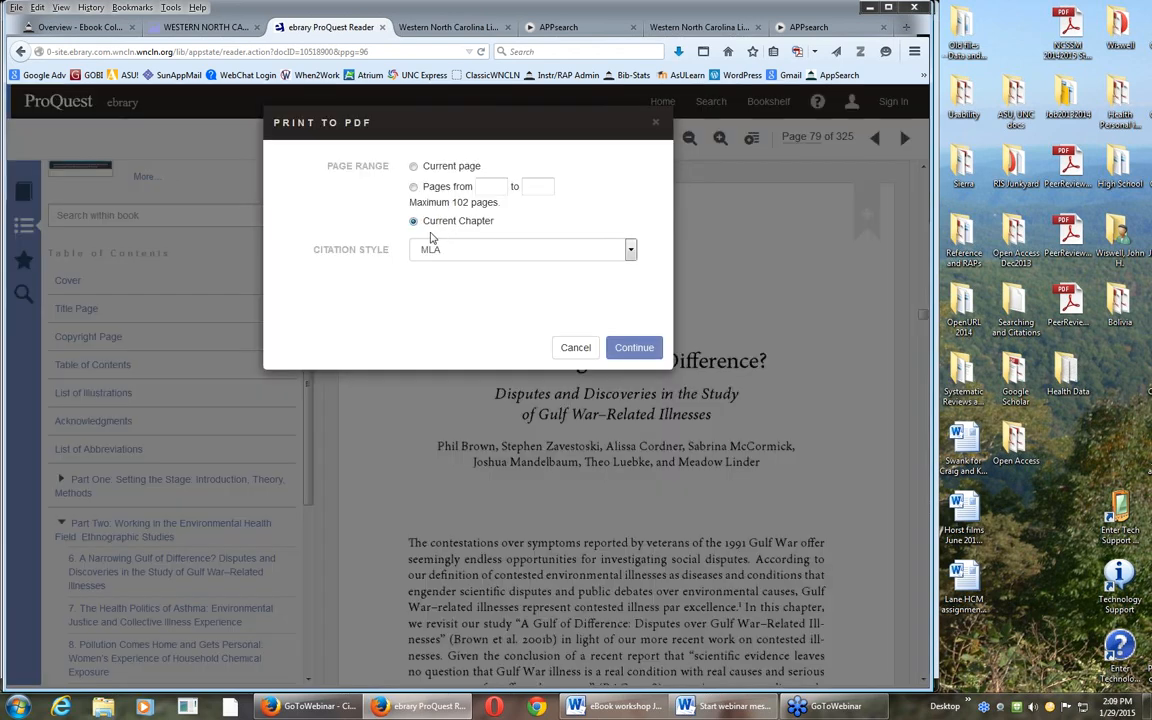
pyautogui.moveTo(513, 222)
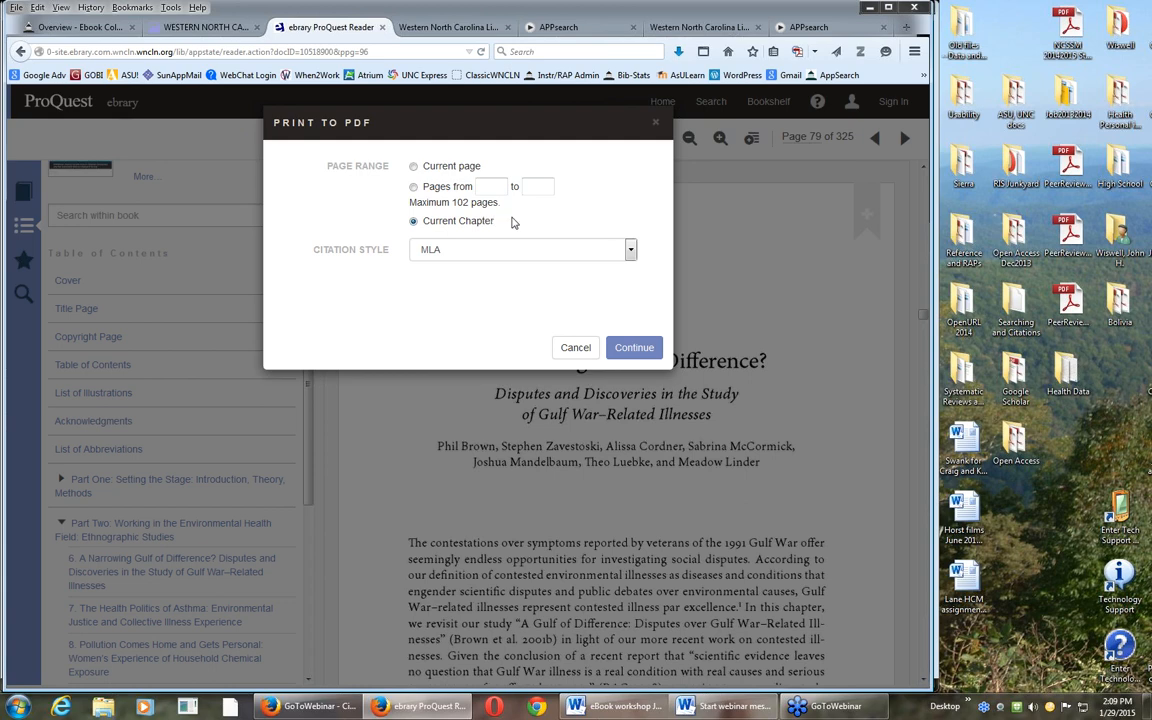
pyautogui.moveTo(618, 313)
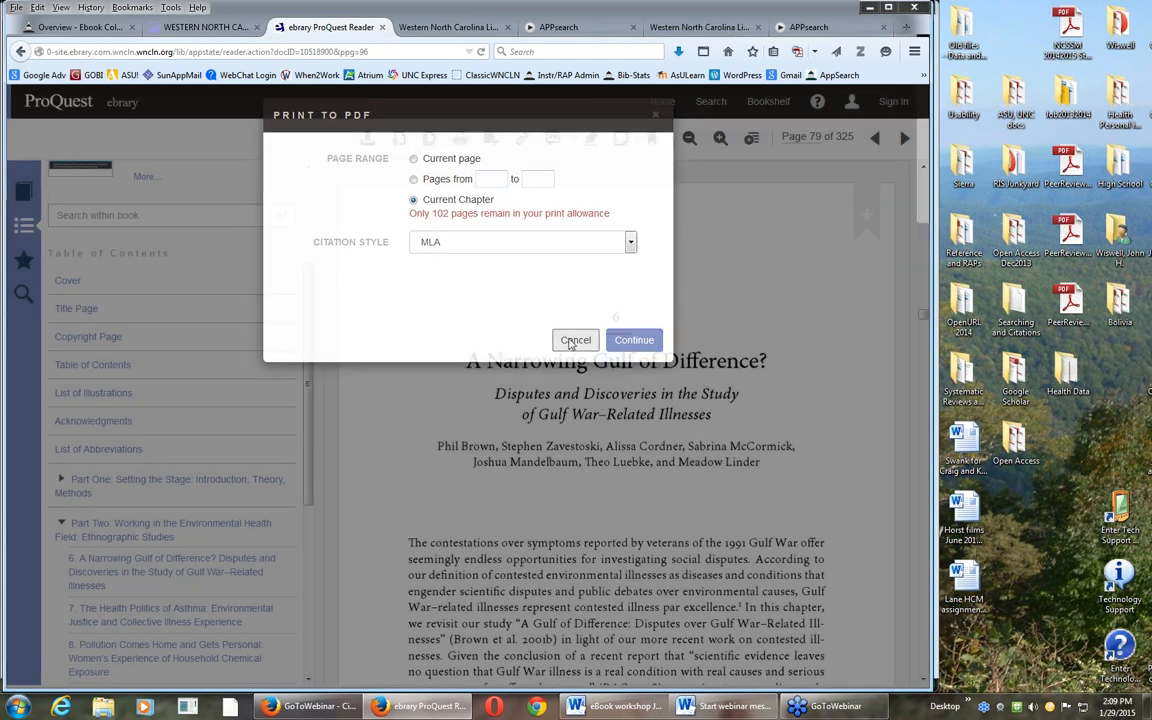
pyautogui.click(575, 340)
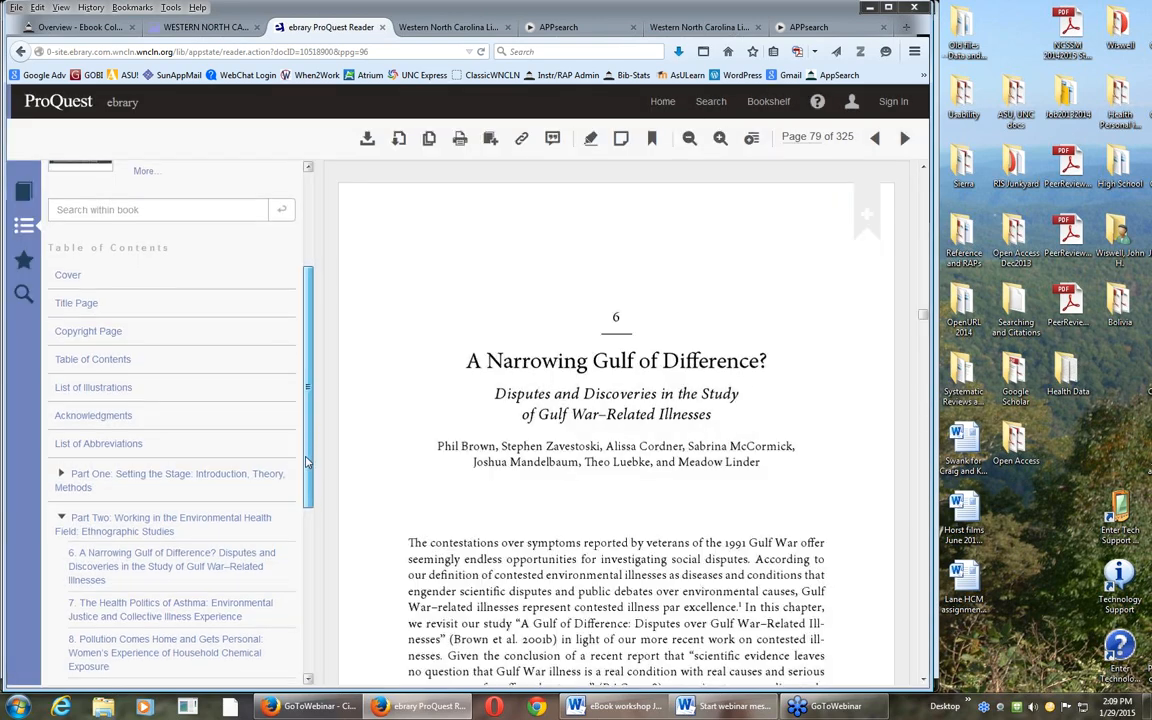
# Step: Jump to chapter 7, then step back to page 107, chapter 6's last page
pyautogui.scroll(-3)
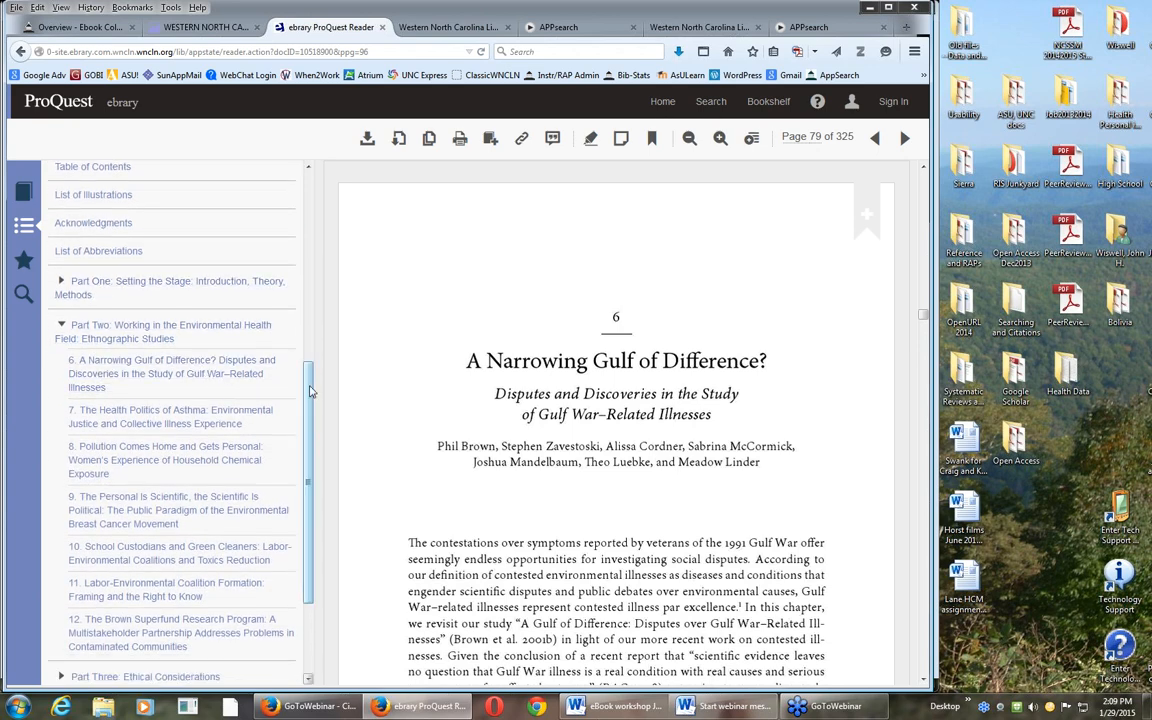
pyautogui.scroll(-3)
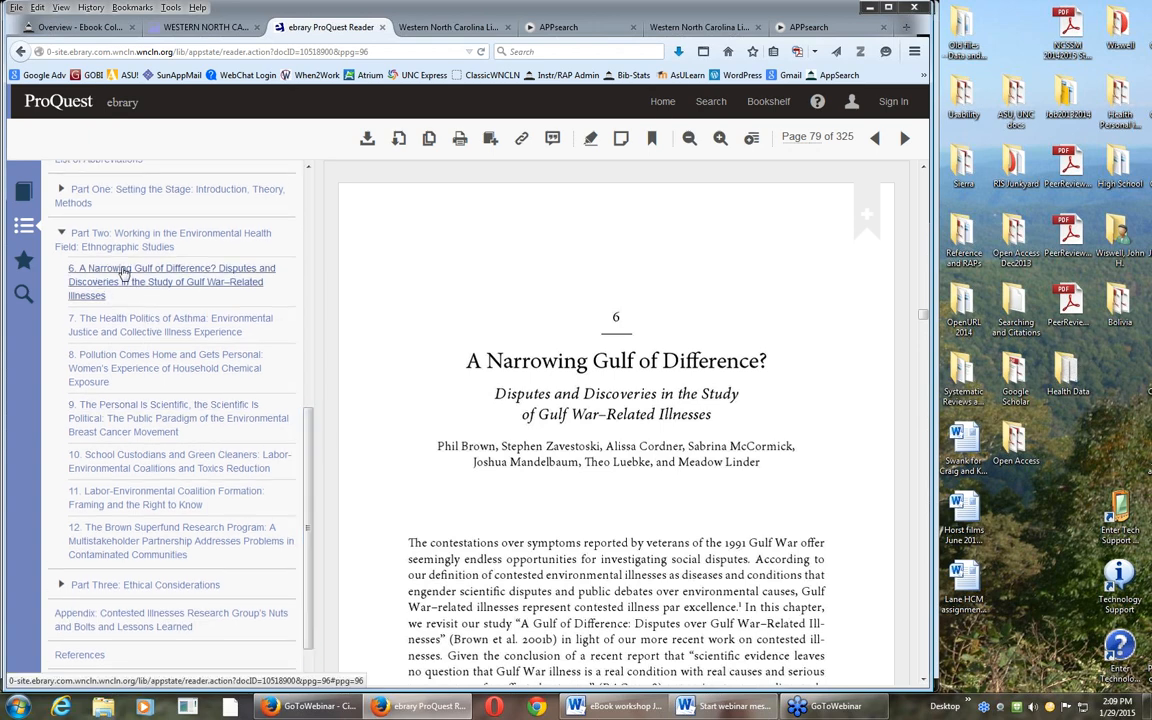
pyautogui.moveTo(124, 277)
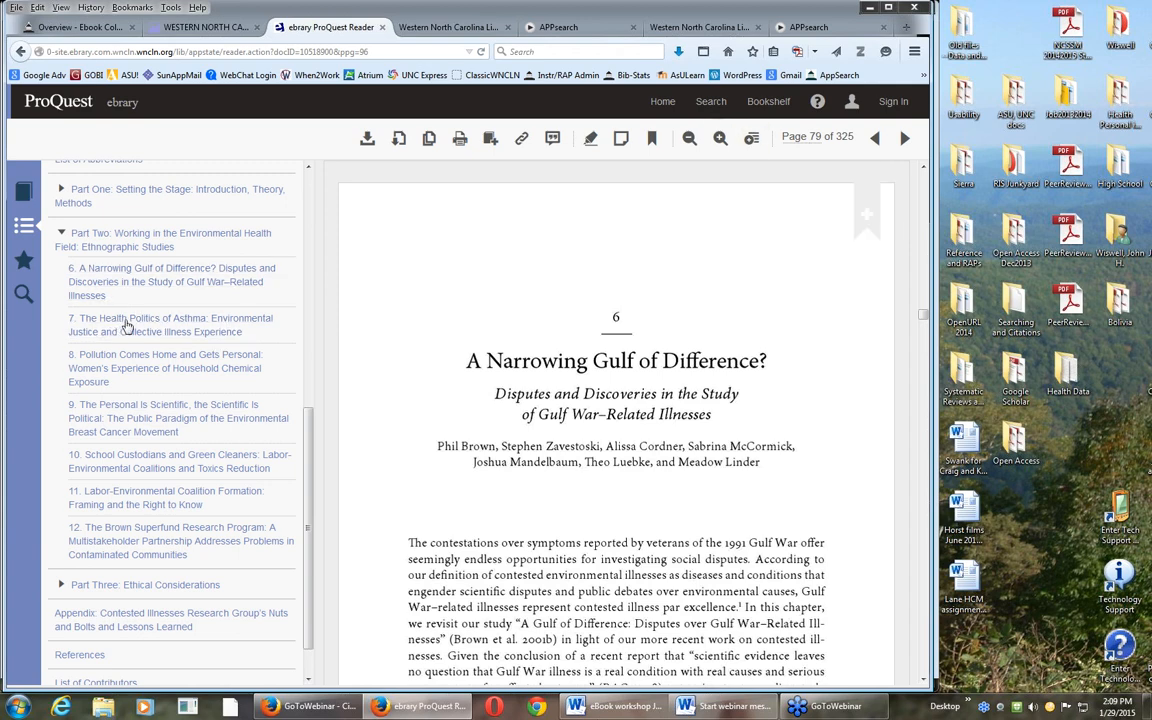
pyautogui.moveTo(167, 313)
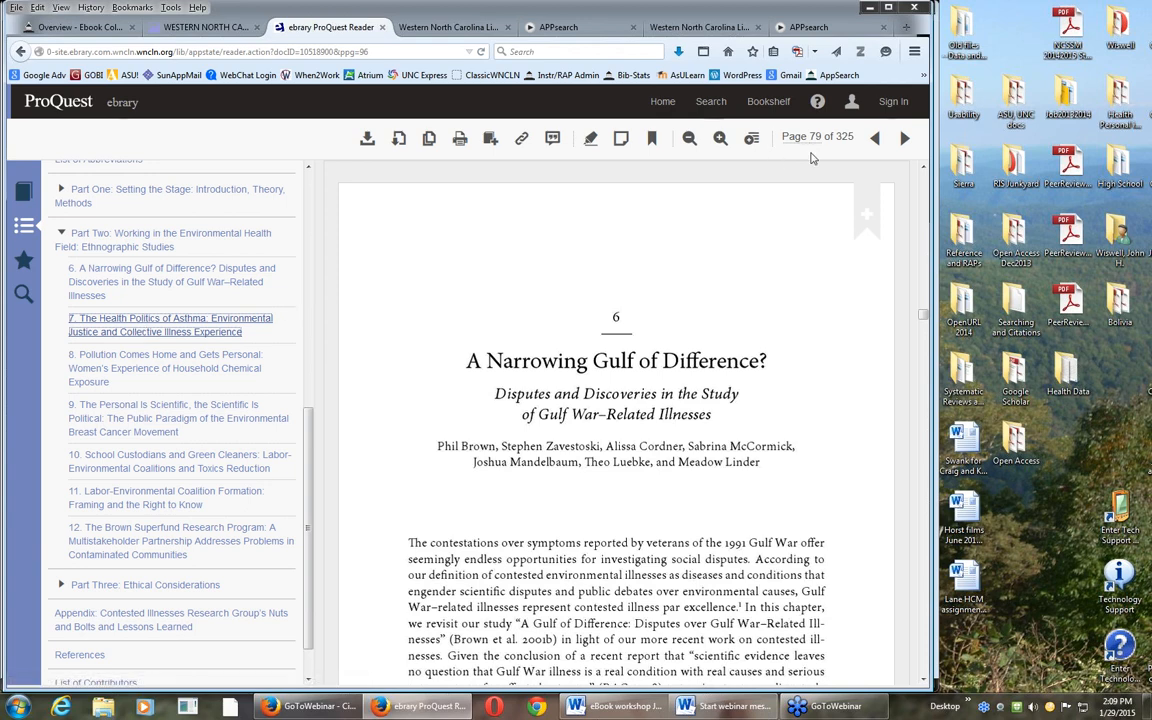
pyautogui.click(872, 137)
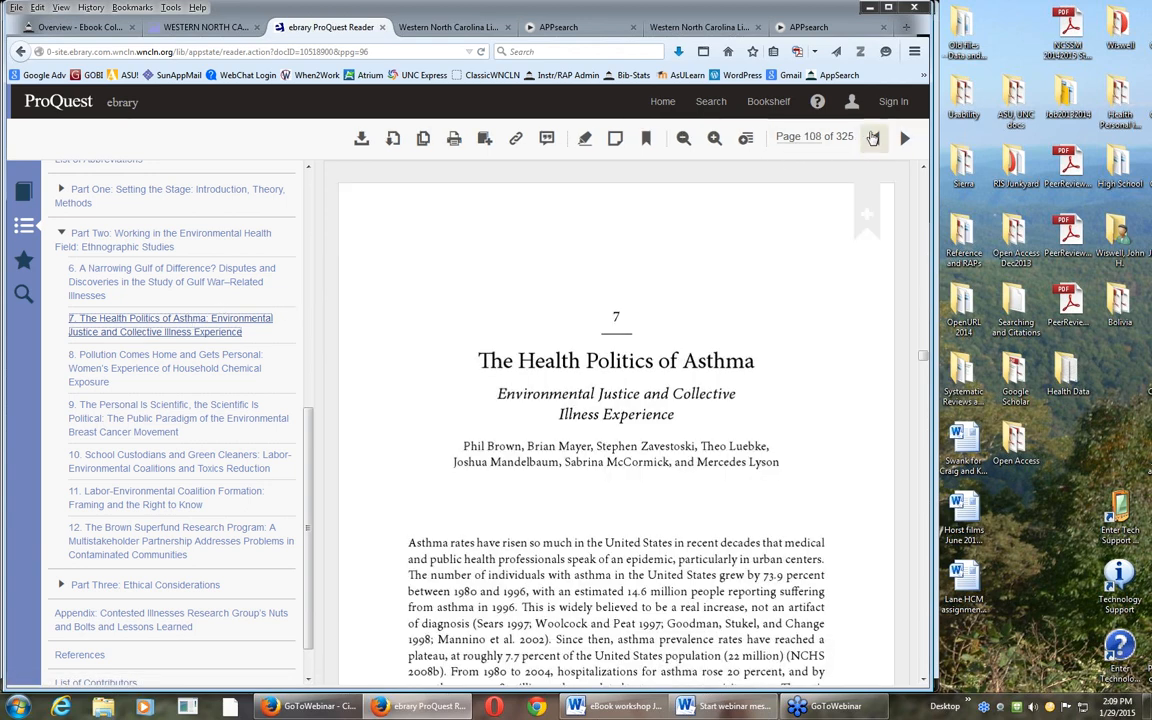
pyautogui.click(873, 137)
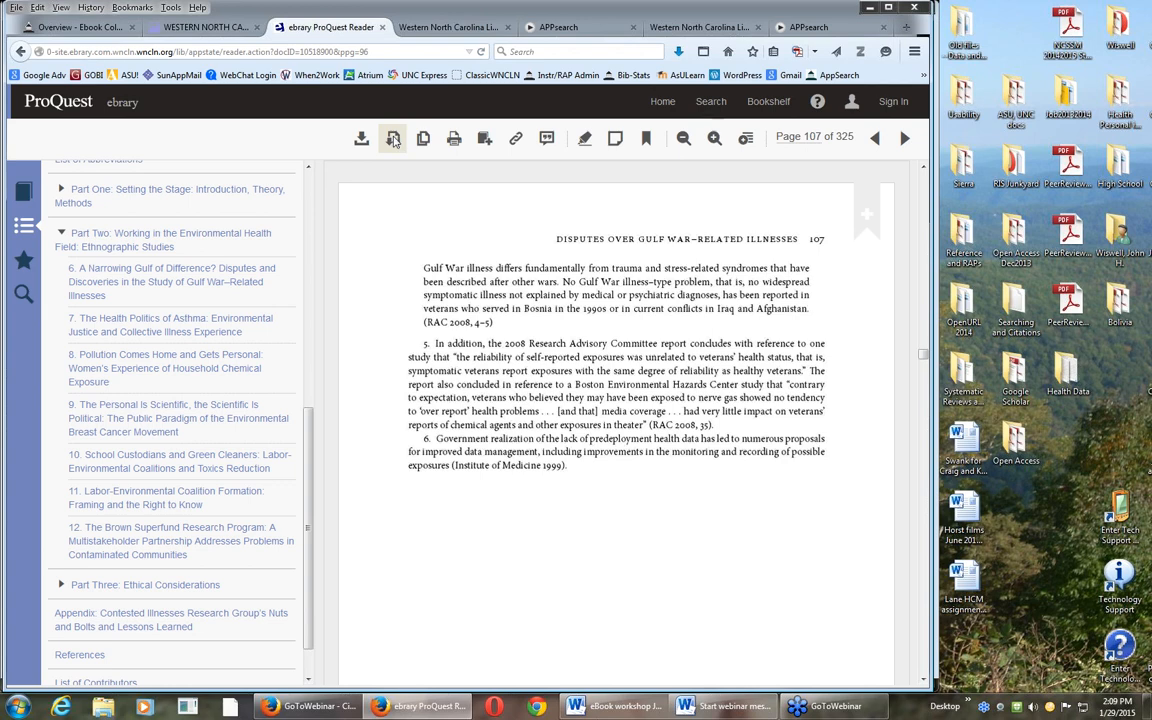
# Step: Generate an MLA-cited PDF of pages 79 to 107 and open it
pyautogui.click(393, 138)
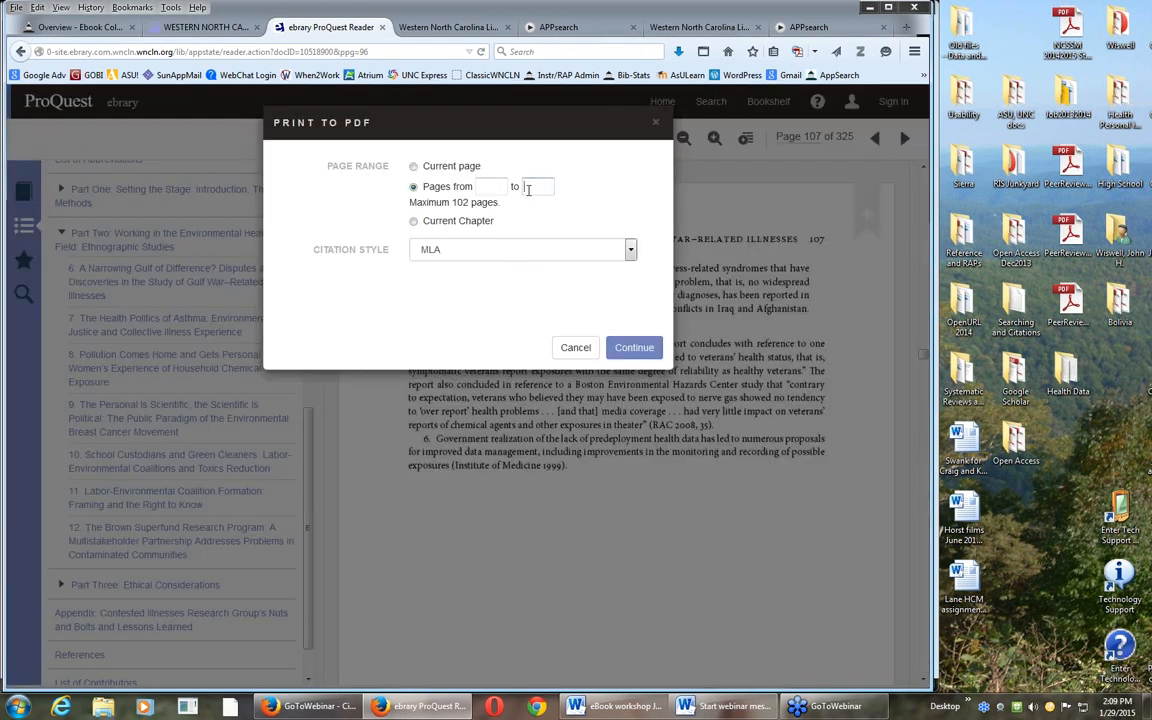
pyautogui.write('107')
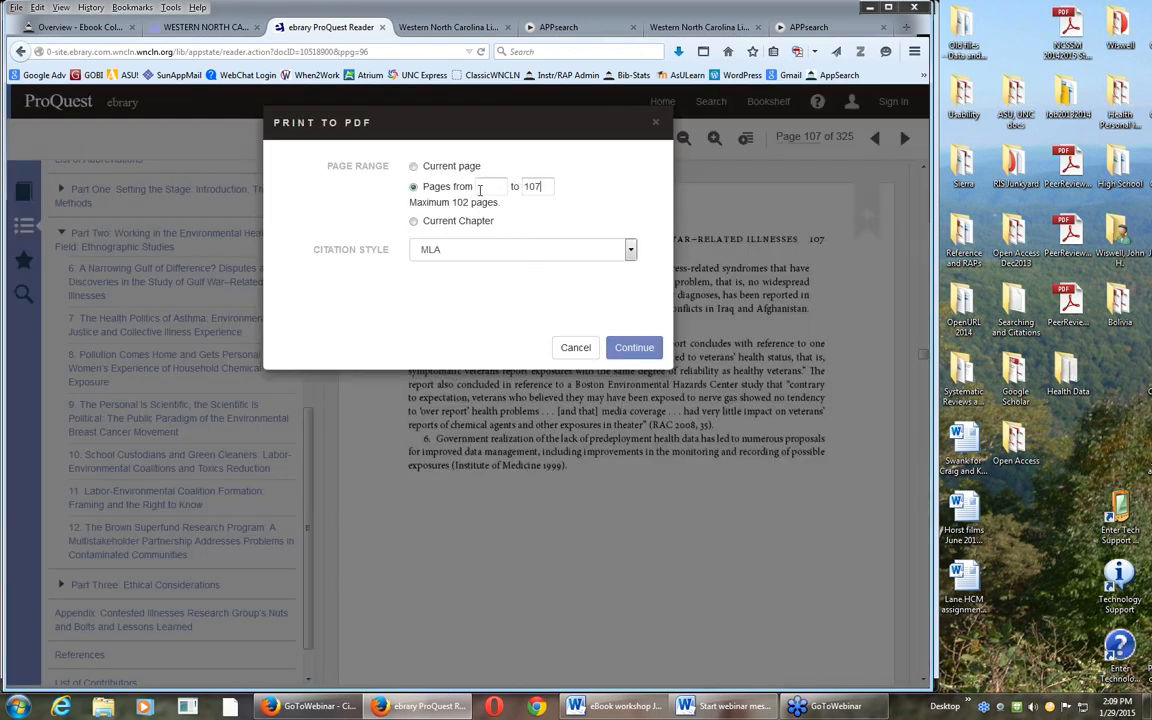
pyautogui.write('79')
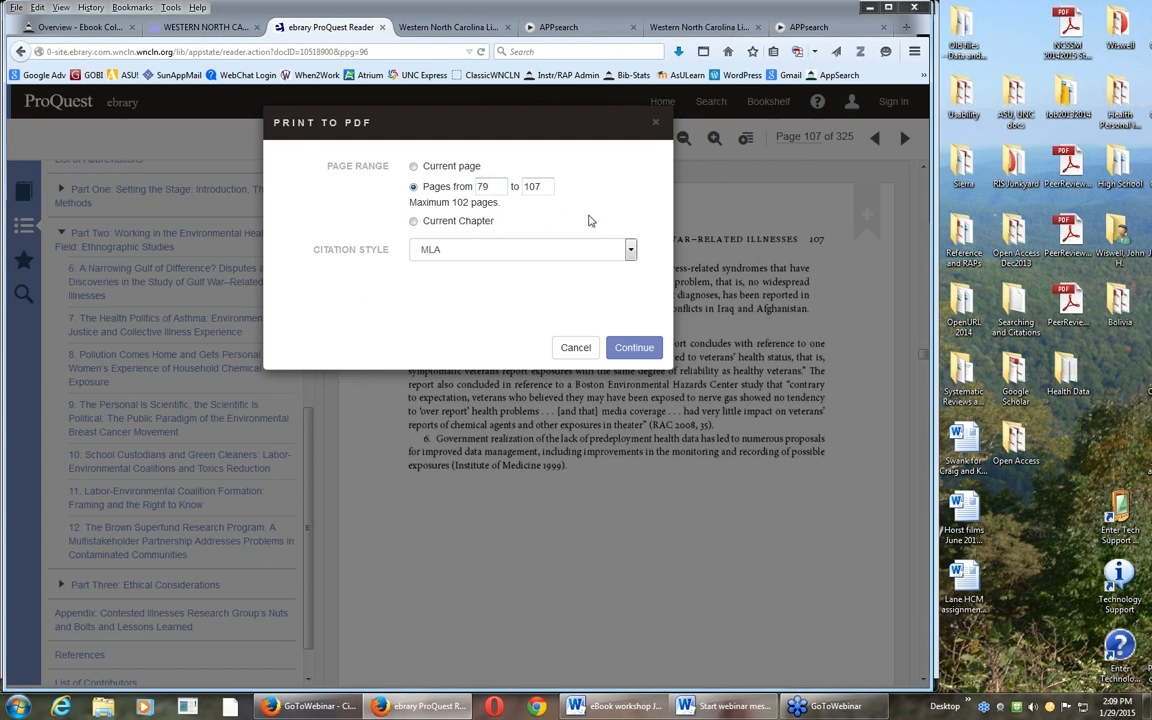
pyautogui.click(485, 186)
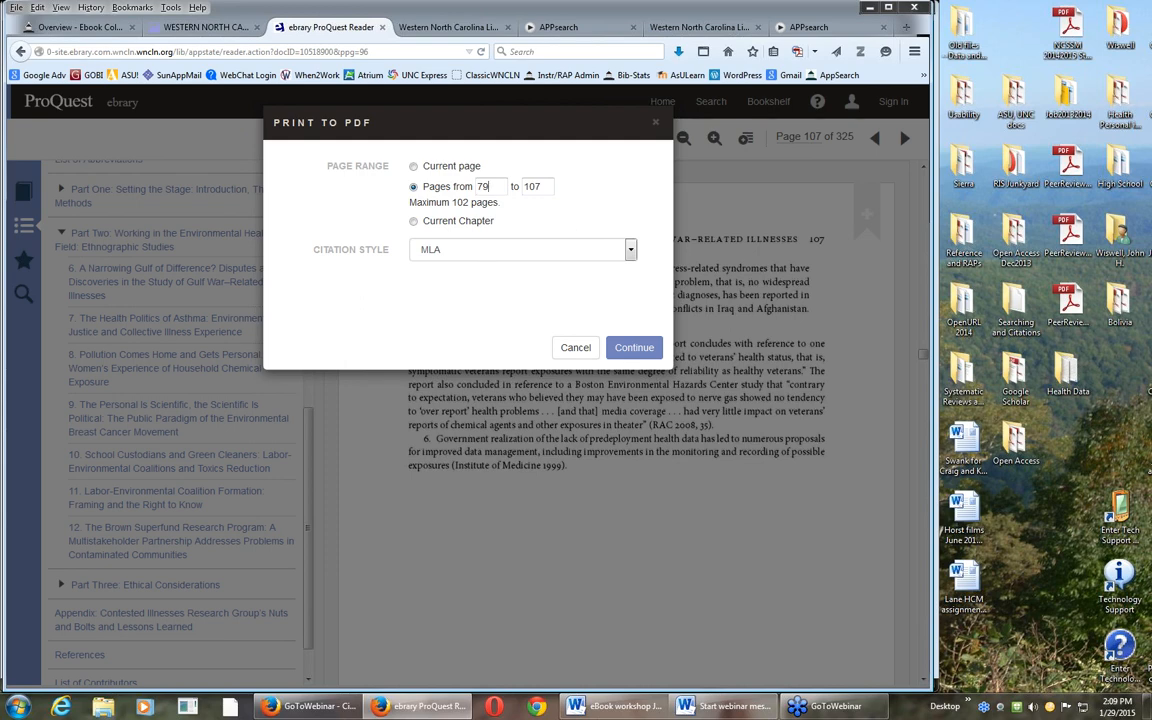
pyautogui.moveTo(155, 338)
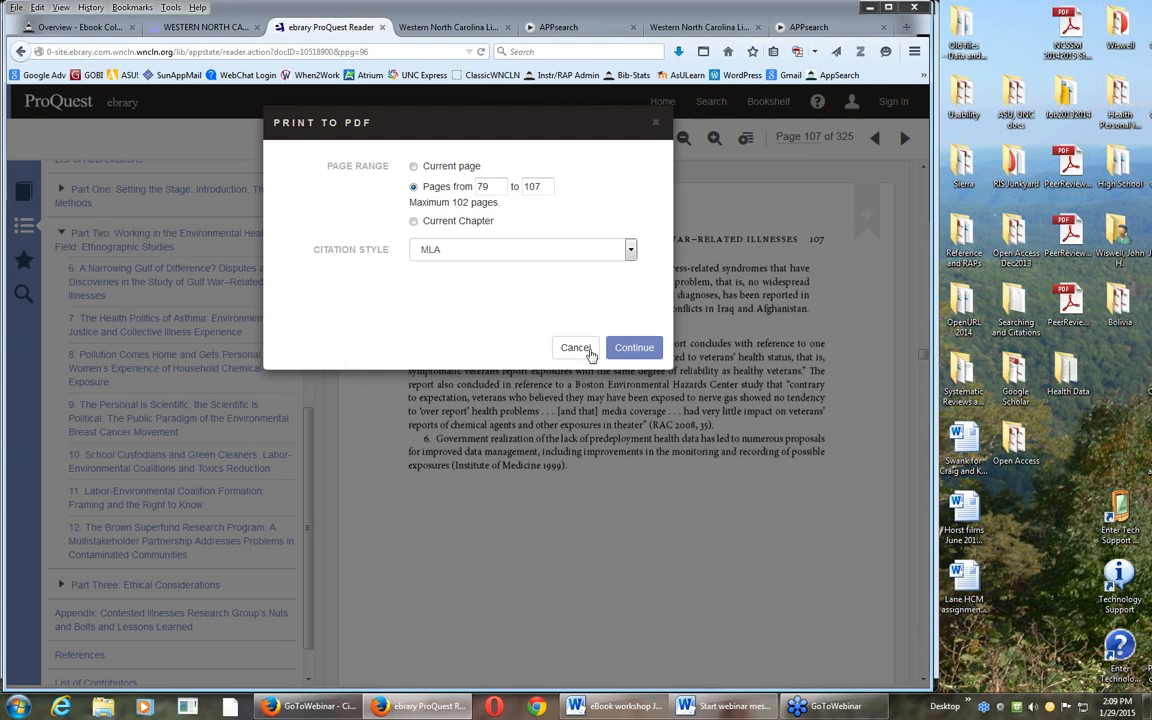
pyautogui.click(634, 347)
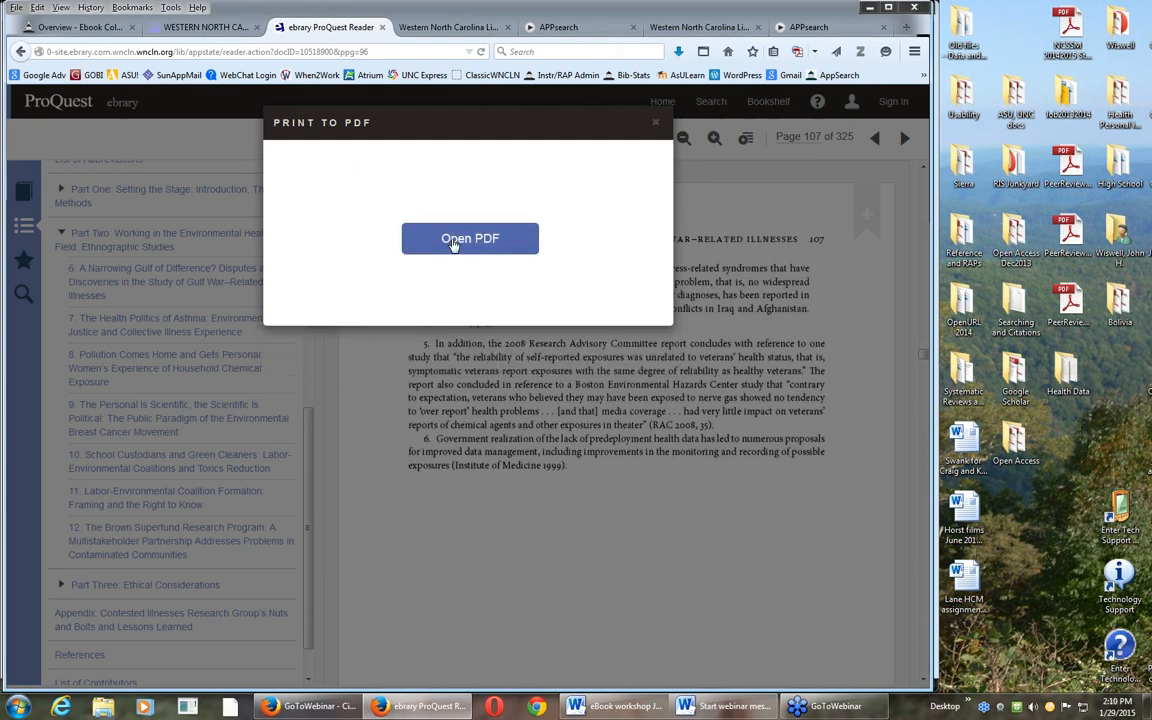
pyautogui.click(470, 238)
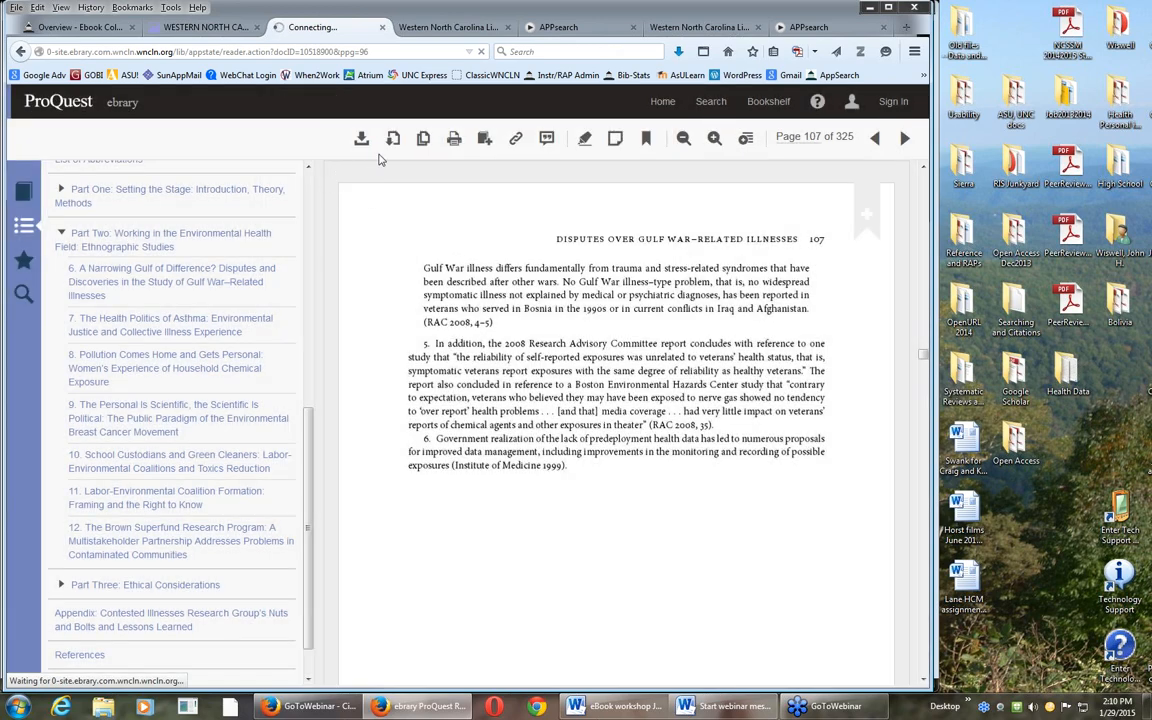
pyautogui.click(361, 138)
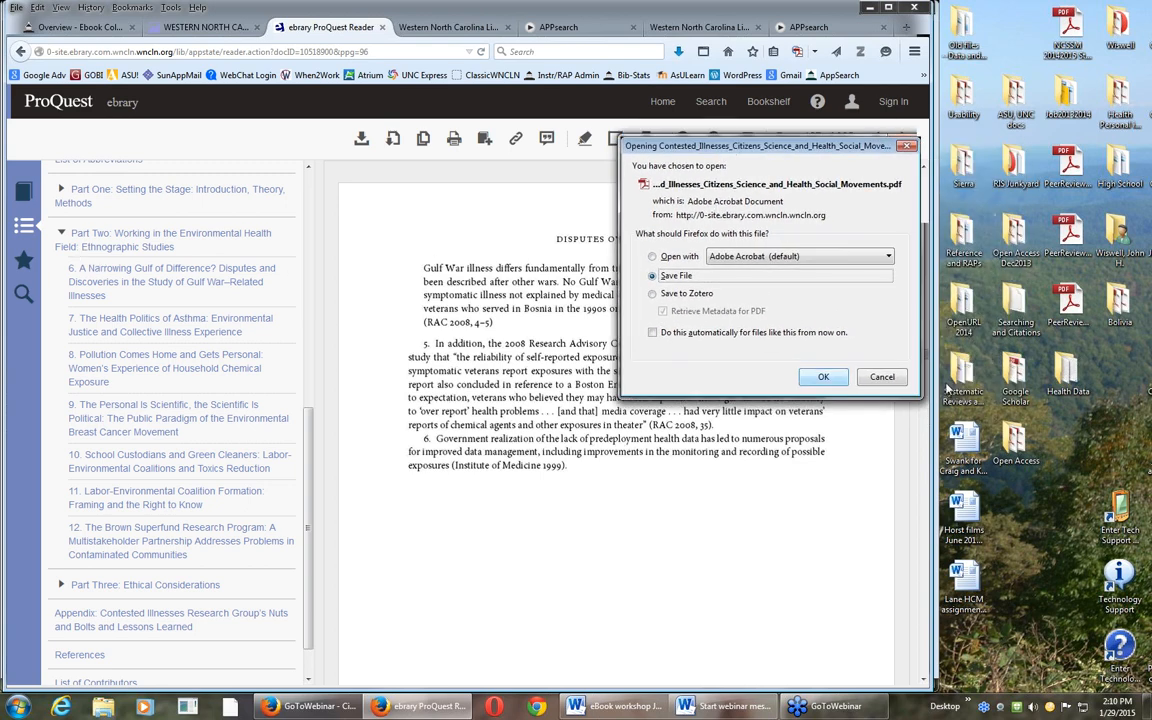
pyautogui.click(652, 256)
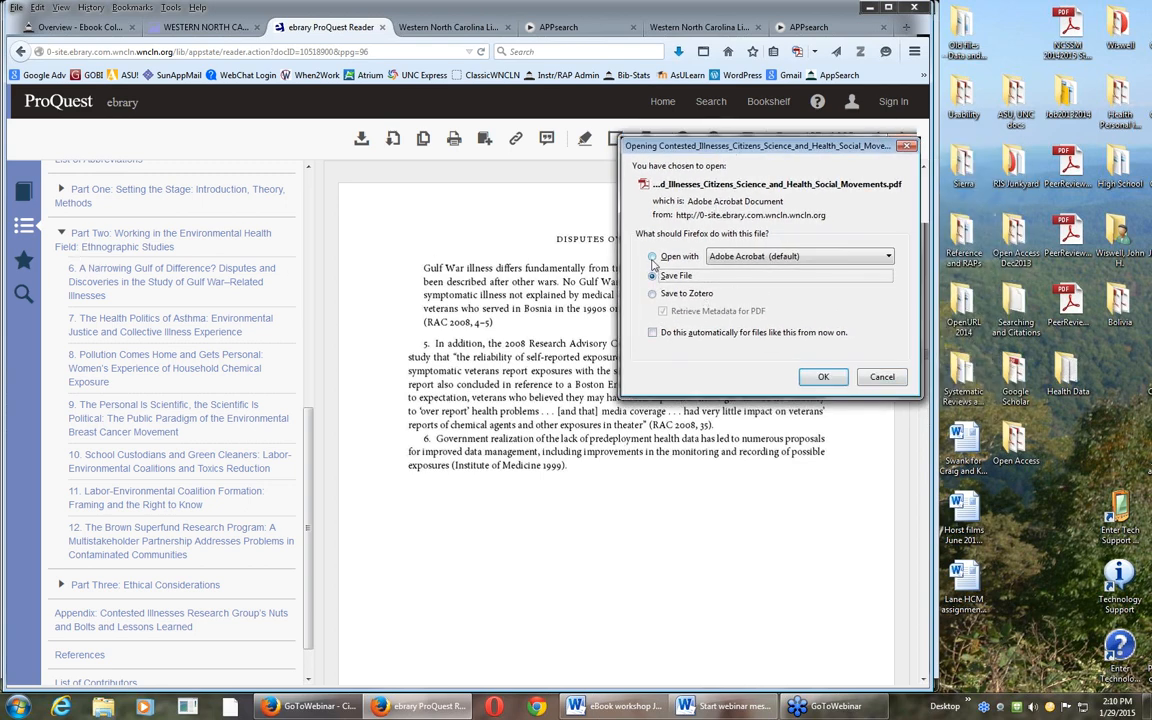
pyautogui.click(652, 256)
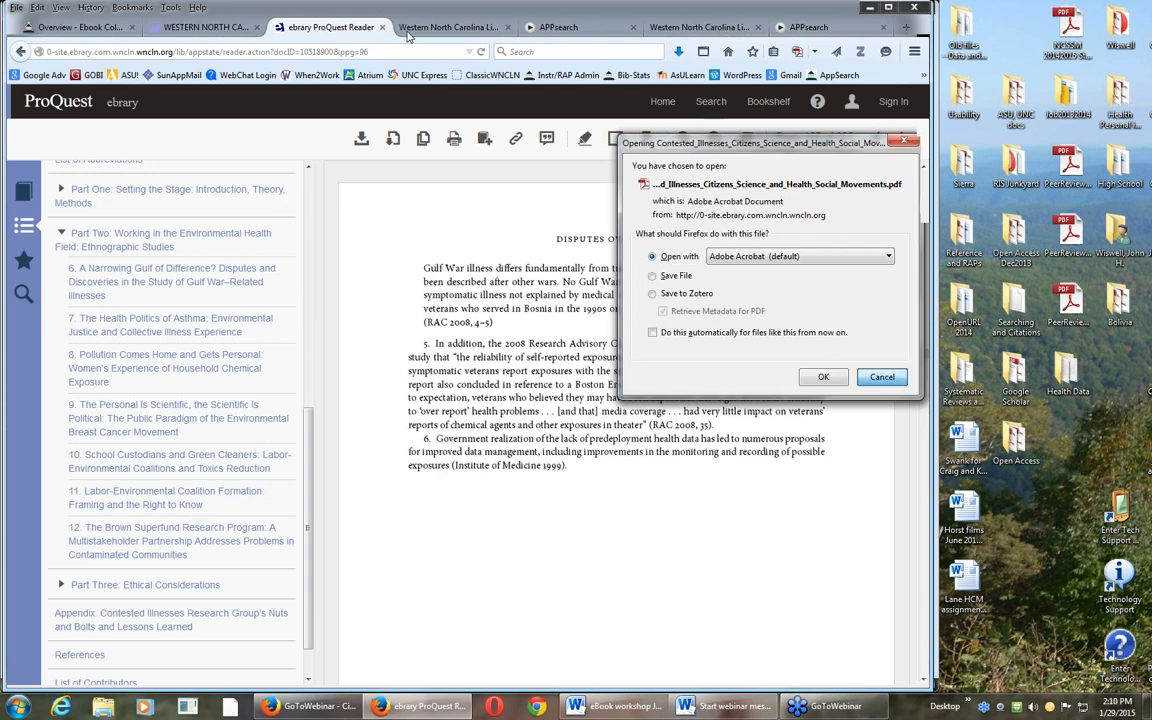
pyautogui.click(882, 377)
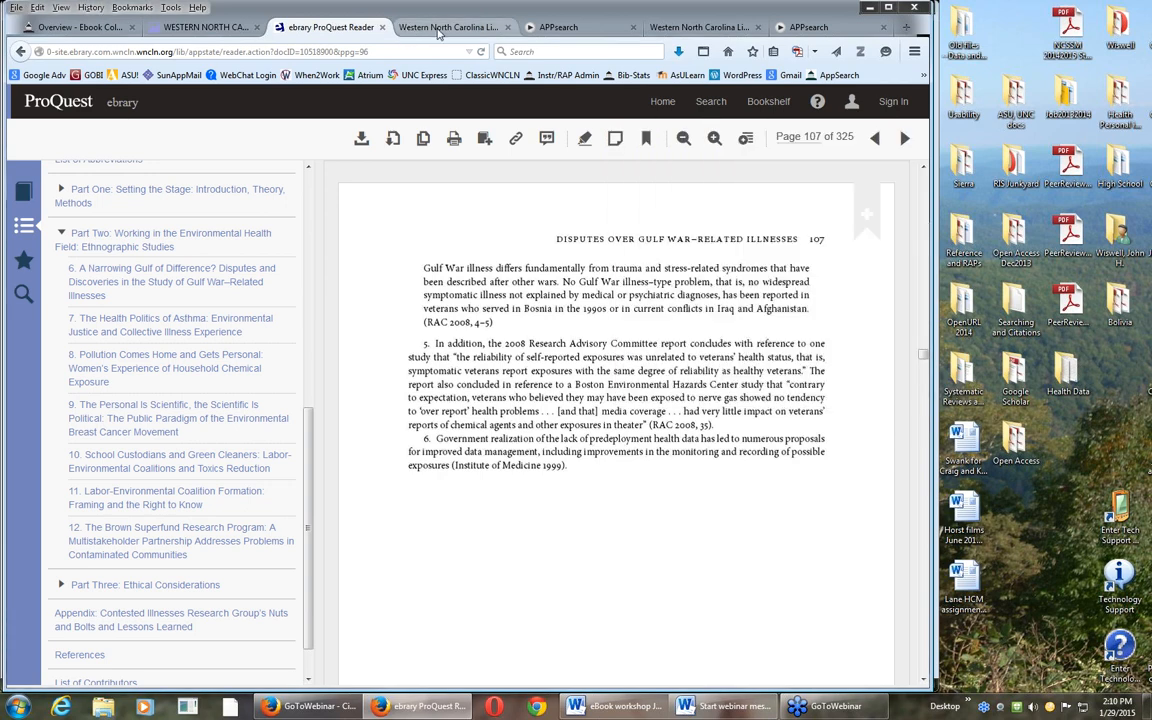
pyautogui.moveTo(650, 21)
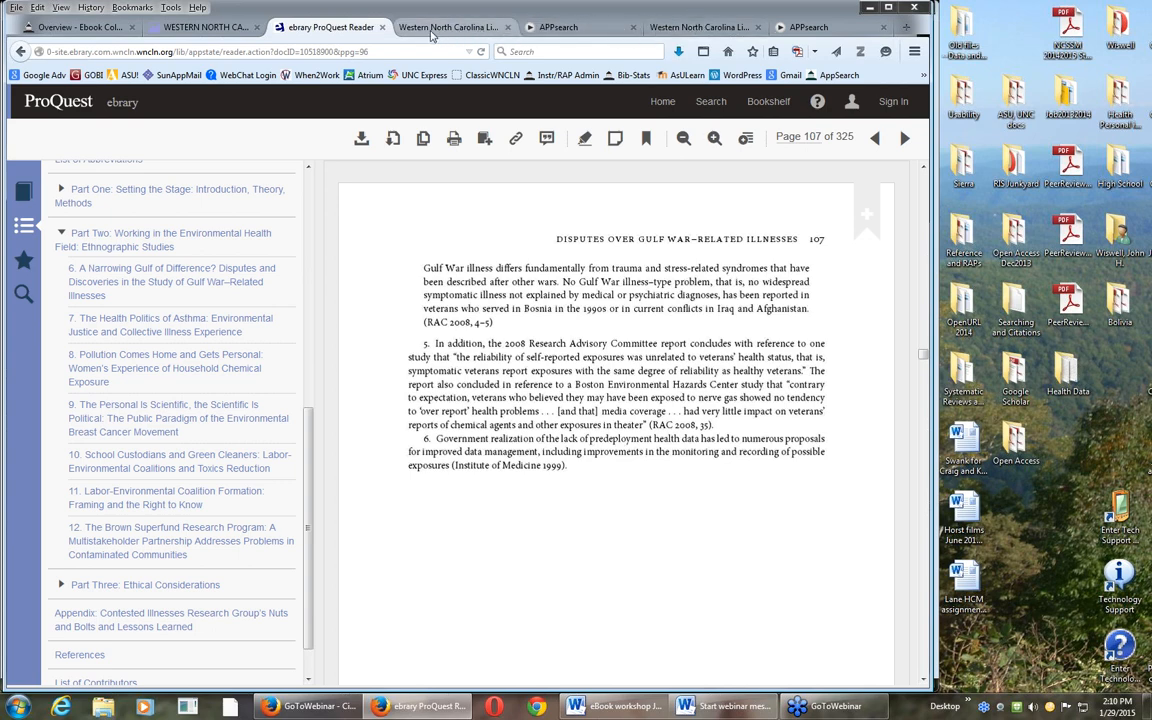
pyautogui.click(450, 27)
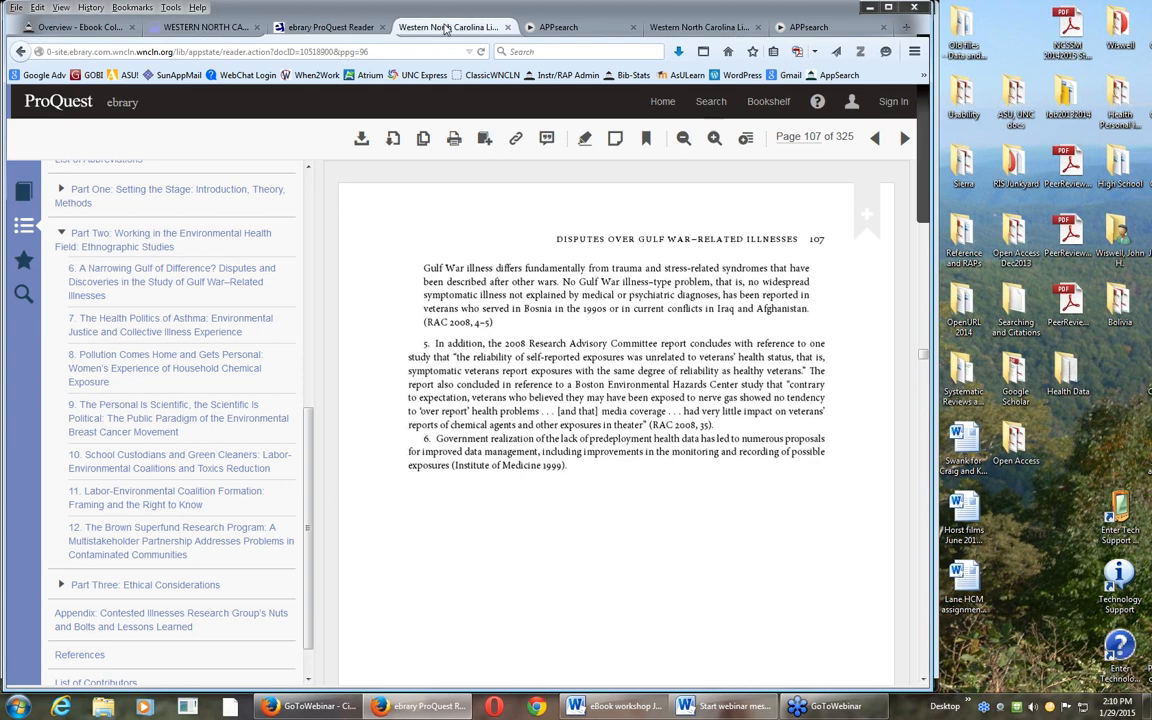
# Step: Open the second result's EBSCO Online Access record and expand Part Two of its contents
pyautogui.click(330, 27)
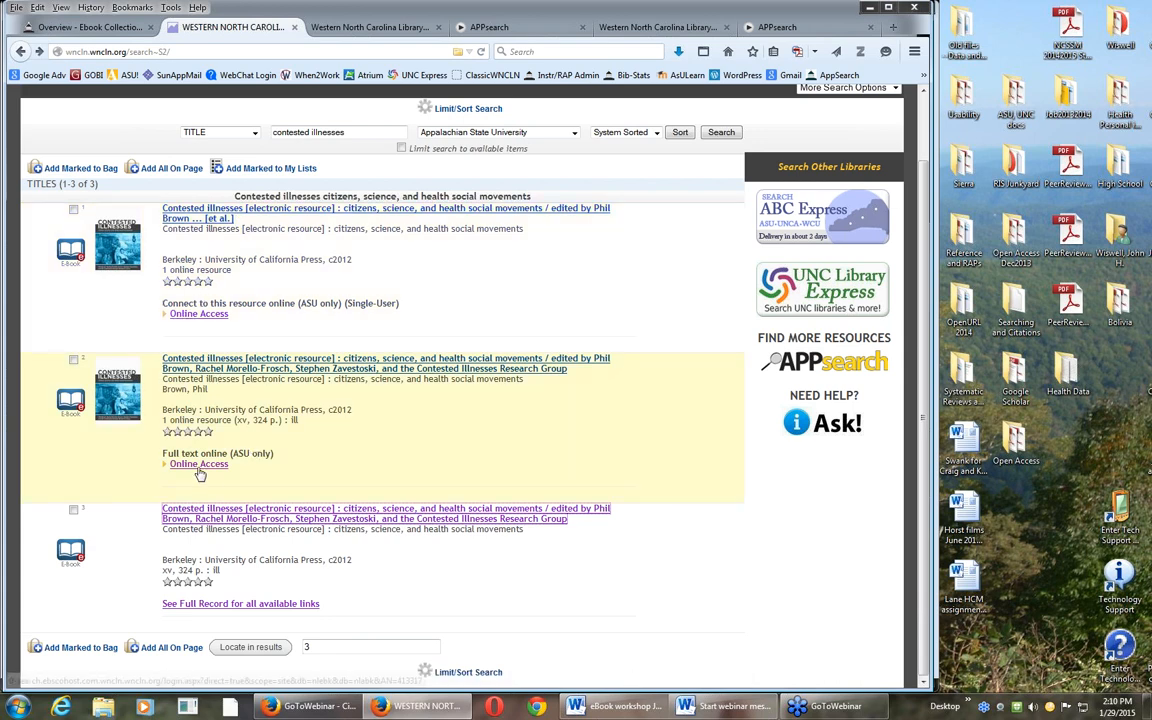
pyautogui.click(198, 463)
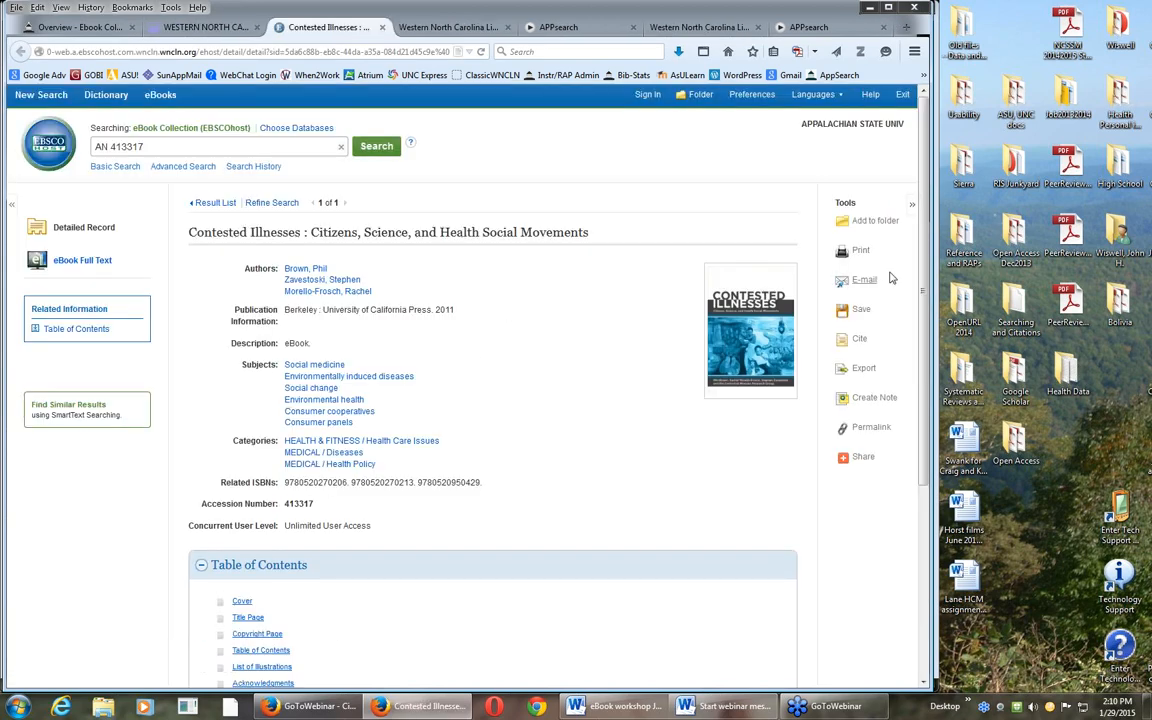
pyautogui.scroll(-3)
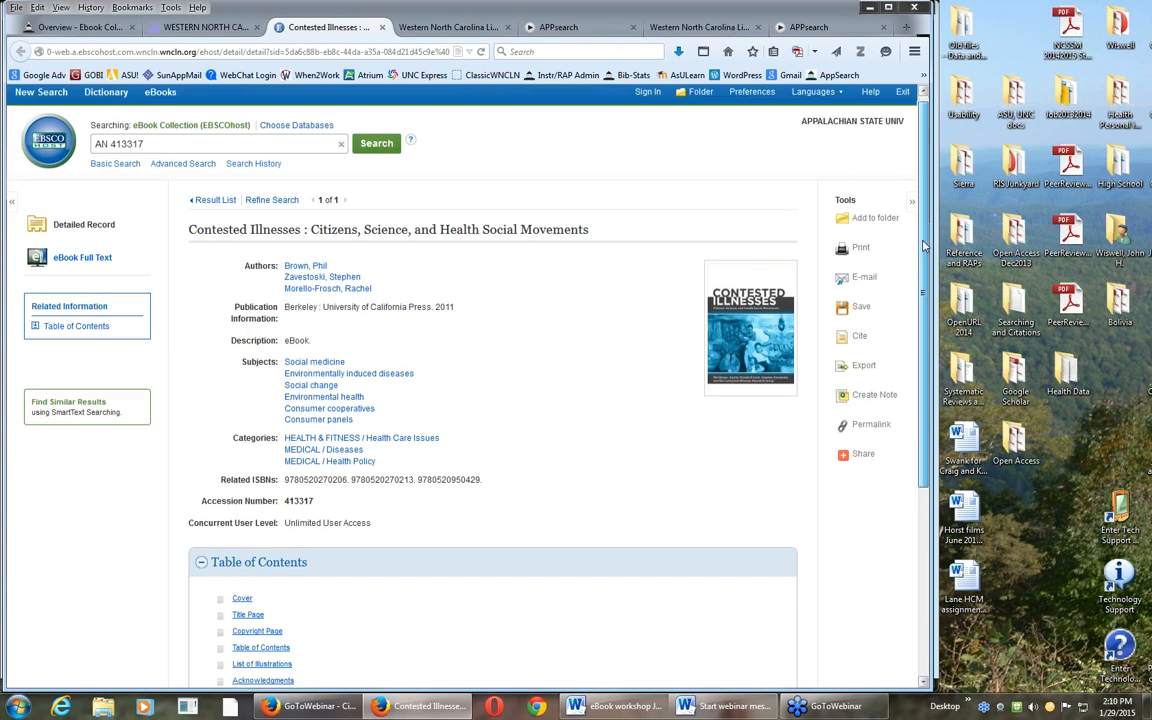
pyautogui.scroll(-3)
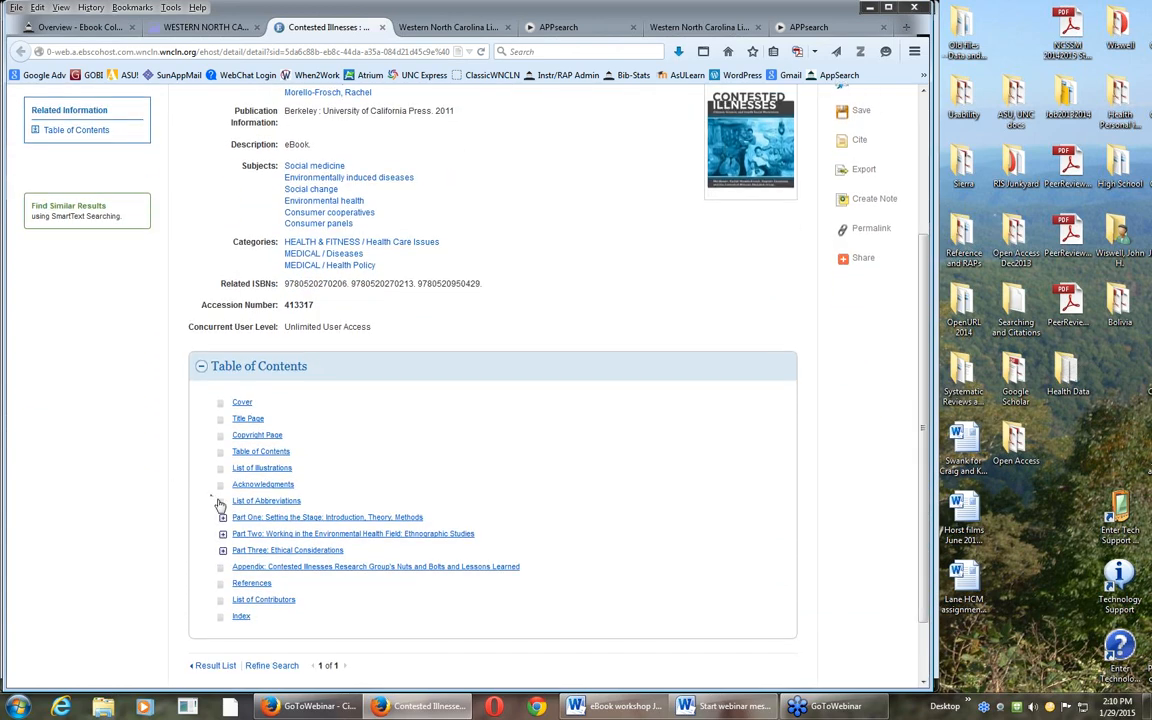
pyautogui.click(224, 533)
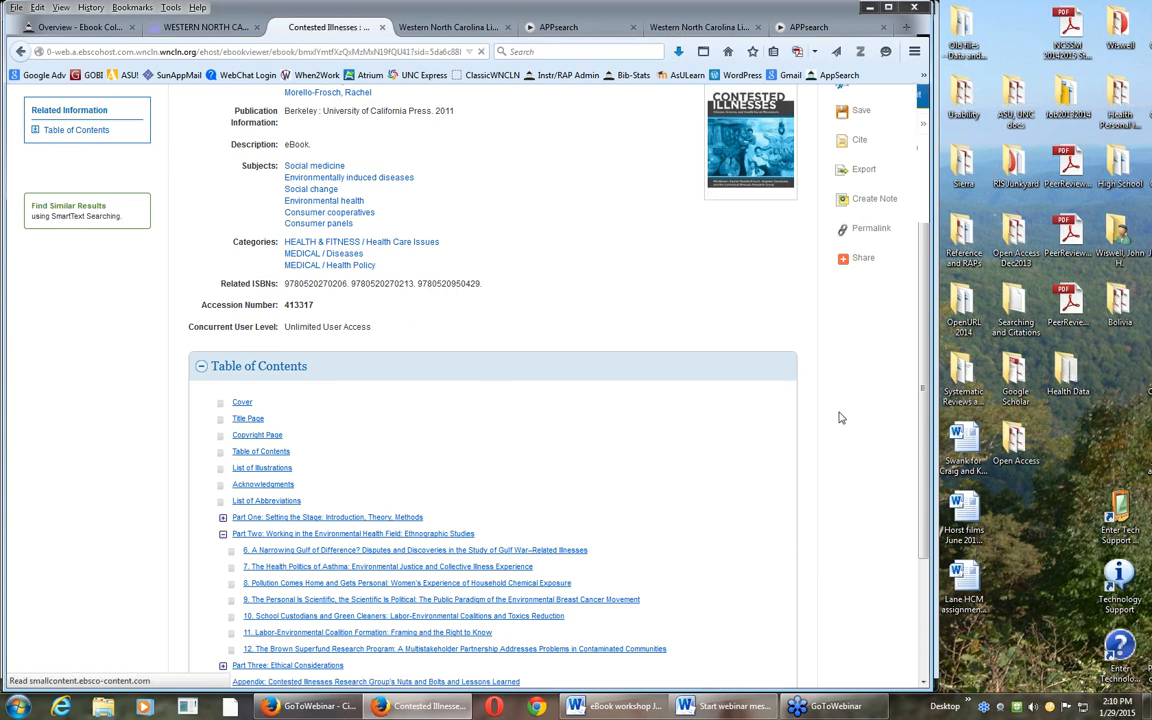
# Step: Open chapter 7, 'The Health Politics of Asthma', in full text with Part Two expanded
pyautogui.click(388, 566)
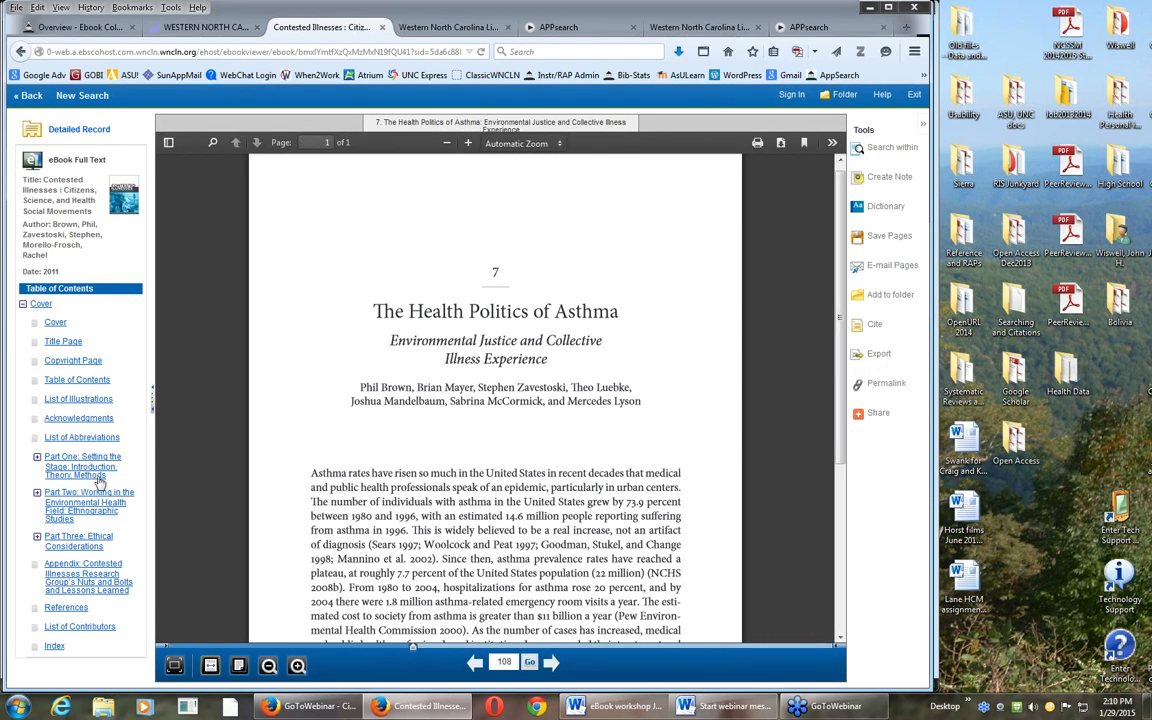
pyautogui.click(35, 492)
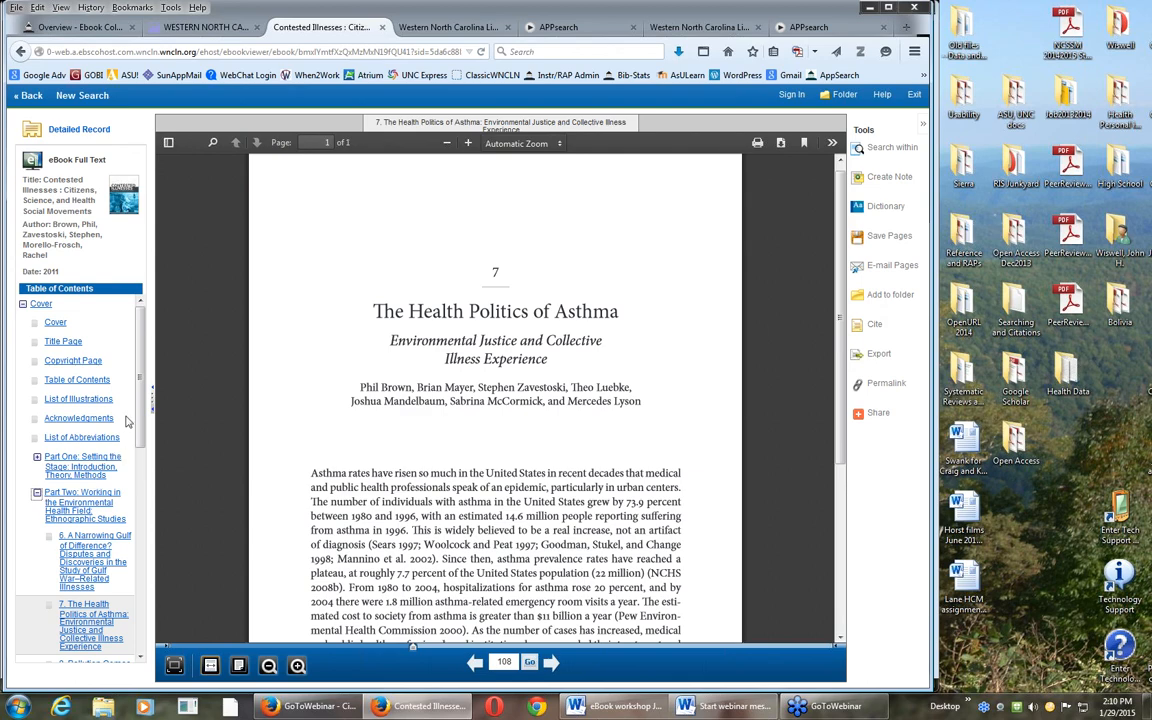
pyautogui.scroll(-3)
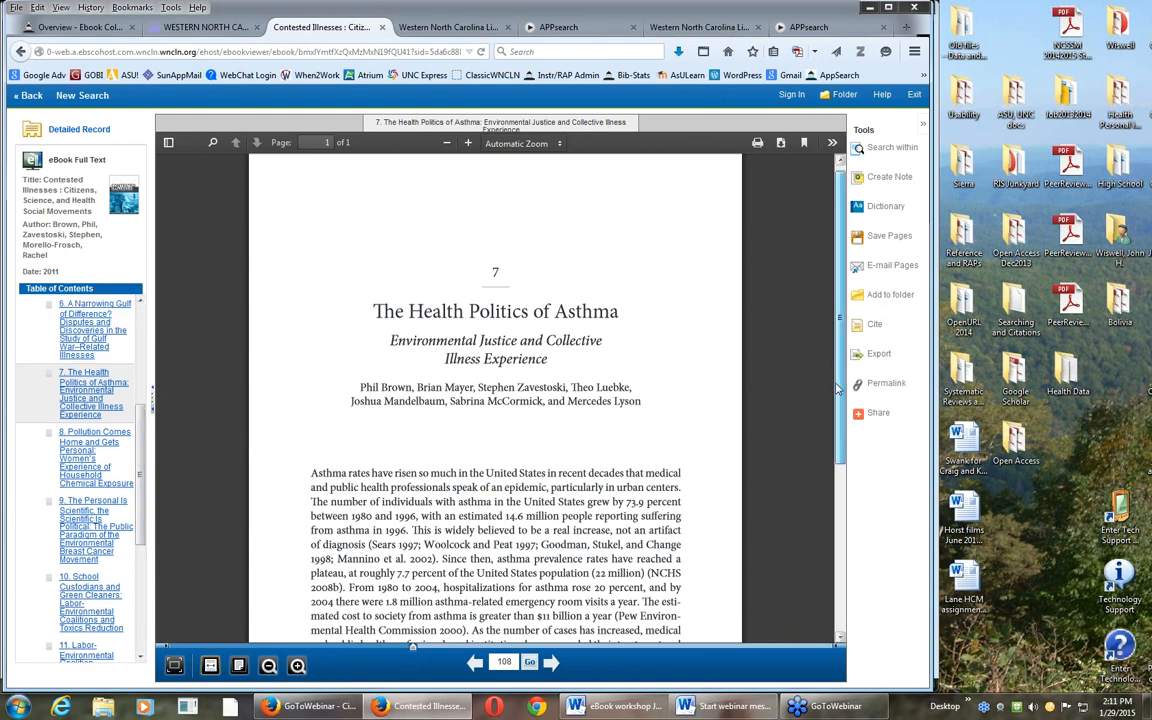
pyautogui.scroll(-3)
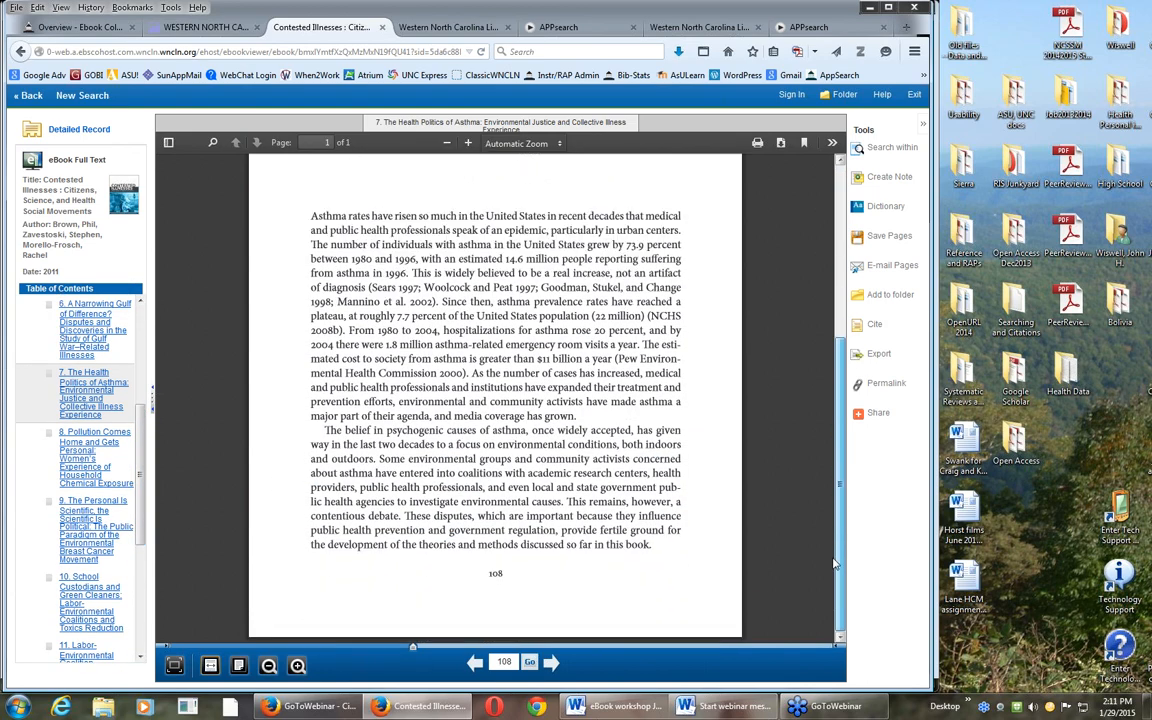
pyautogui.scroll(3)
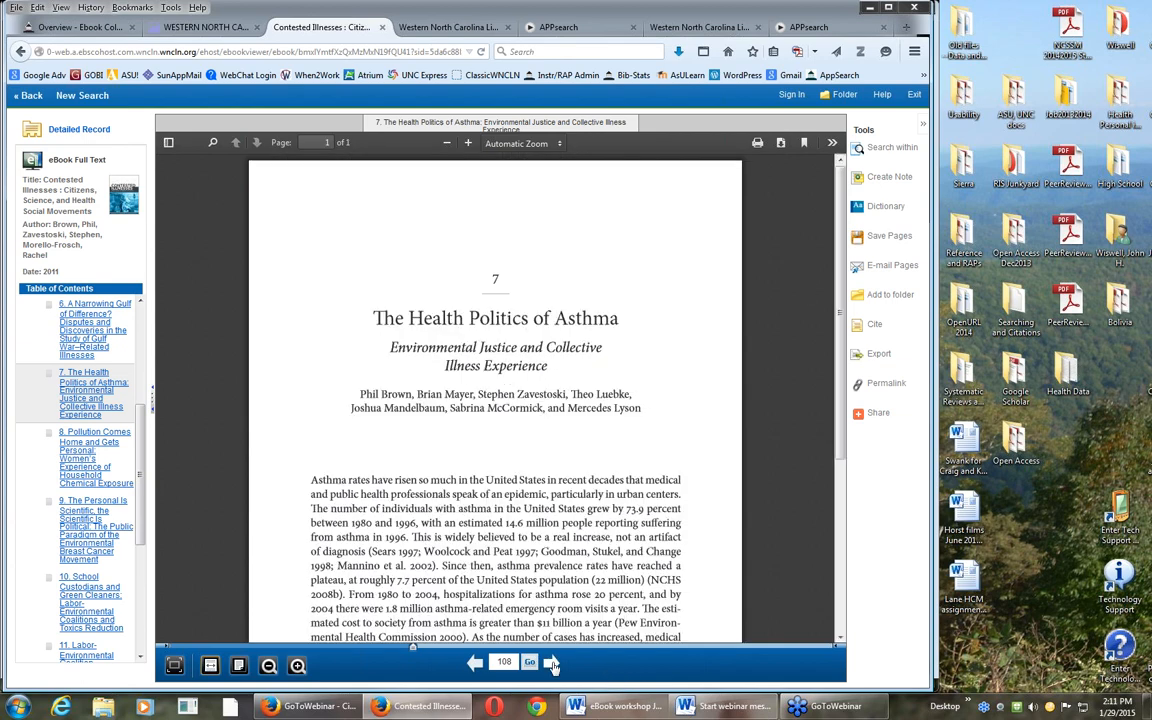
pyautogui.click(551, 662)
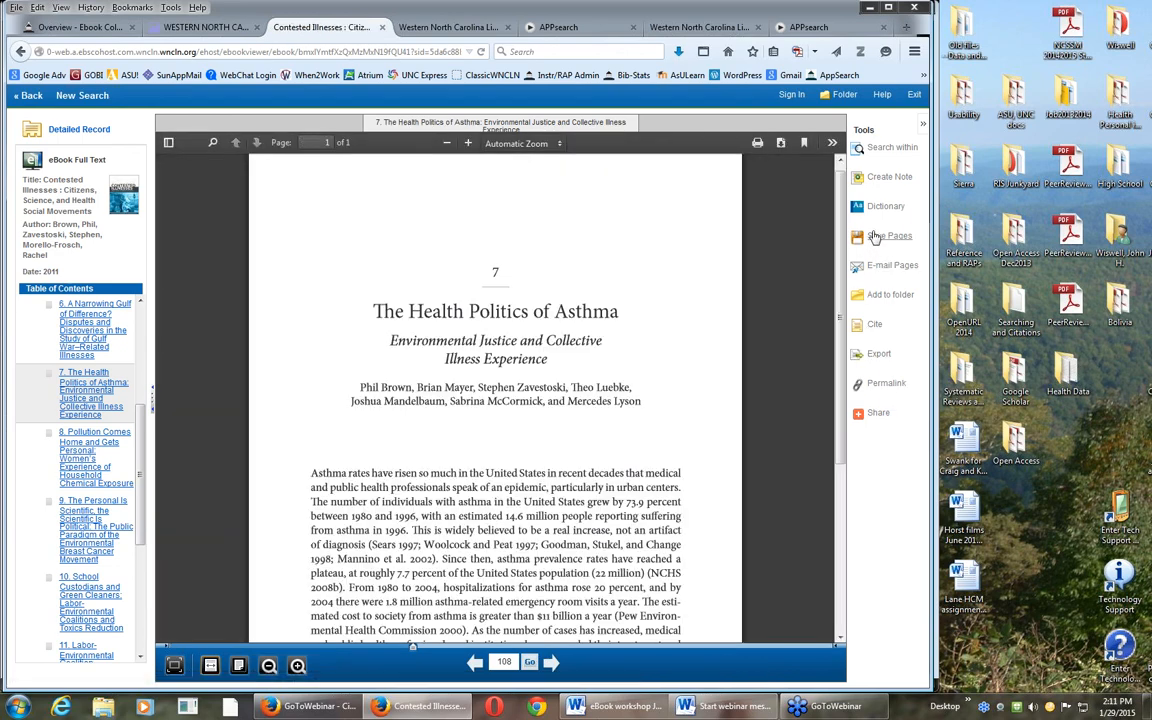
# Step: Save the 15-page asthma chapter section as a PDF and cancel the open prompt
pyautogui.click(889, 235)
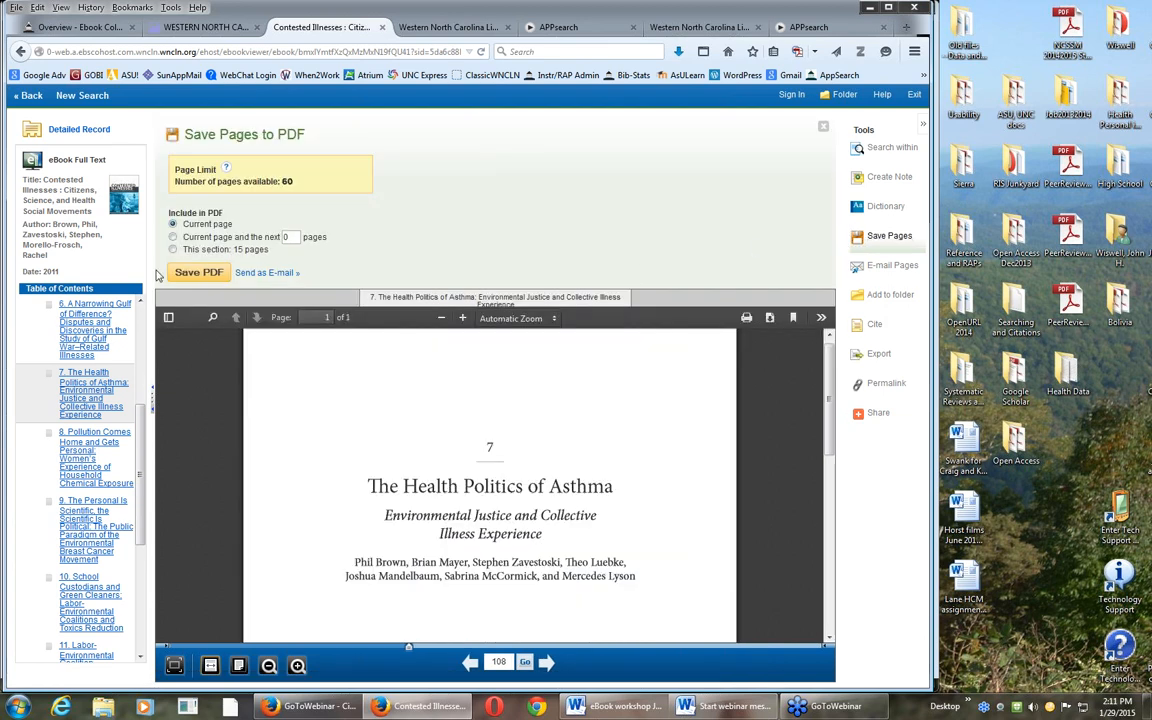
pyautogui.click(173, 249)
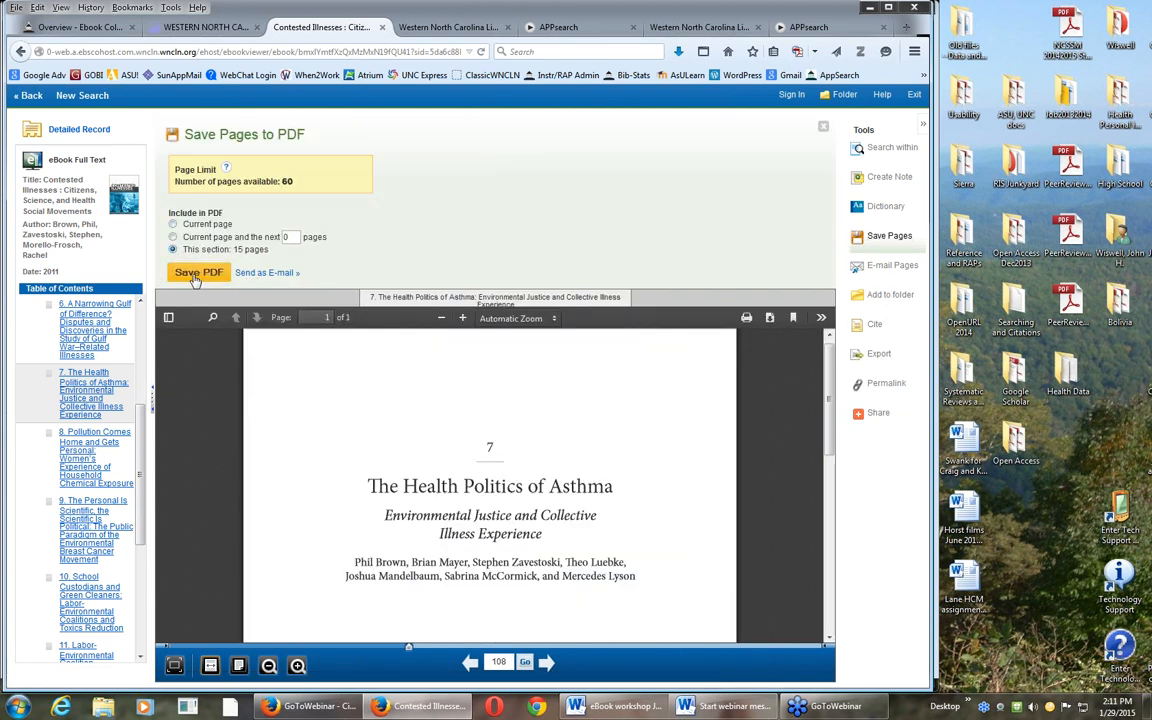
pyautogui.click(197, 272)
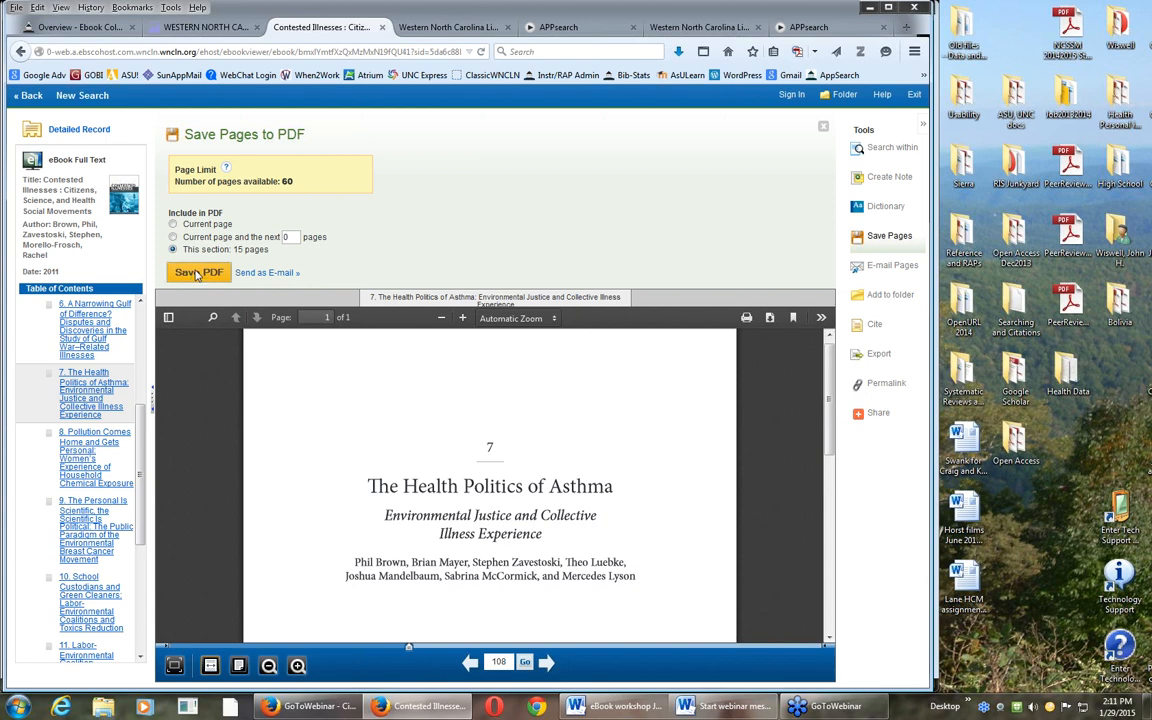
pyautogui.click(198, 272)
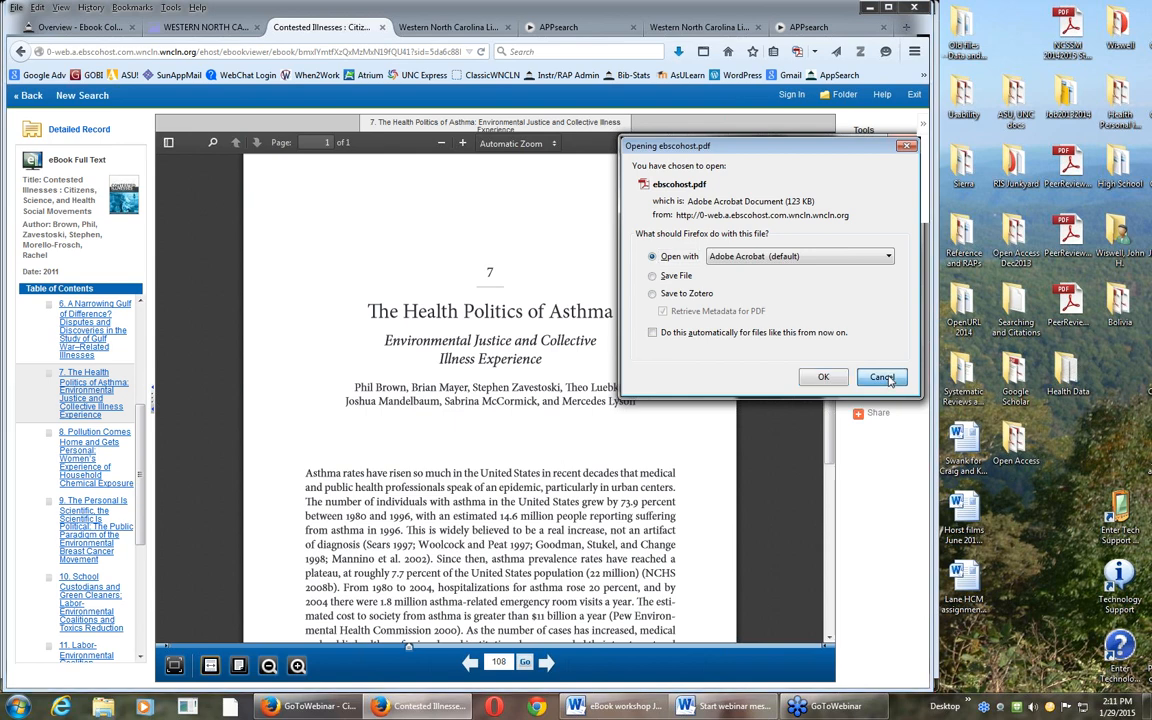
pyautogui.click(882, 377)
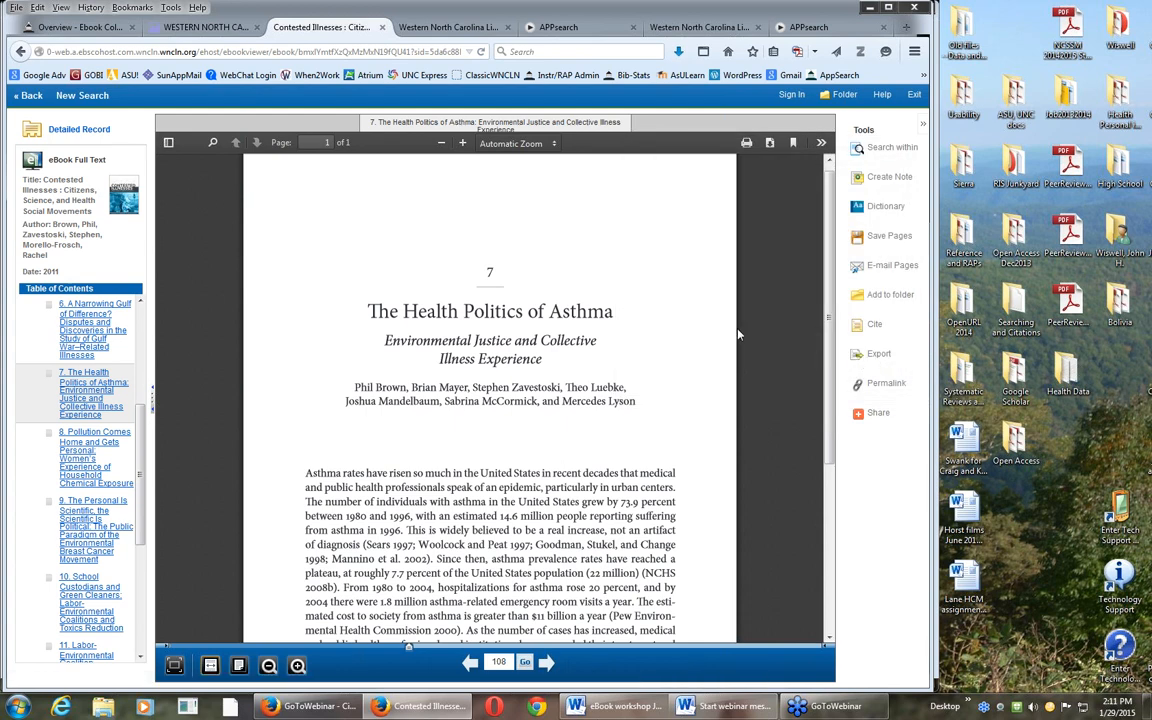
pyautogui.moveTo(722, 322)
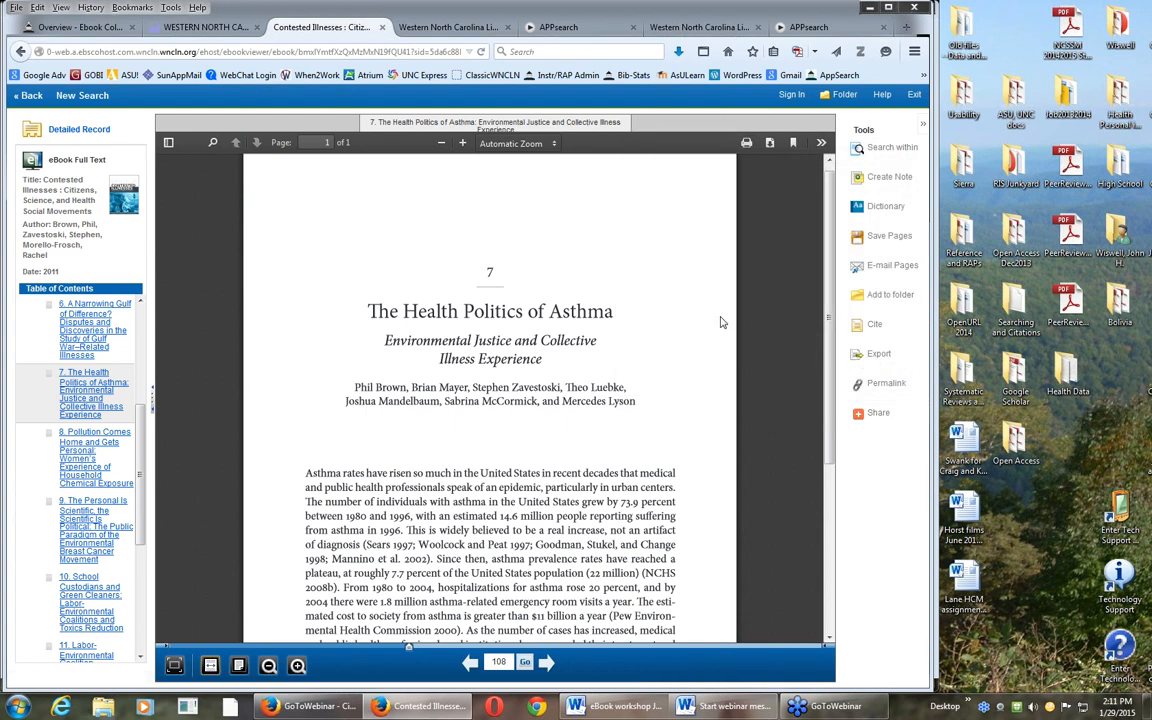
pyautogui.moveTo(371, 215)
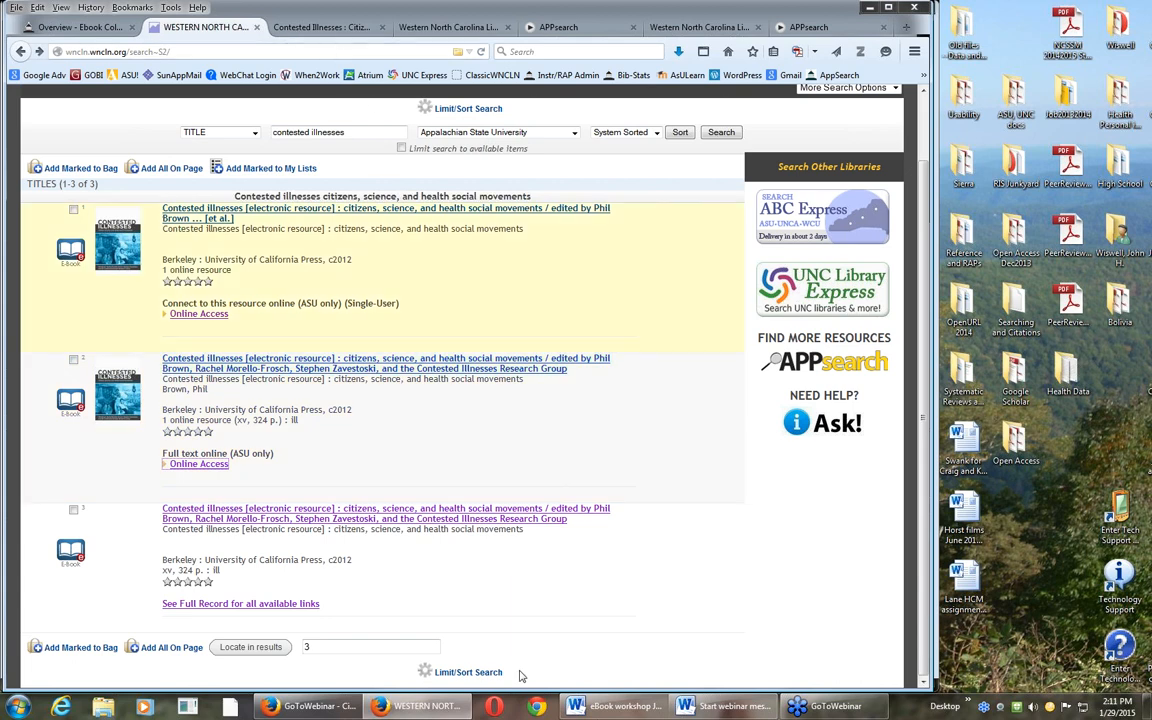
pyautogui.click(684, 706)
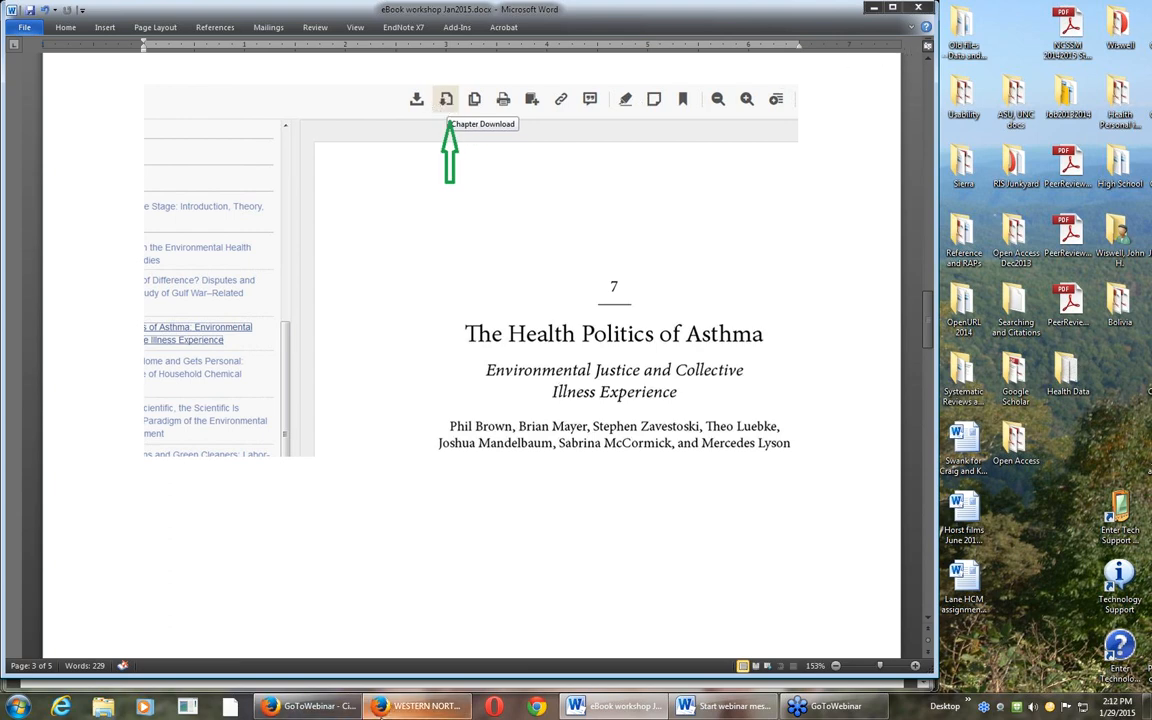
pyautogui.click(417, 706)
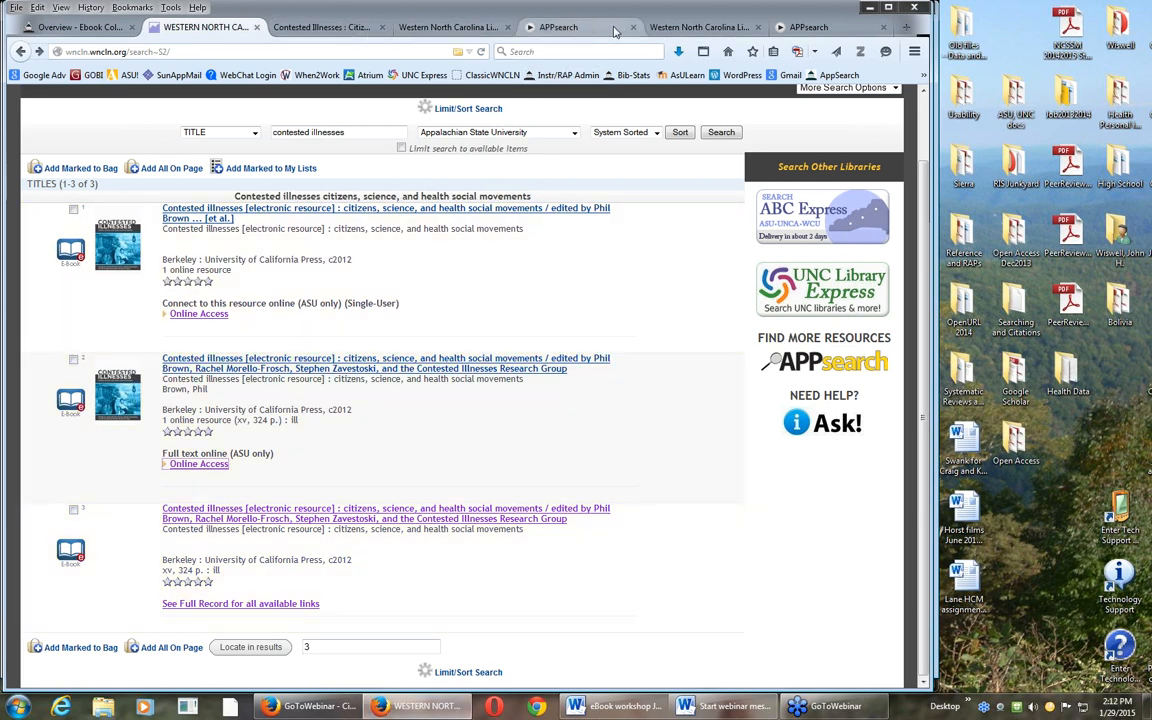
# Step: Search the catalog for 'beer is proof' and connect to Beer Is Proof God Loves Us on Safari Books
pyautogui.tripleClick(338, 131)
pyautogui.write('beer is proof')
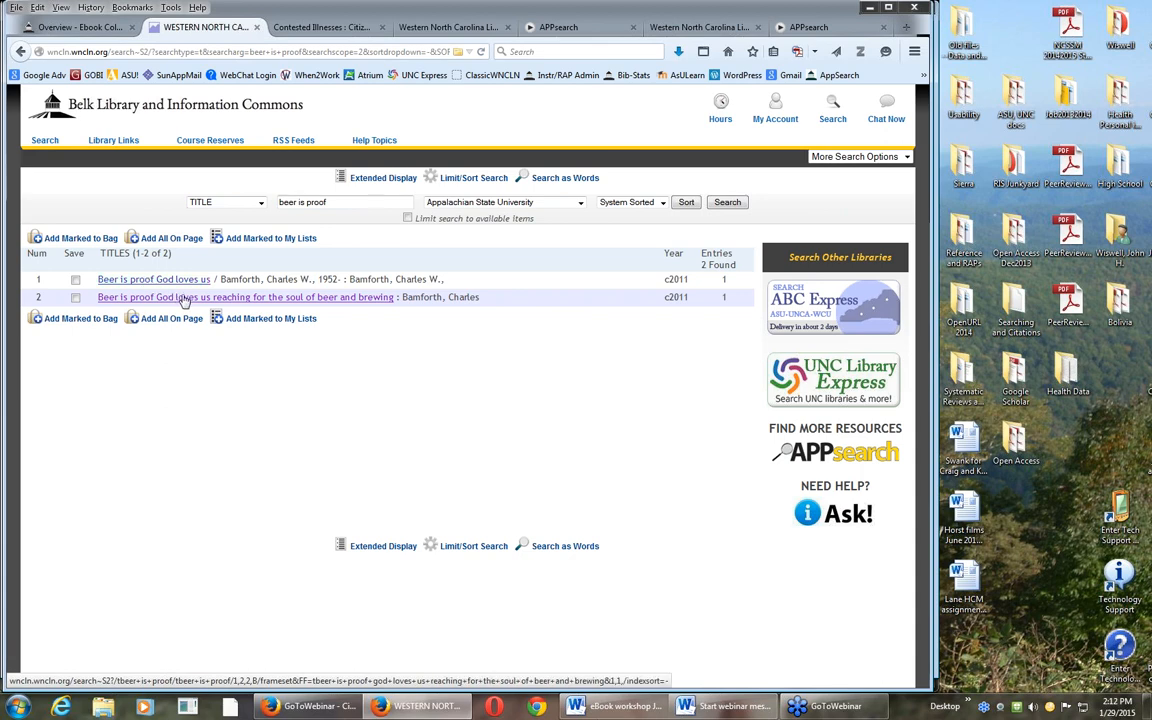
pyautogui.click(246, 297)
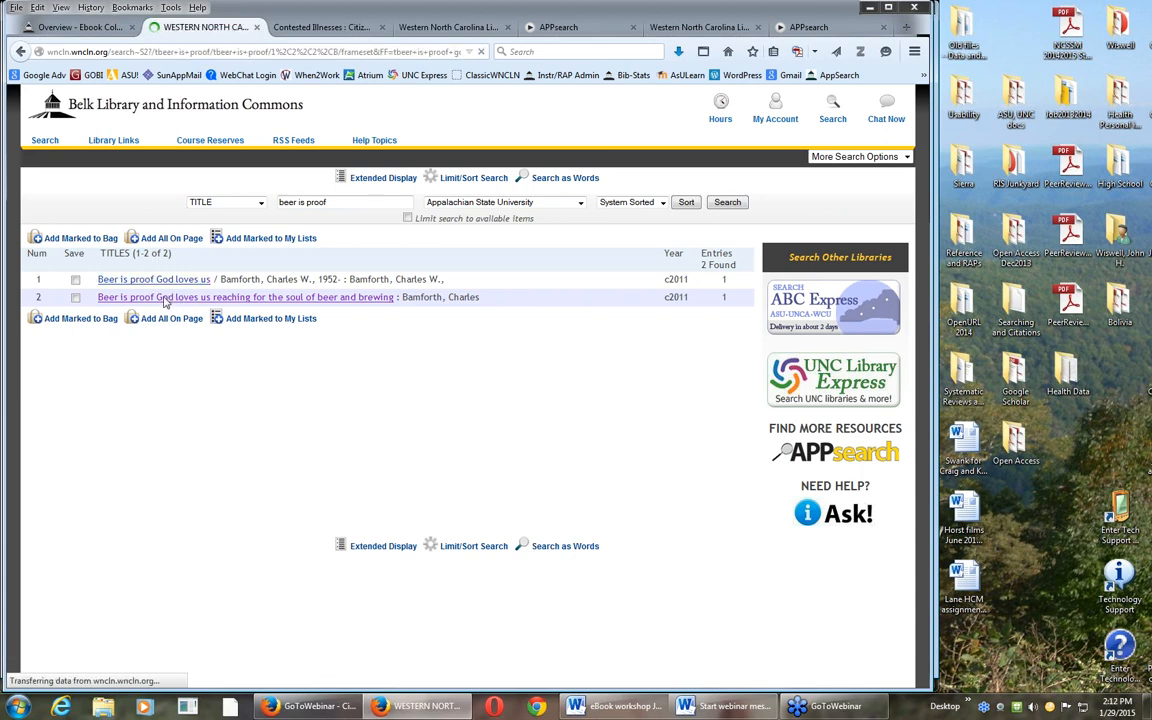
pyautogui.click(246, 297)
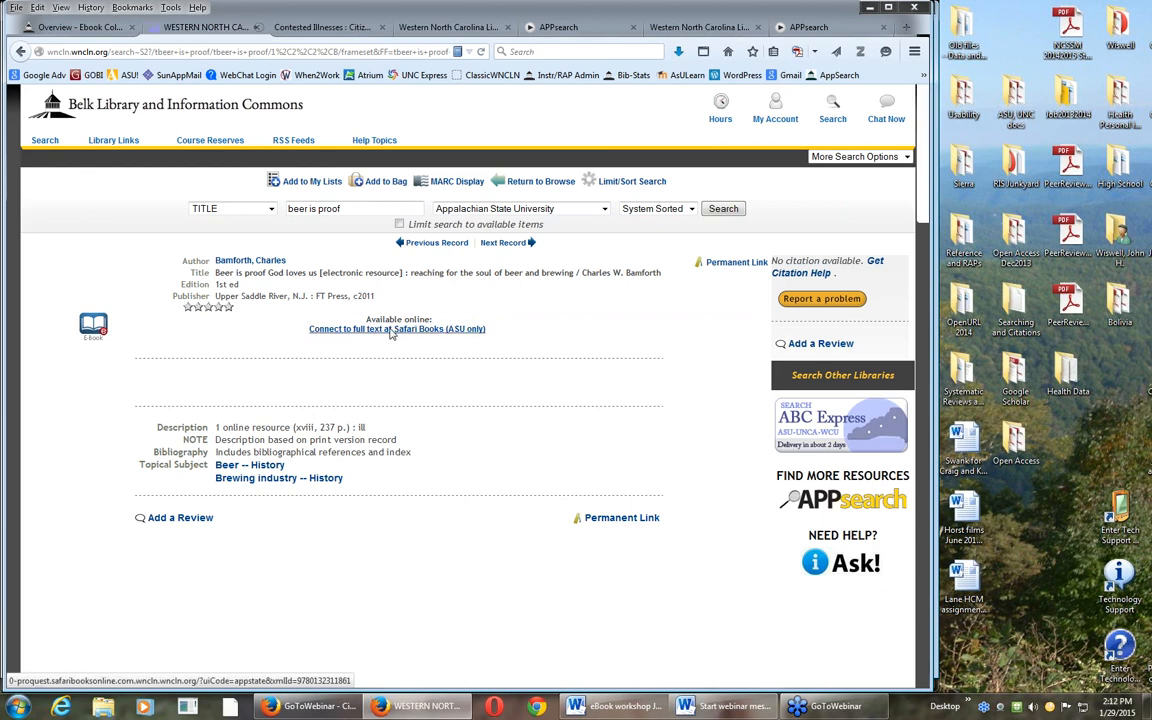
pyautogui.click(397, 328)
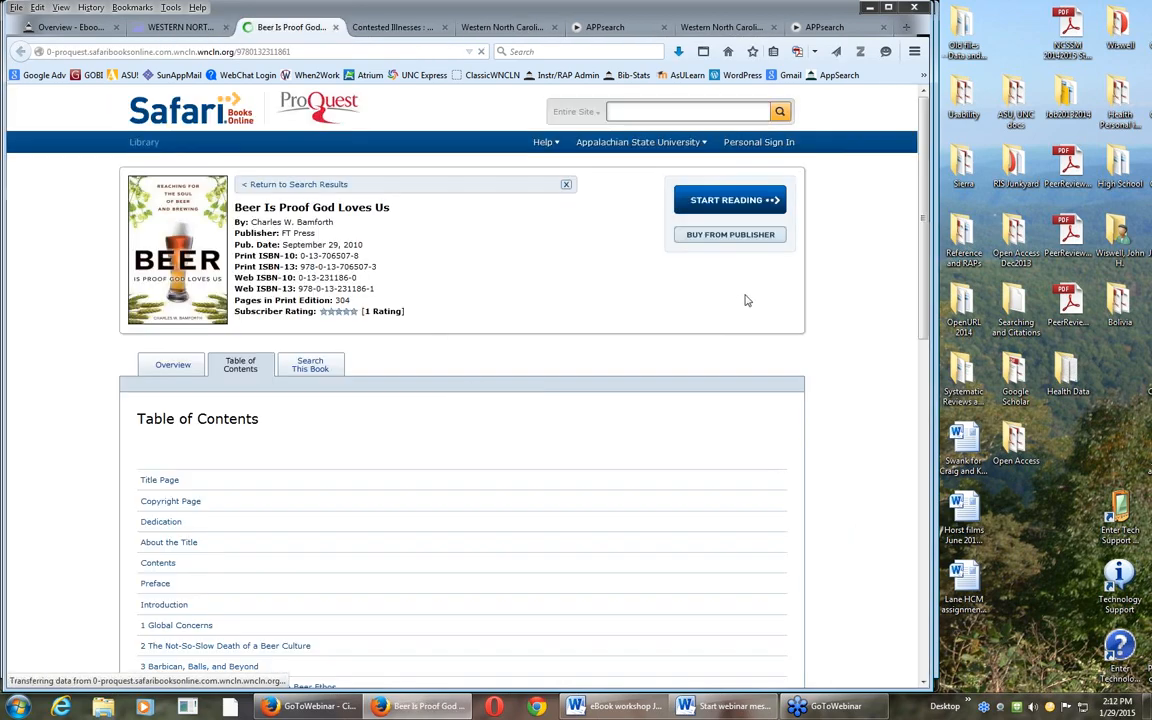
# Step: Open chapter 8, 'Looks Good, Tastes Good, and...', from the Safari Table of Contents
pyautogui.scroll(-3)
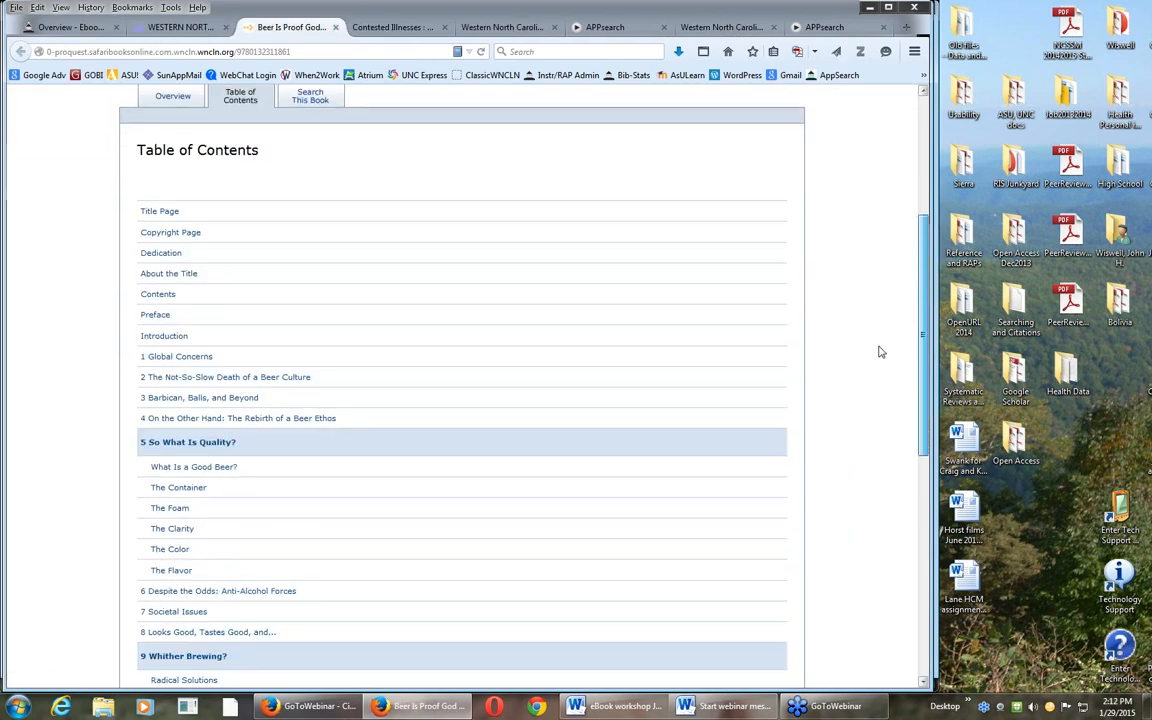
pyautogui.scroll(-3)
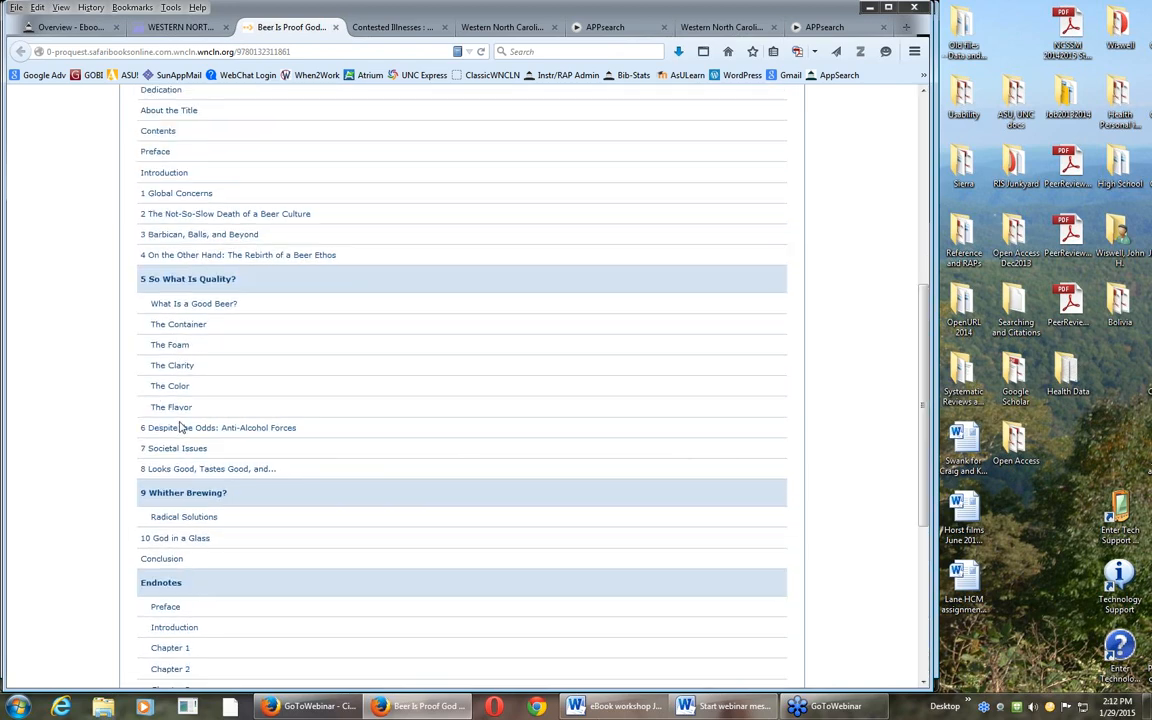
pyautogui.click(207, 468)
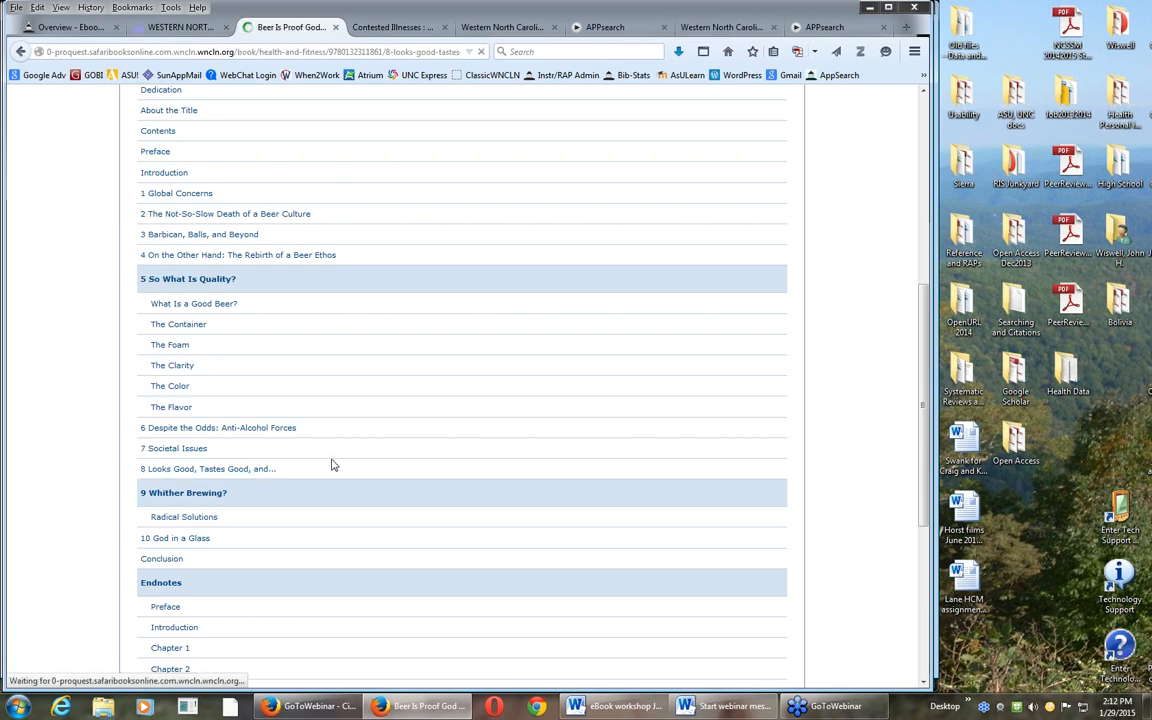
pyautogui.click(207, 468)
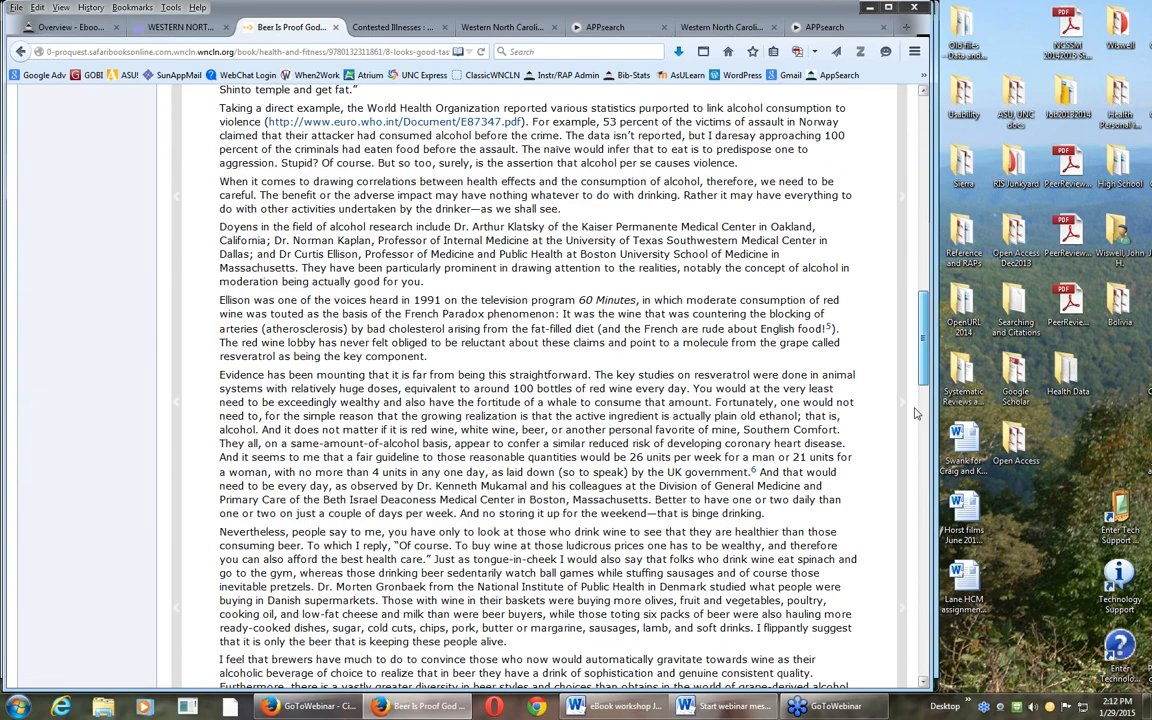
pyautogui.scroll(-3)
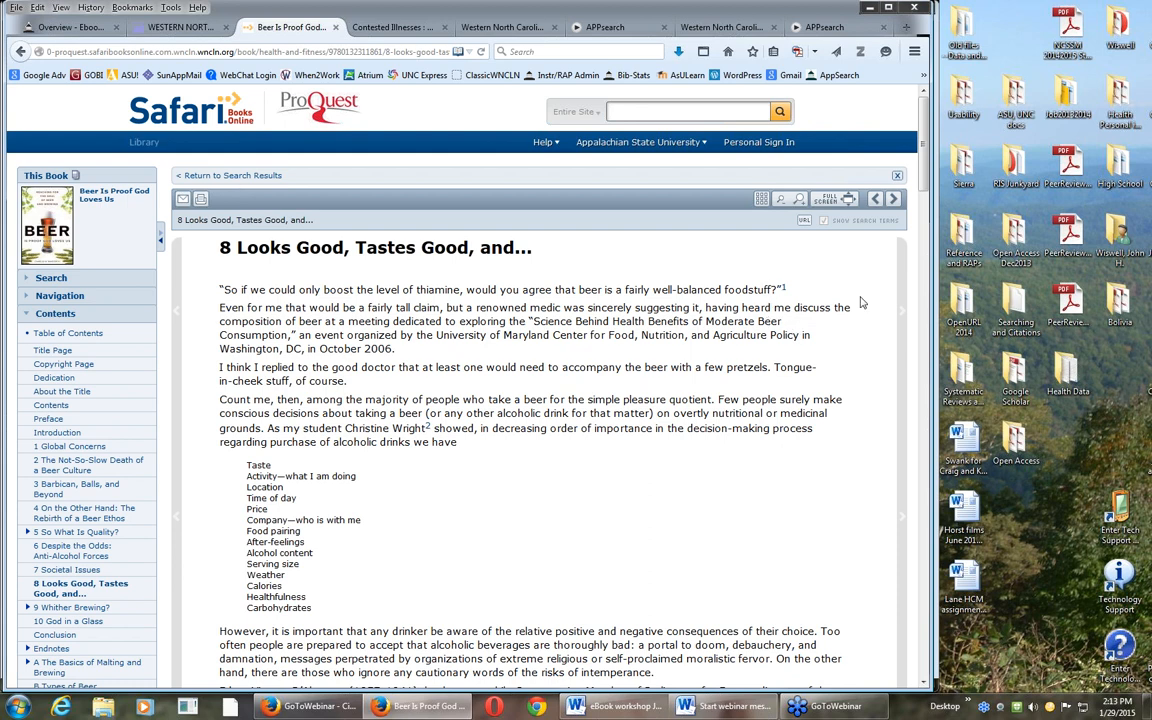
pyautogui.moveTo(793, 228)
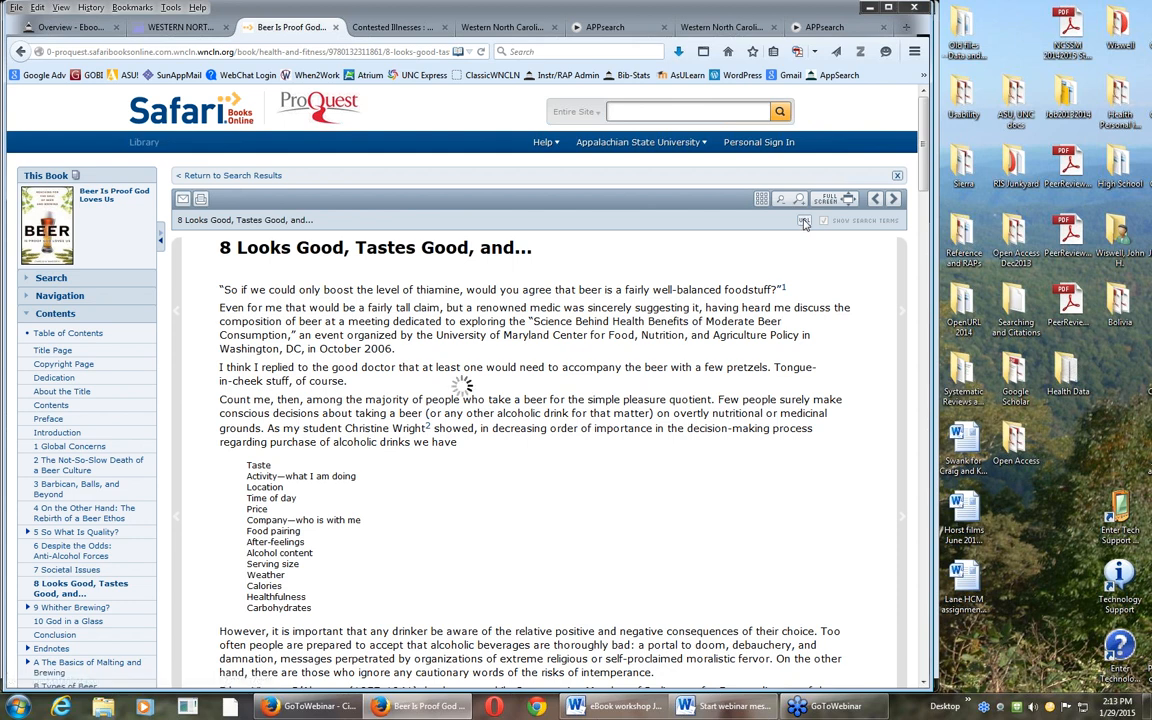
pyautogui.click(805, 220)
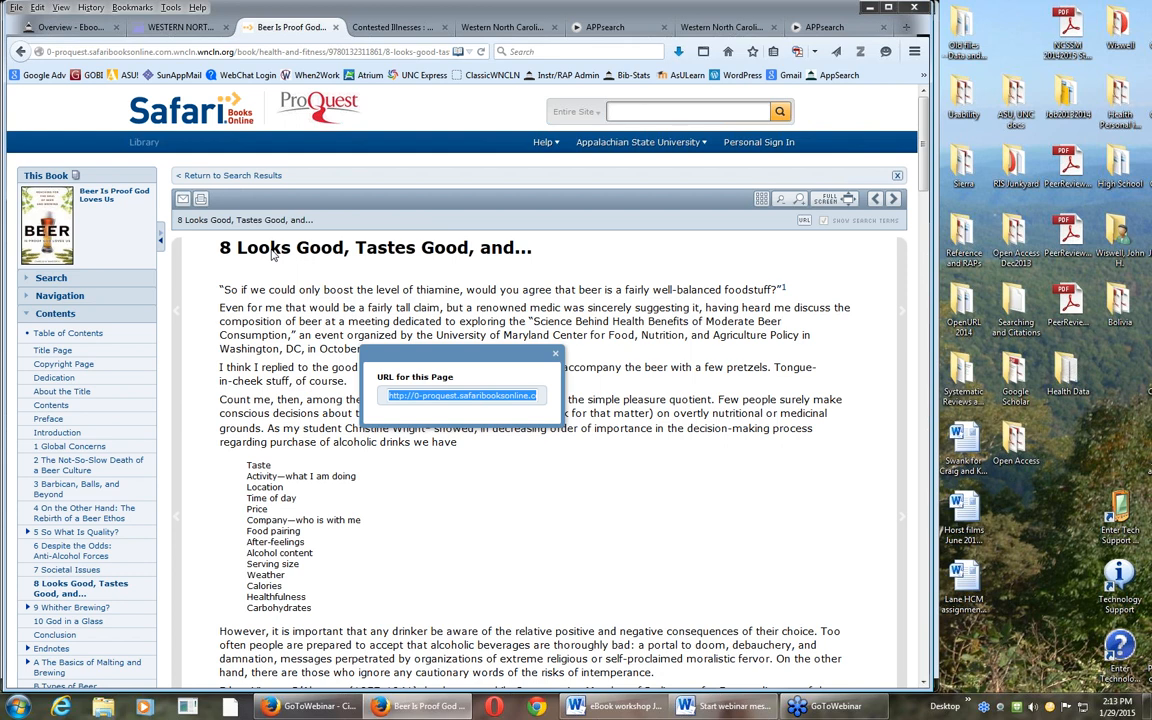
pyautogui.moveTo(600, 253)
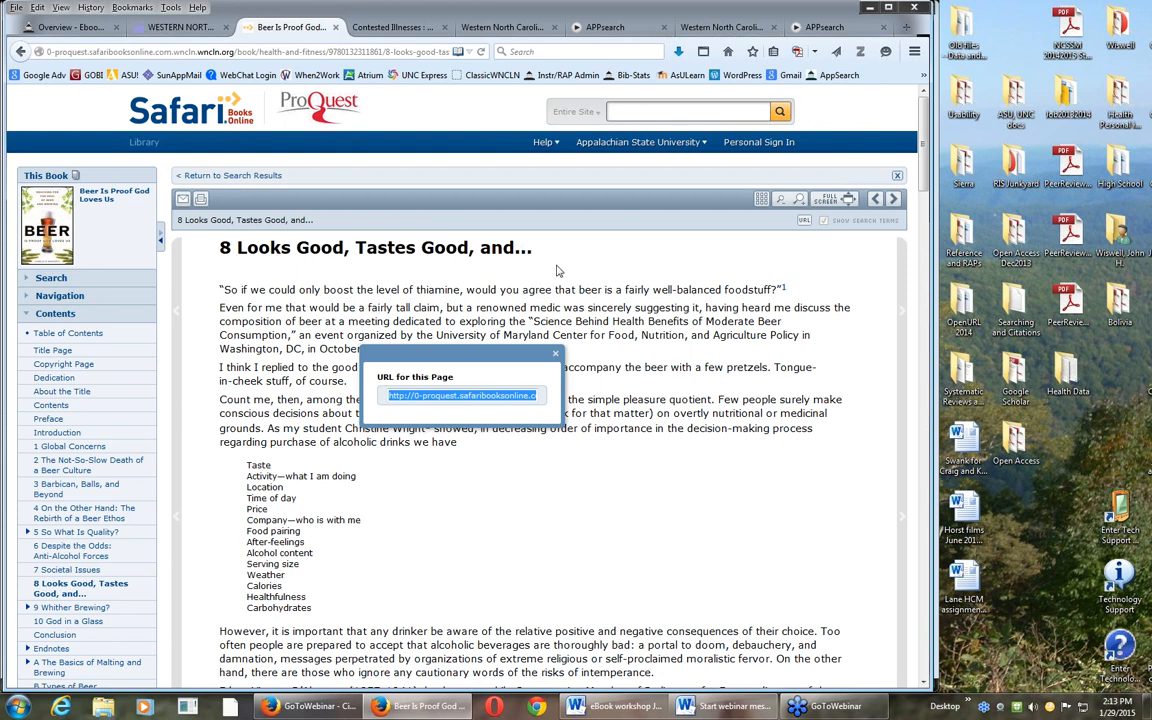
pyautogui.moveTo(401, 349)
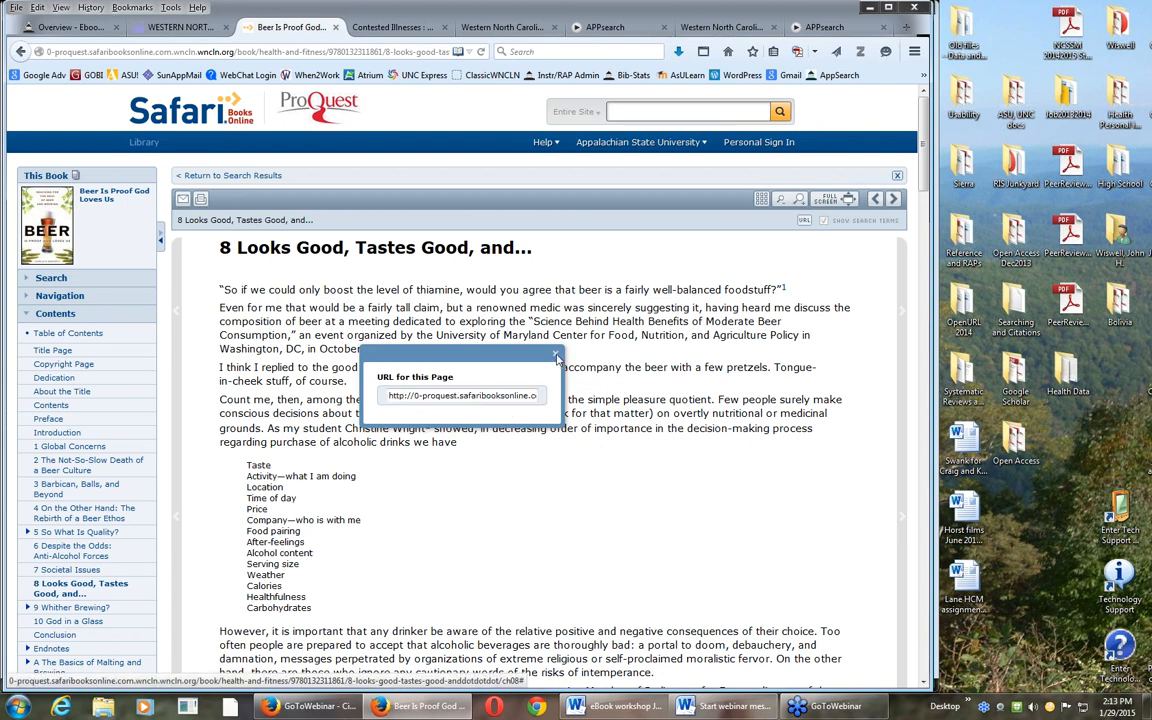
pyautogui.click(558, 356)
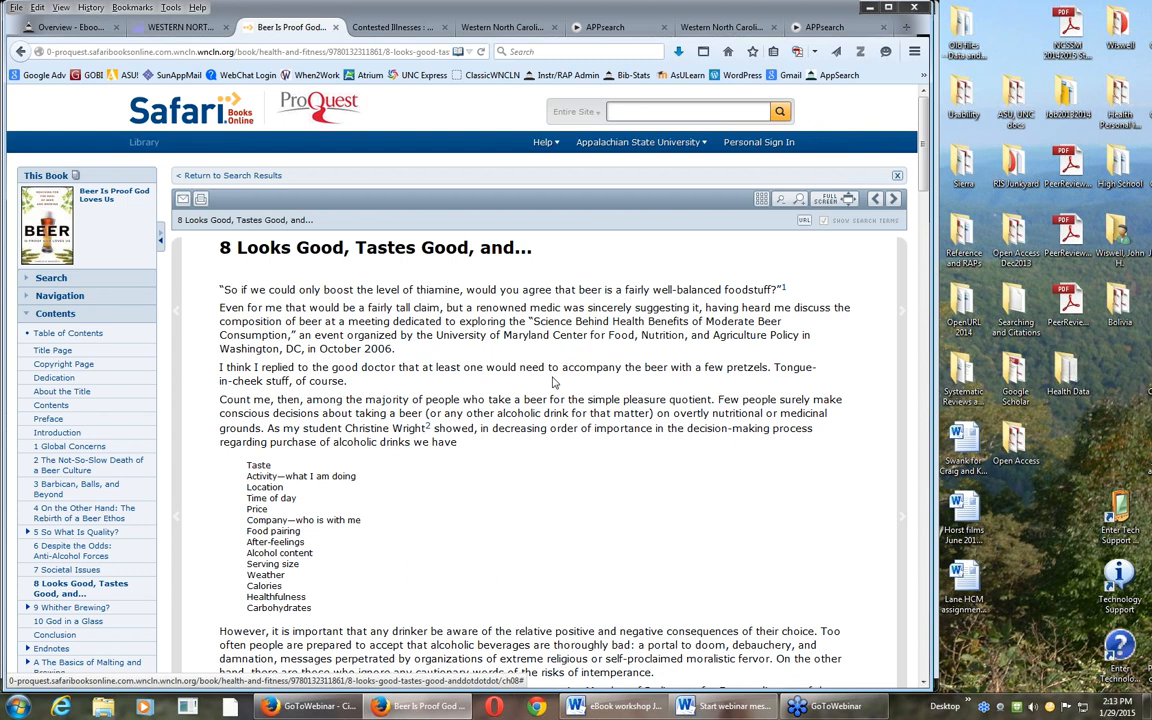
pyautogui.moveTo(553, 392)
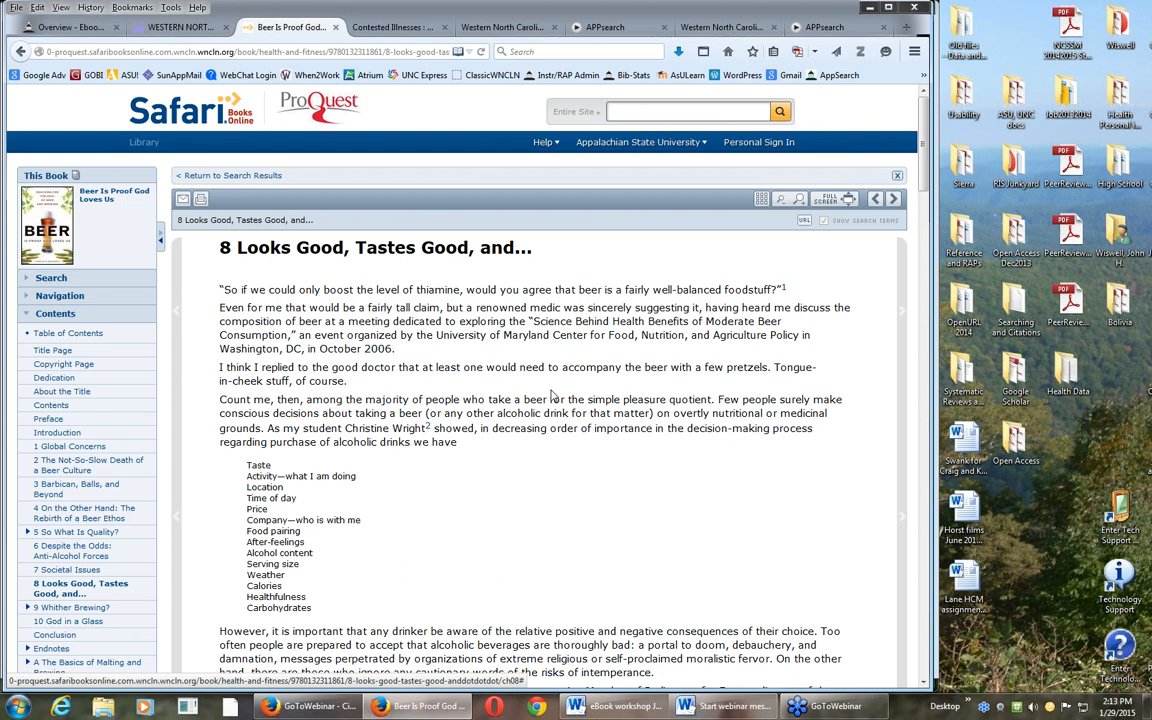
pyautogui.moveTo(550, 390)
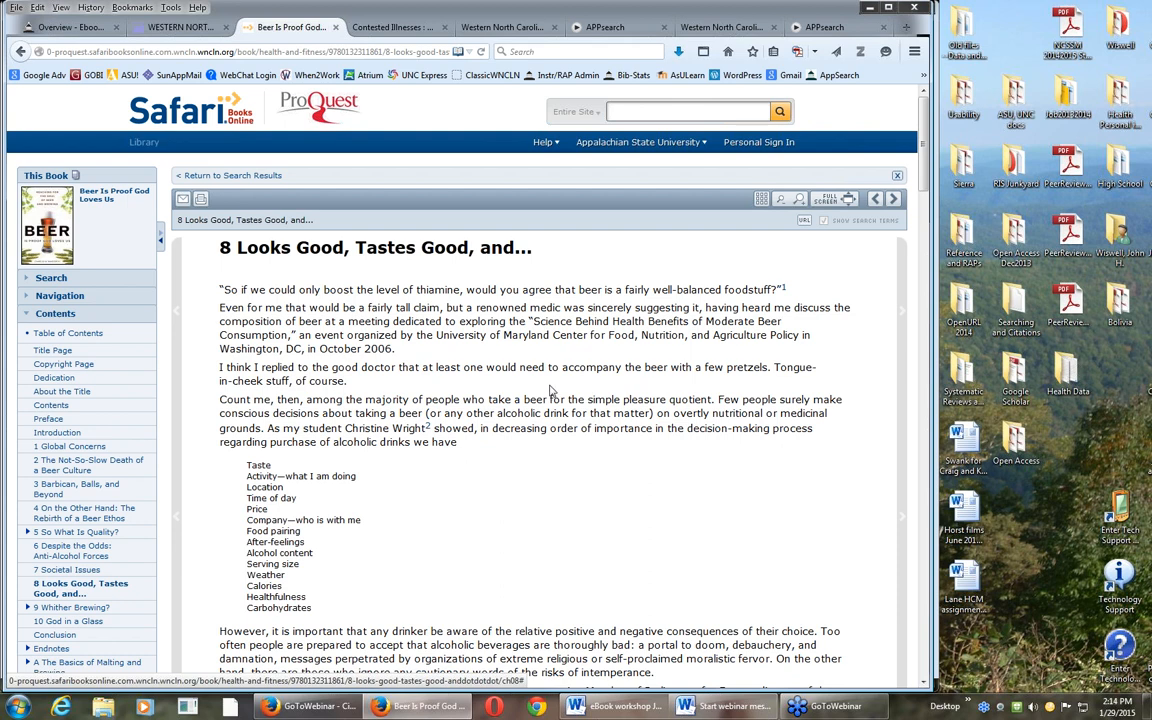